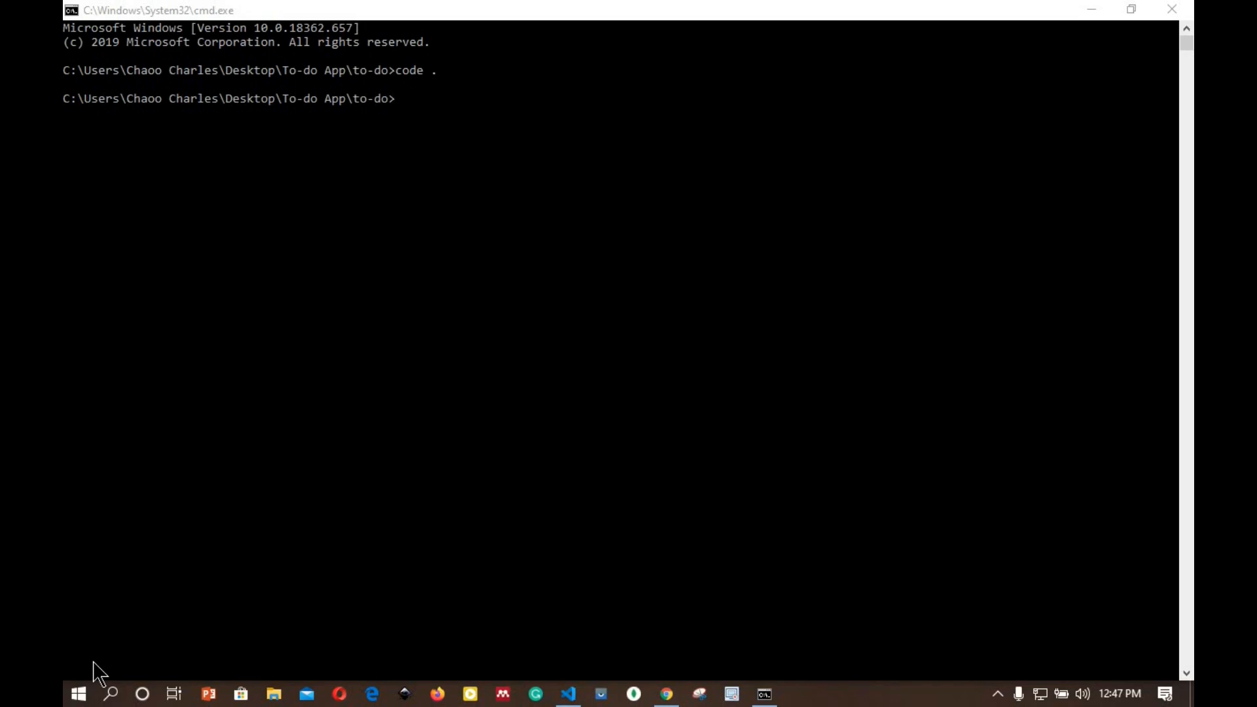
mouse_move(443, 114)
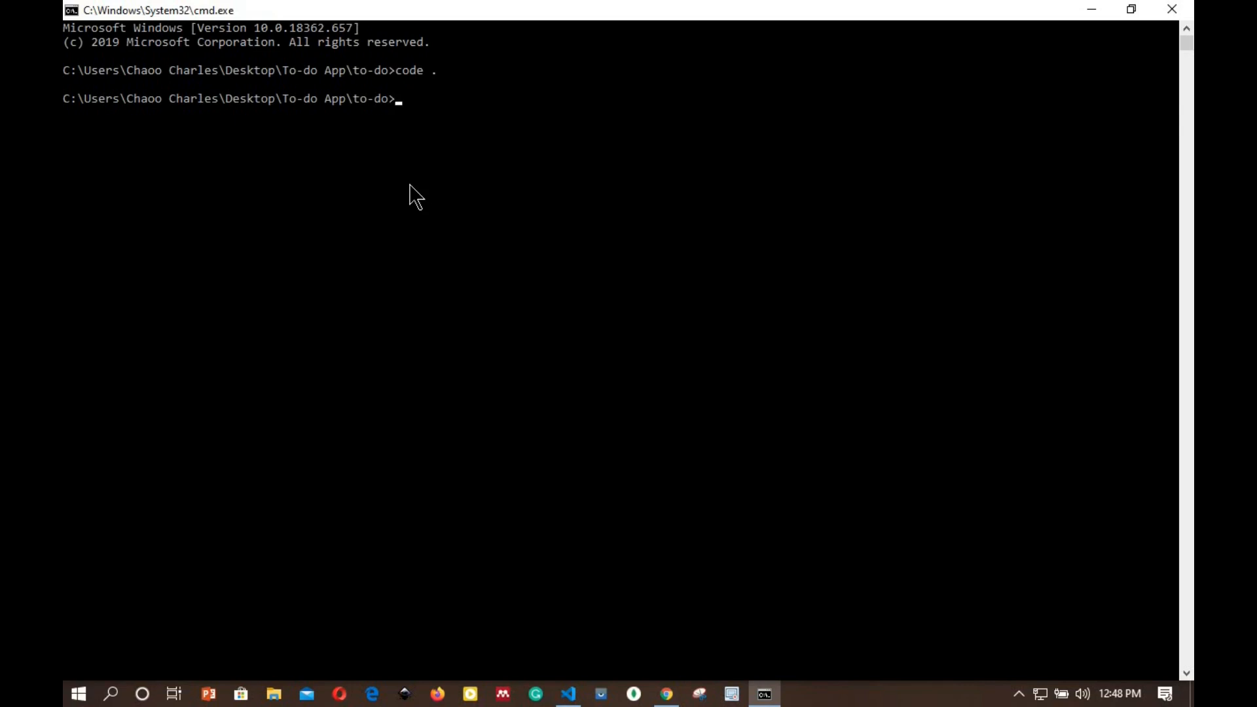
Run 'npm i redux react-redux' in Command Prompt for the to-do project.
type("nmp i")
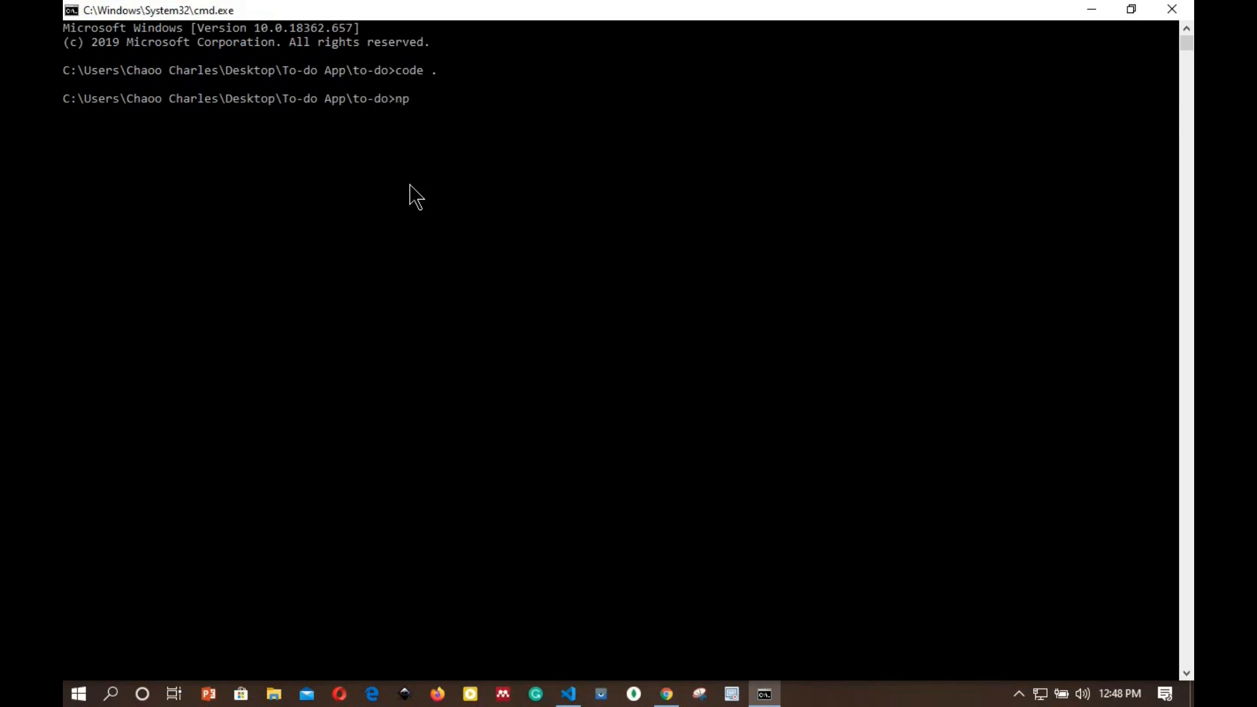
type("m i")
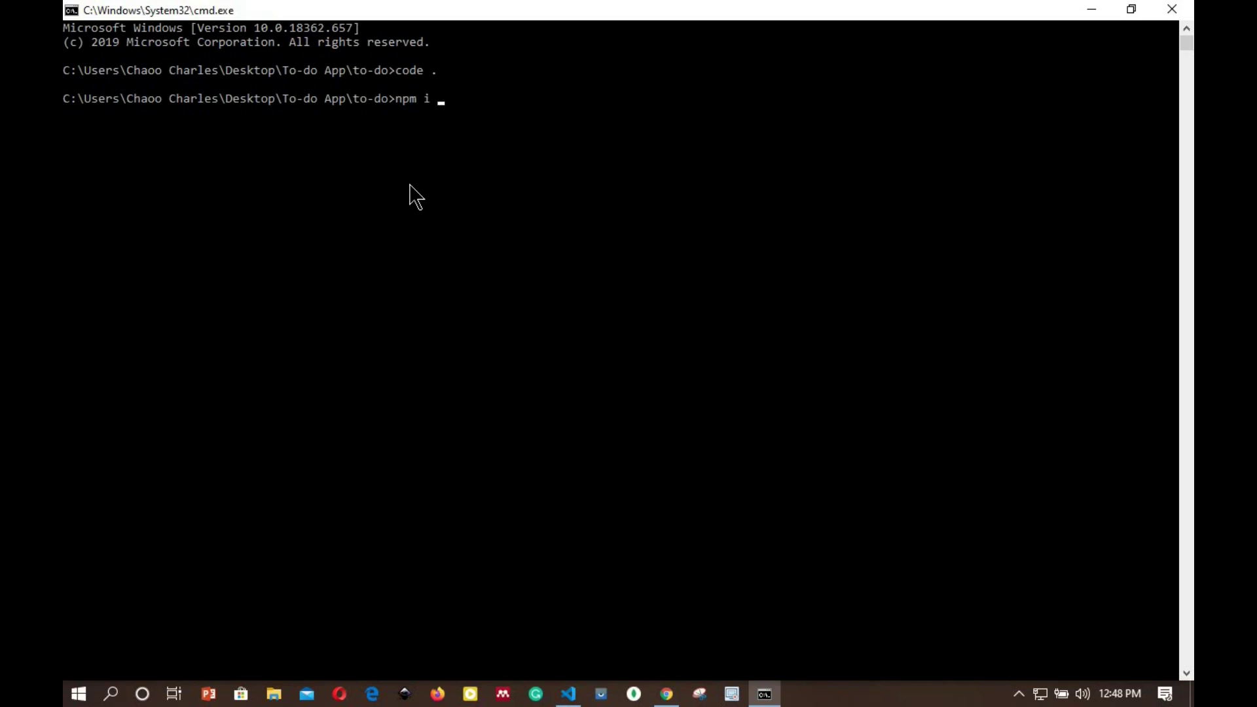
type("redux")
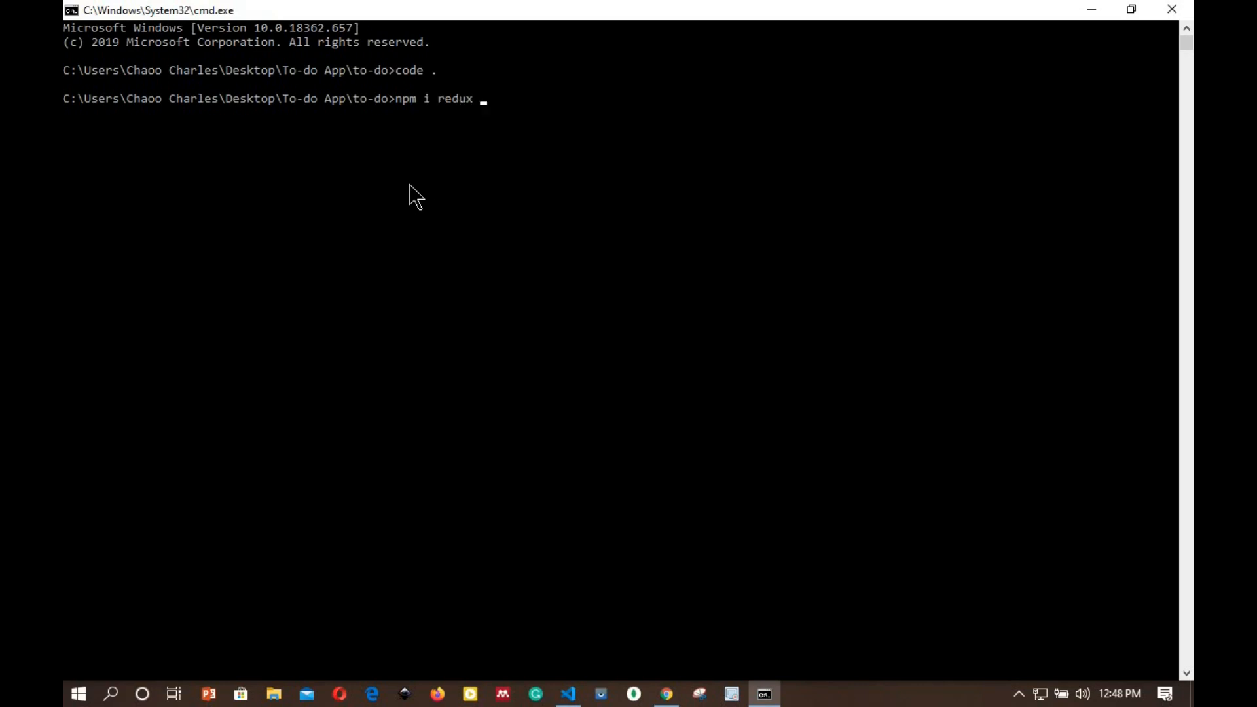
type("react")
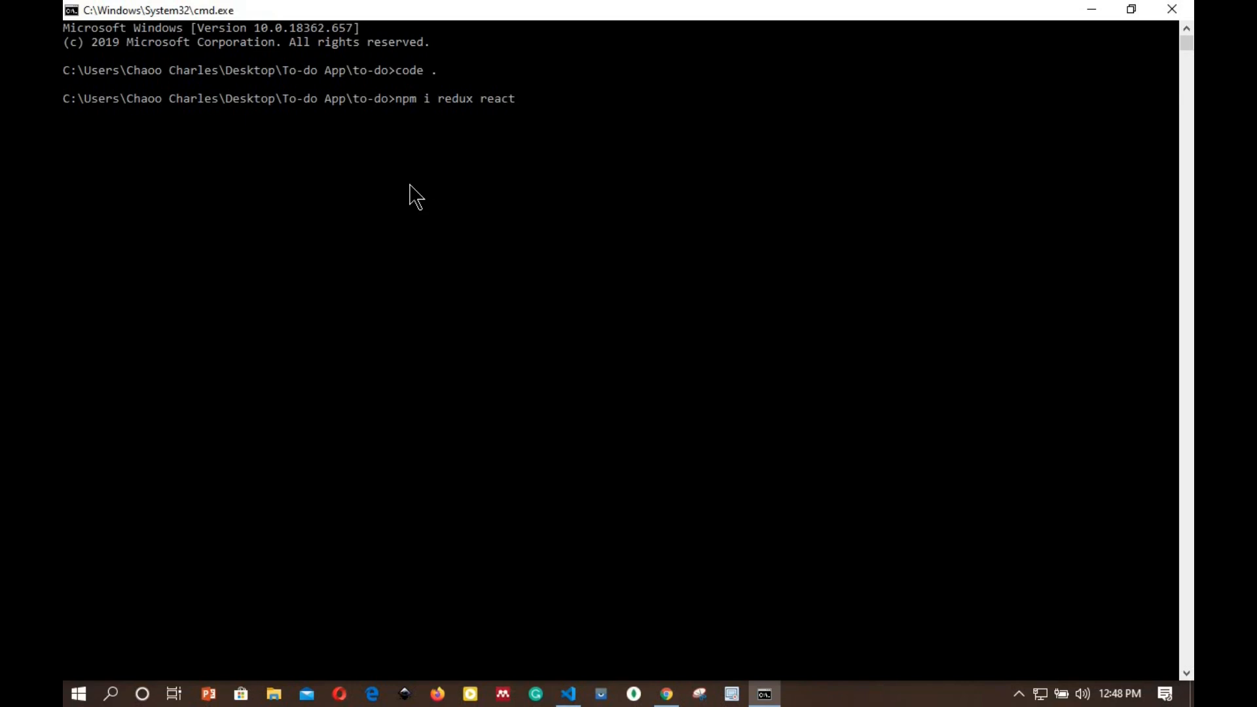
type("-red")
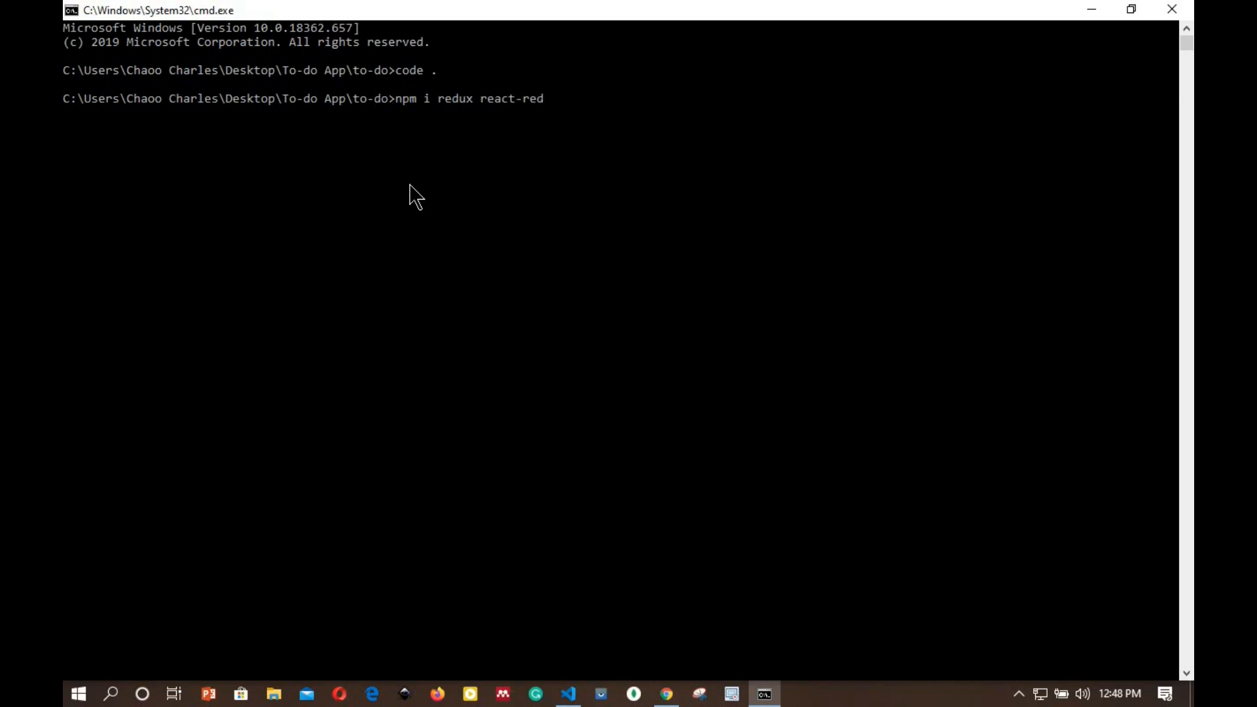
type("ux")
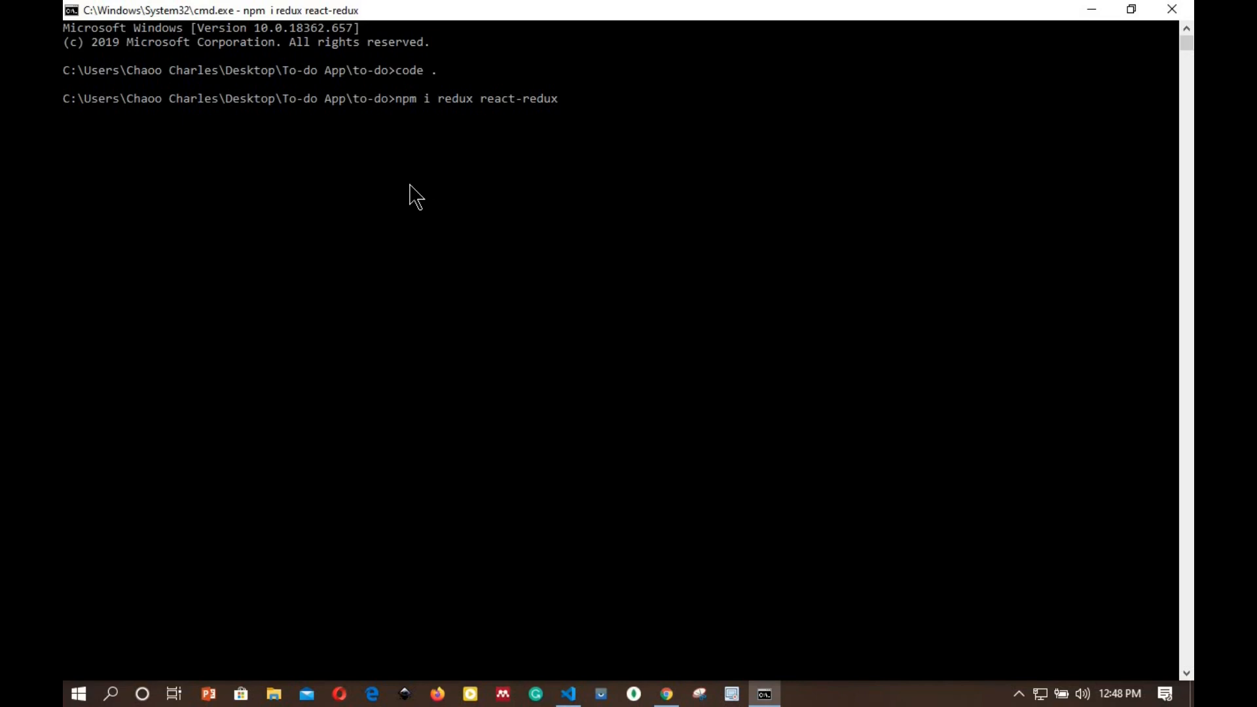
left_click(567, 699)
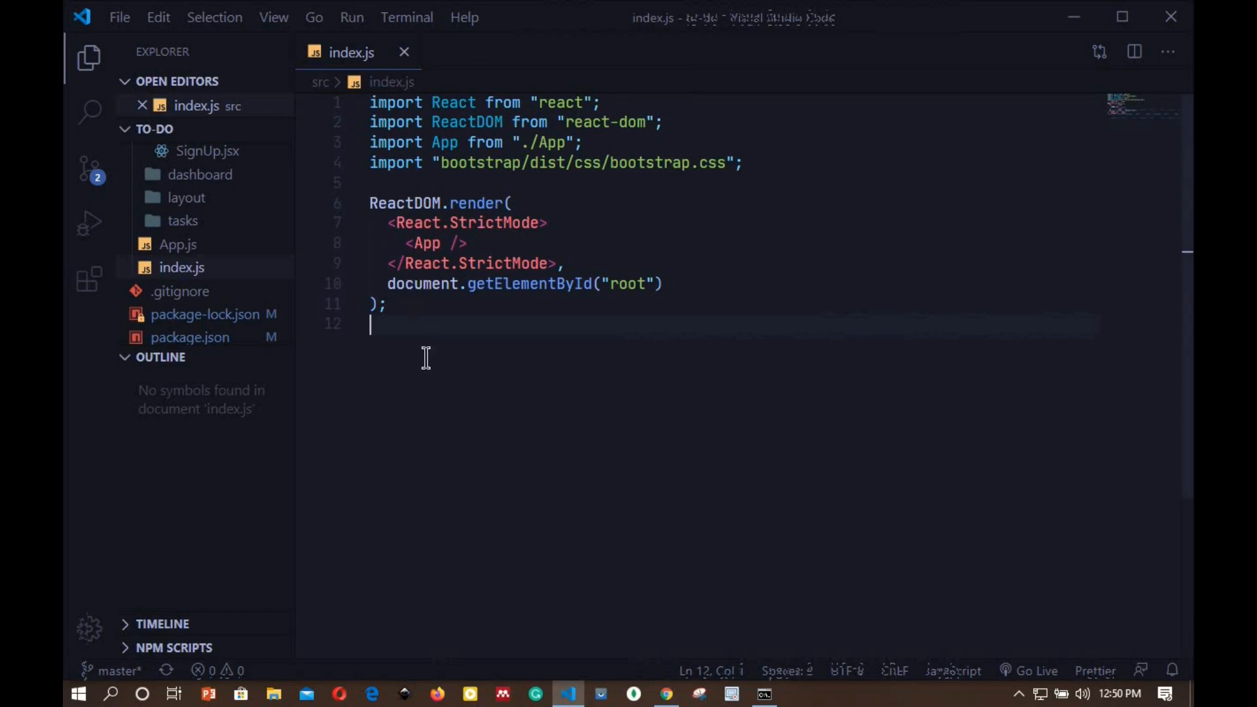
mouse_move(418, 354)
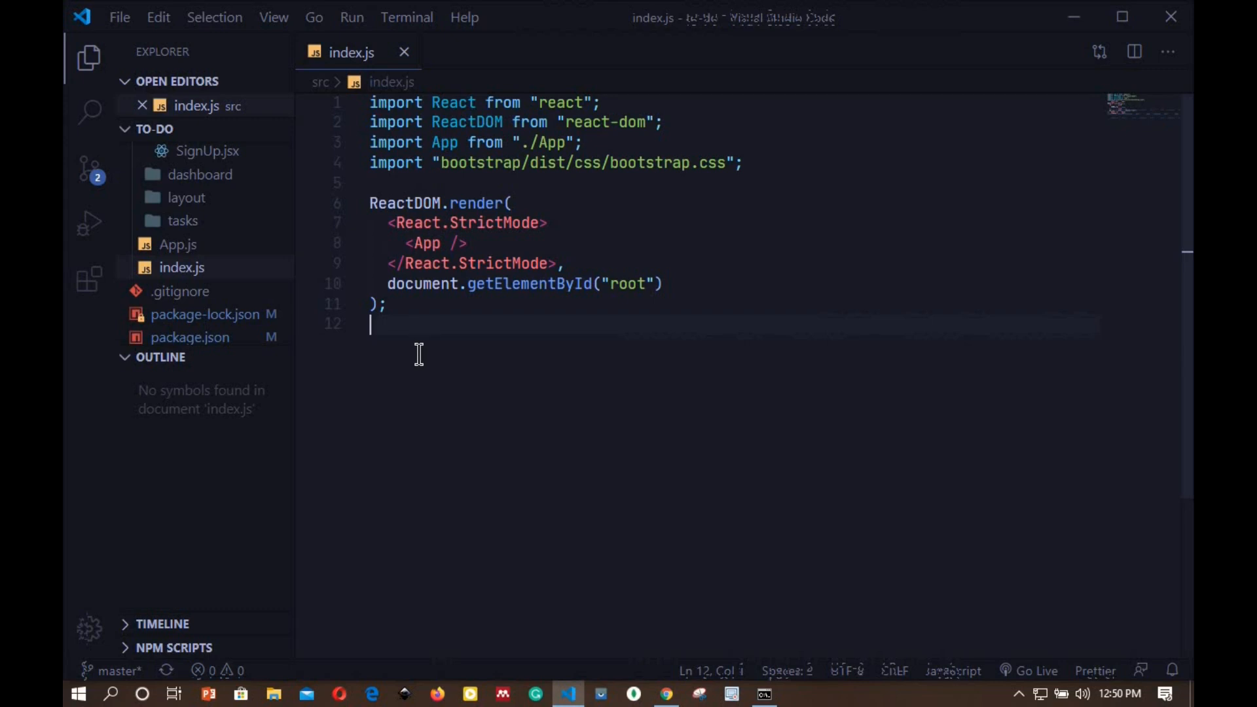
mouse_move(779, 182)
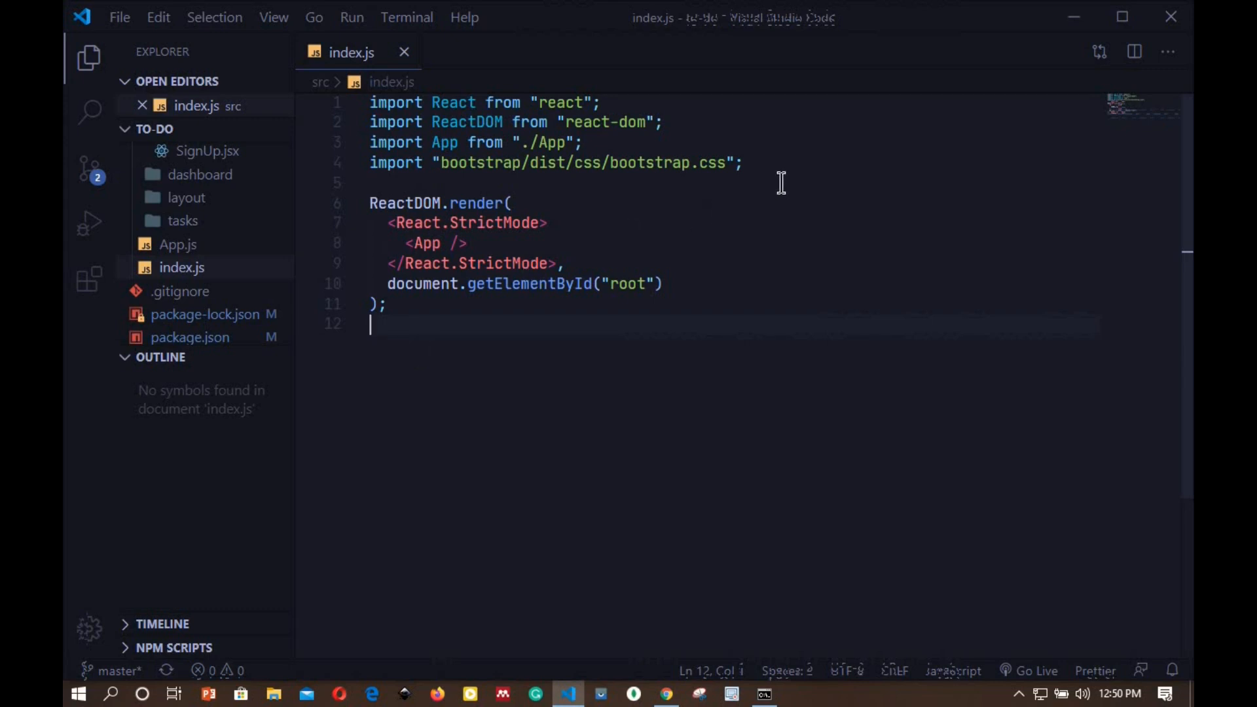
Add a blank line after the bootstrap stylesheet import in index.js.
key("Enter")
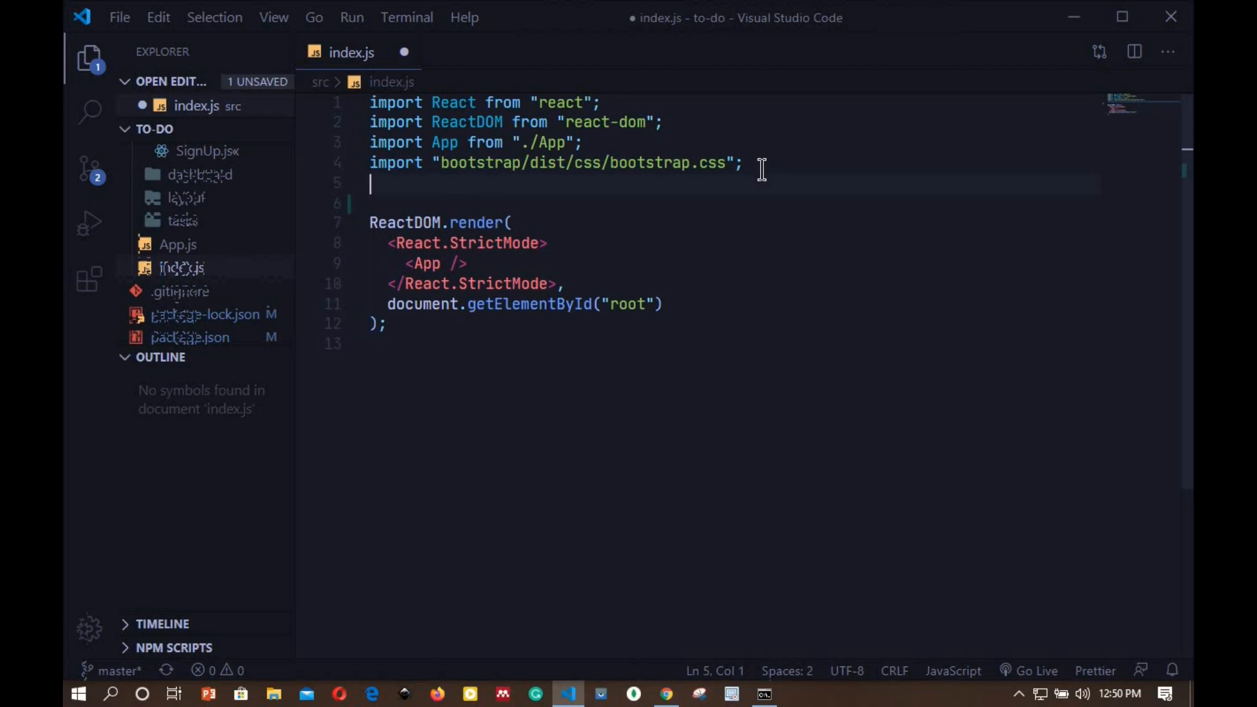
Add import {createStore} from 'redux' and const store = createStore() to index.js.
type("import {createStore")
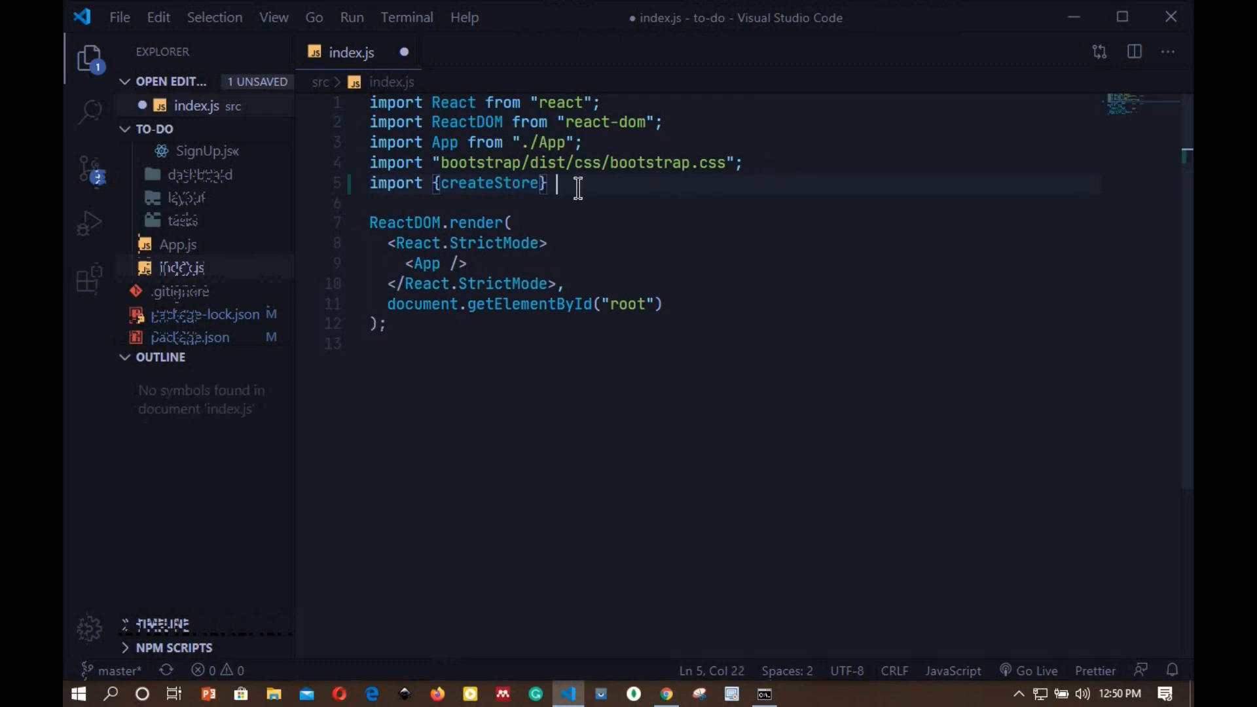
type("from 'redux';")
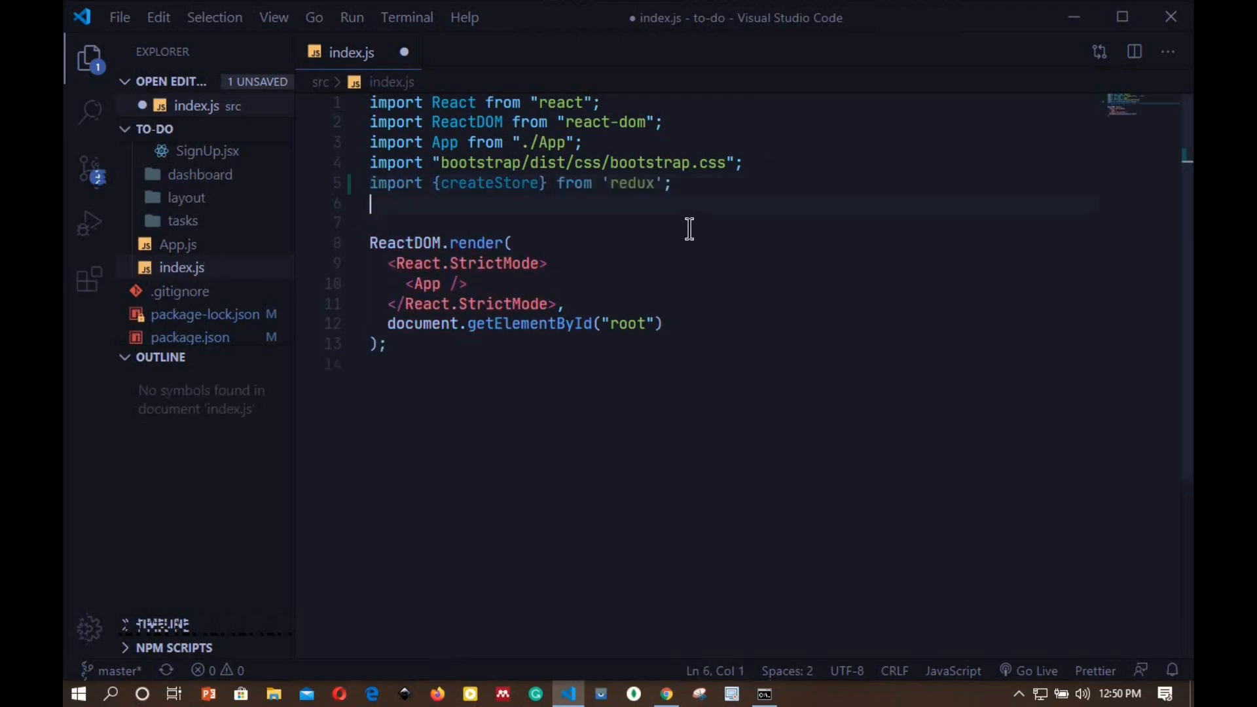
type("con")
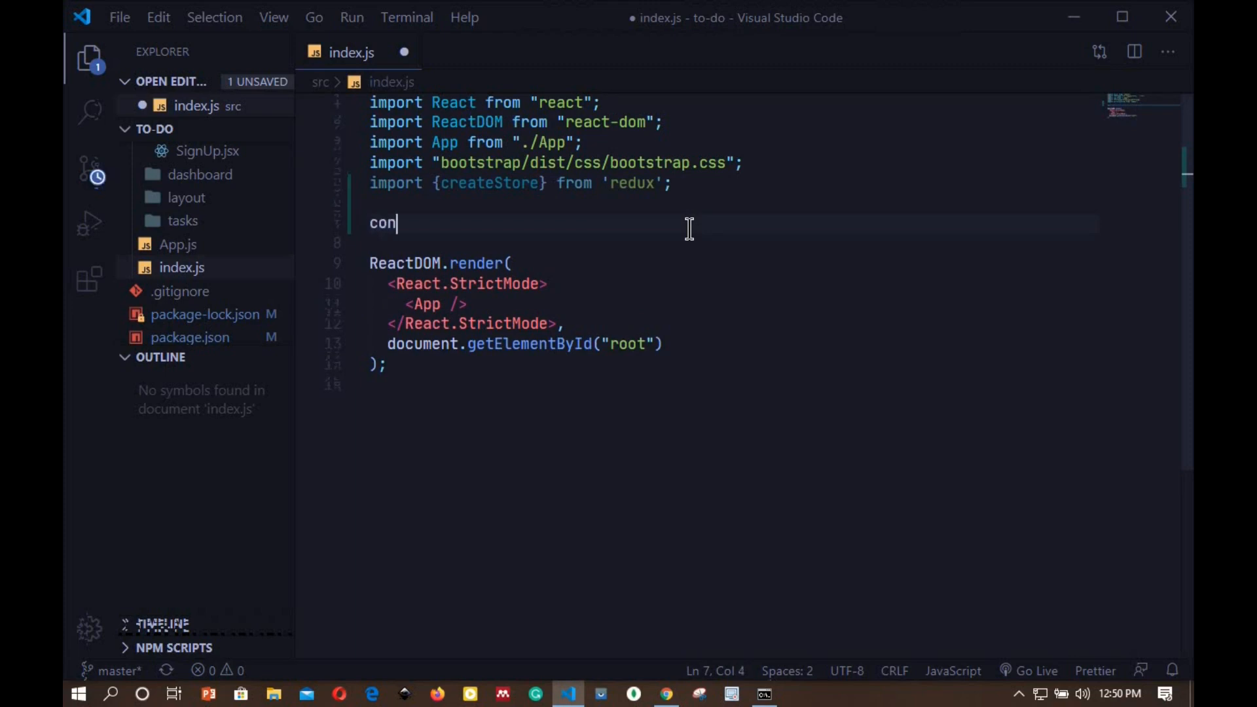
type("st")
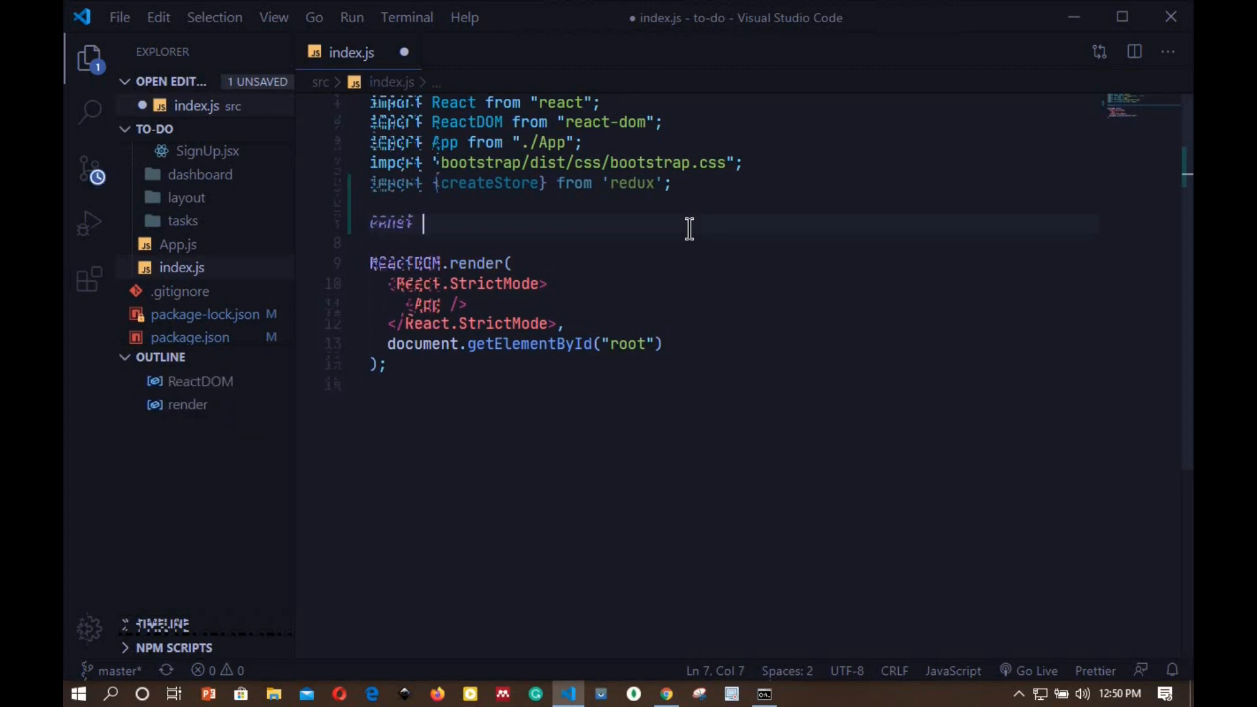
type("st")
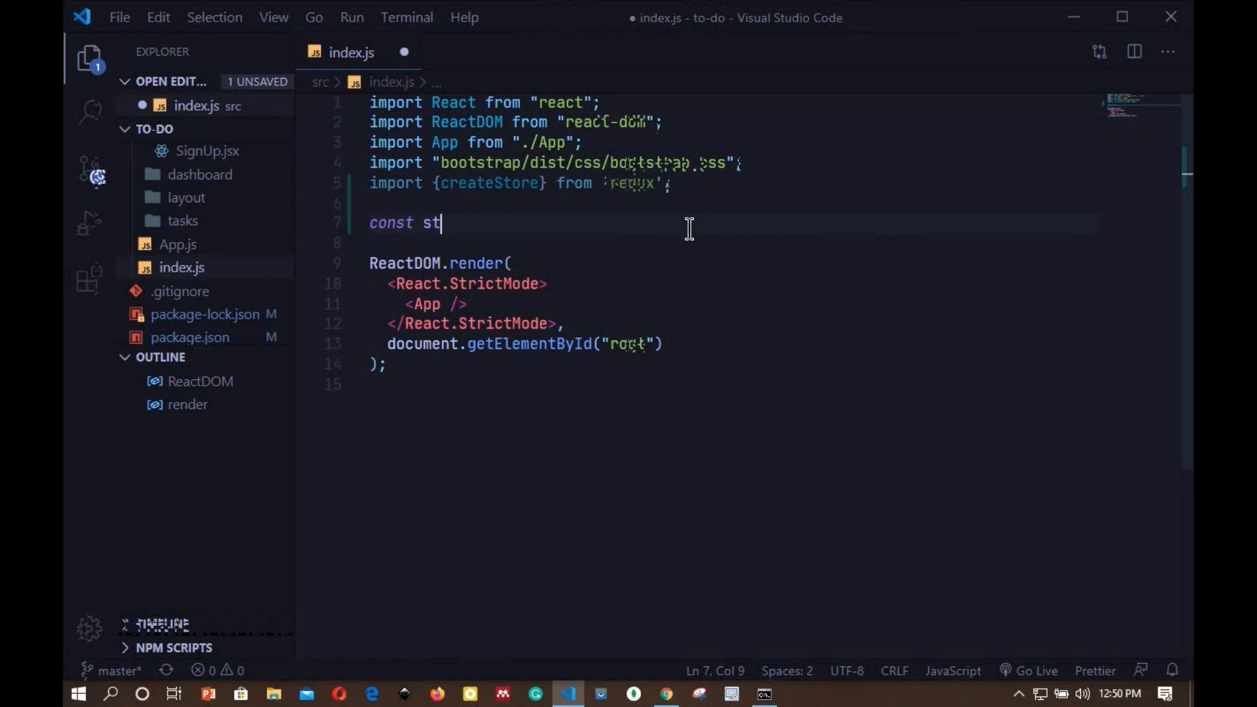
type("ore")
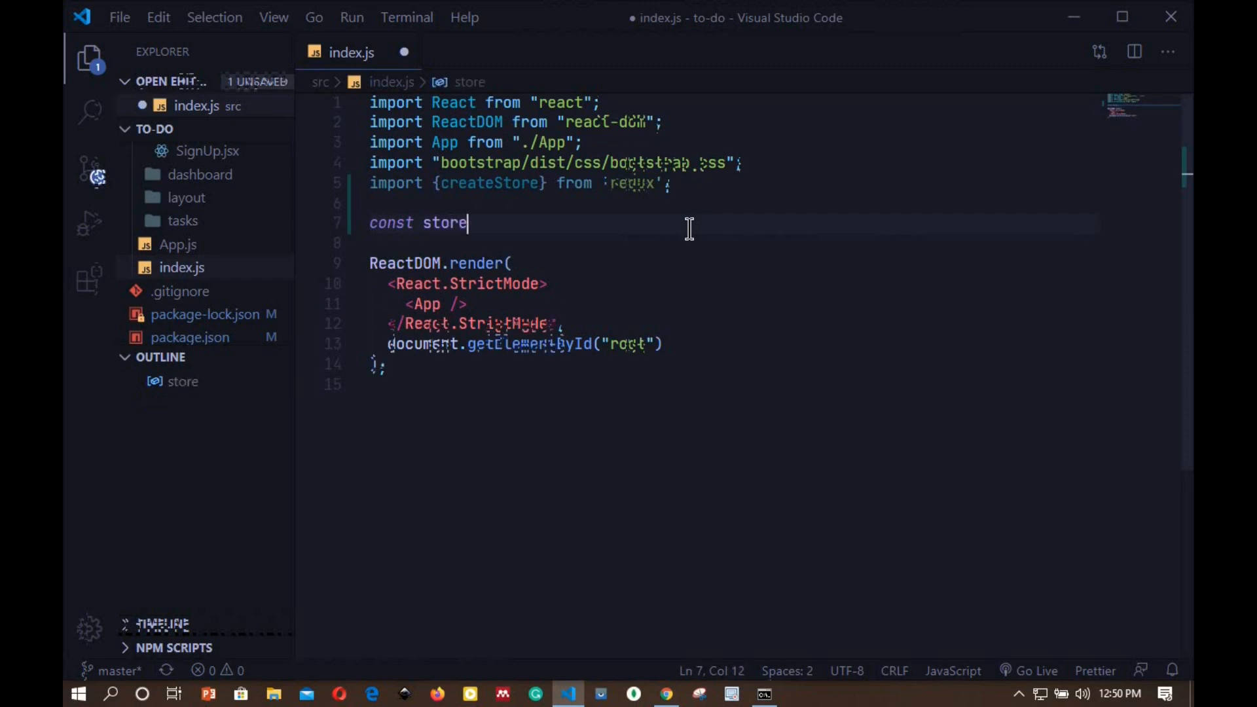
type("= c")
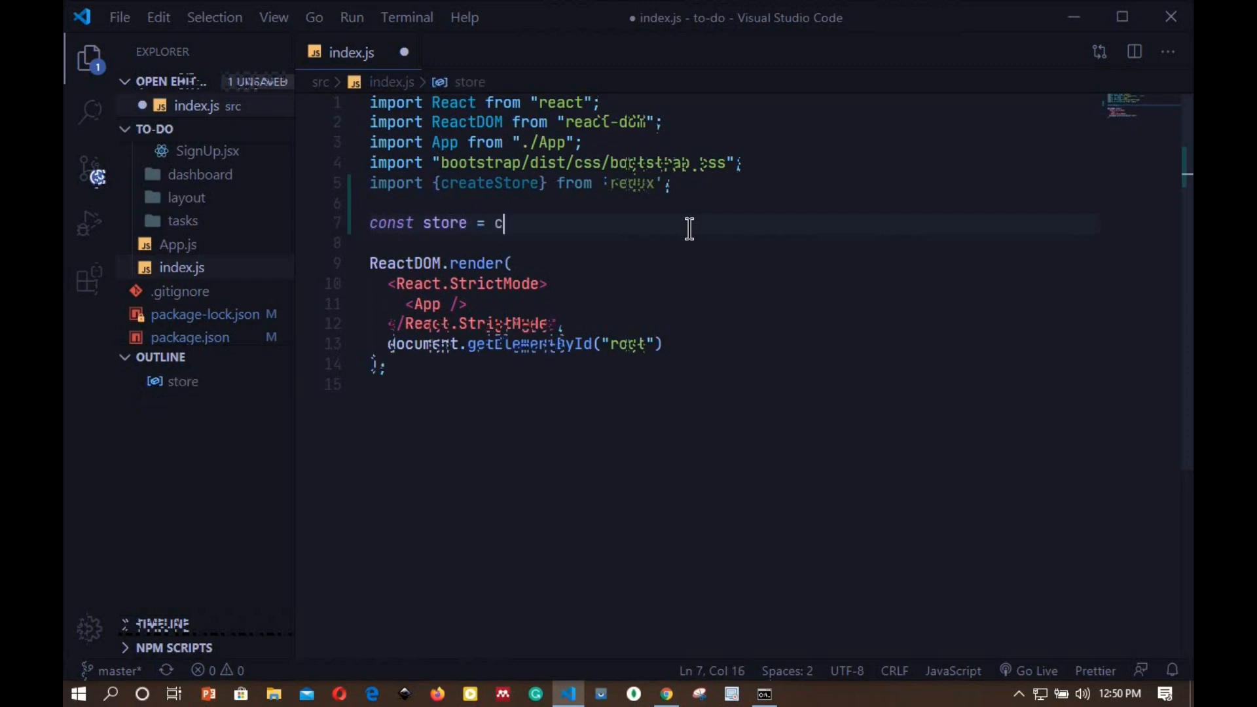
type("reate")
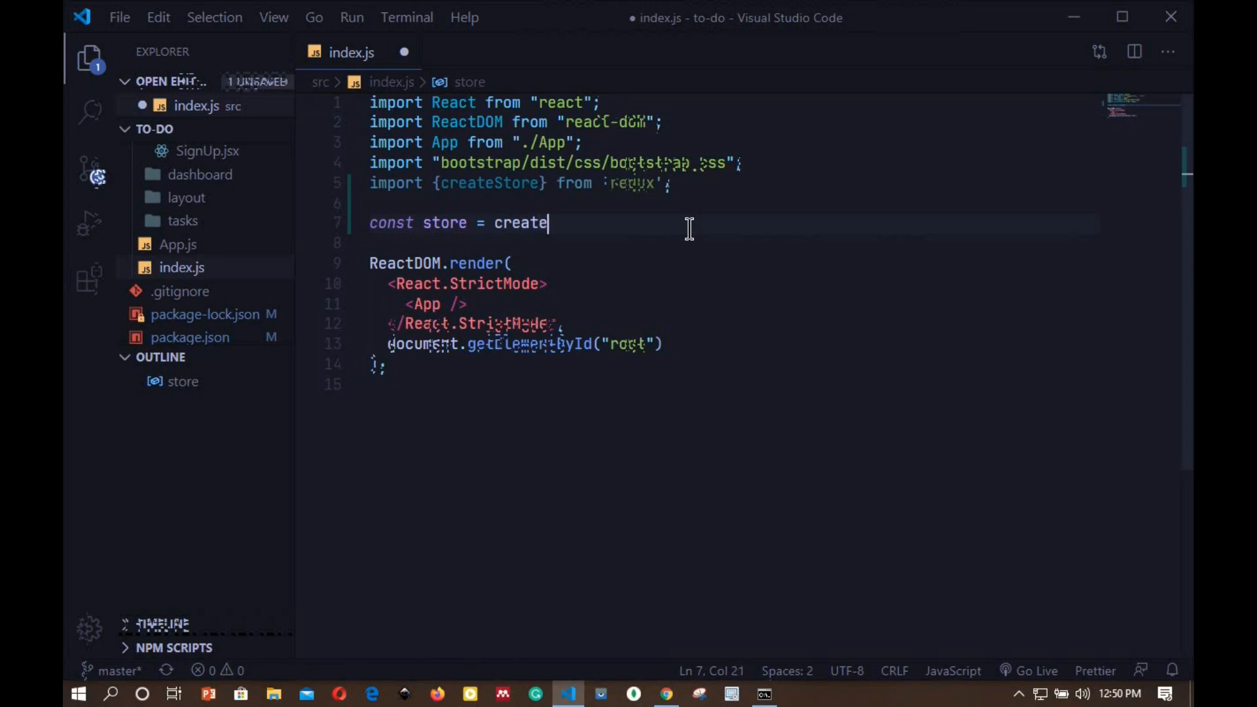
type("St")
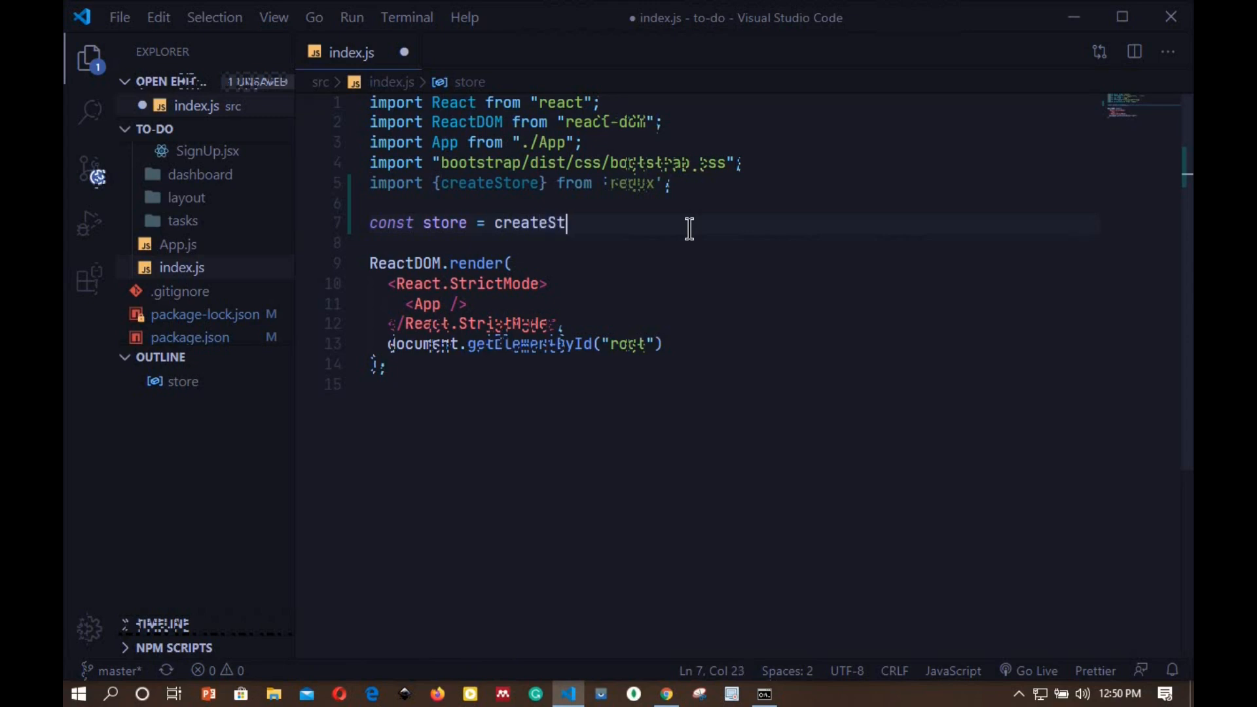
type("ore")
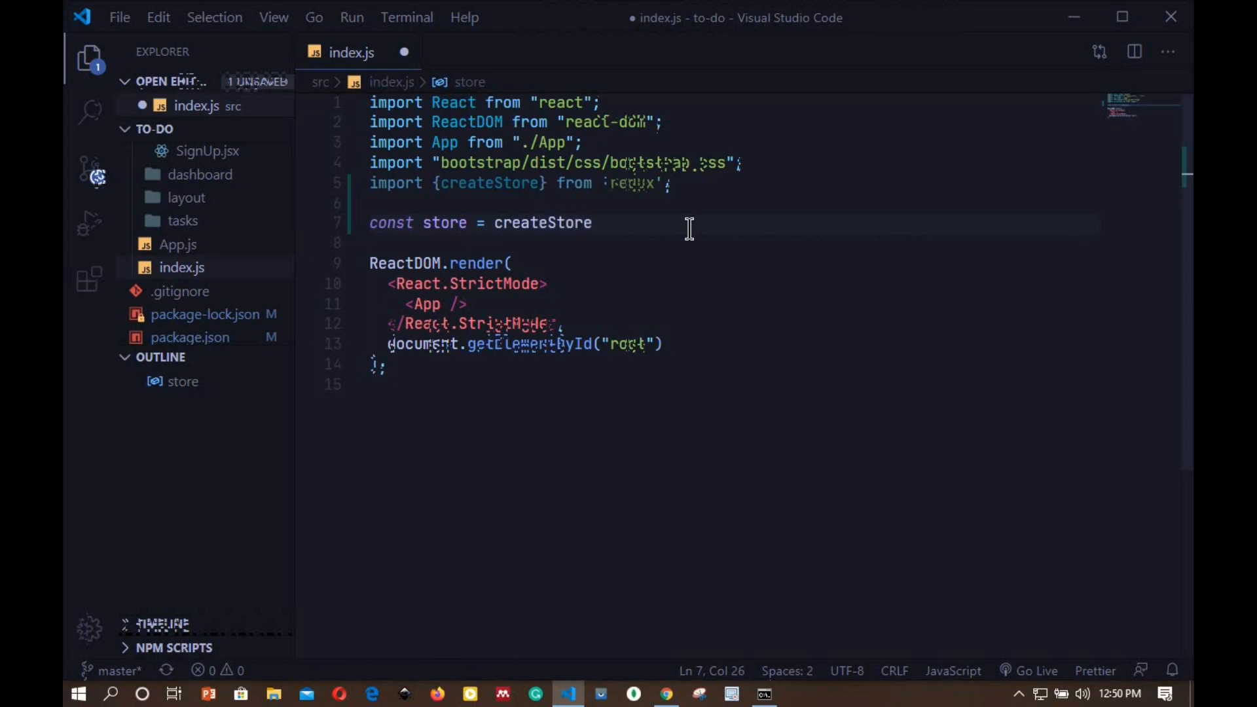
type("()")
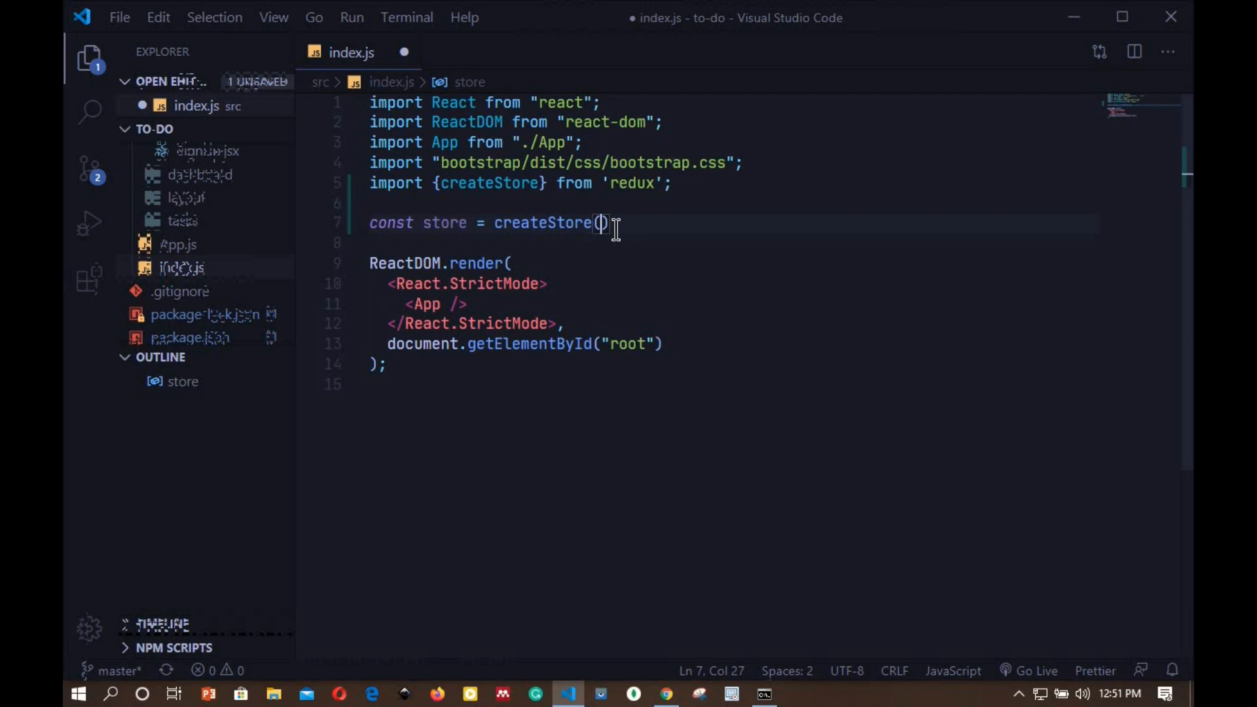
Pass rootReducer as the argument to createStore in index.js.
type("root")
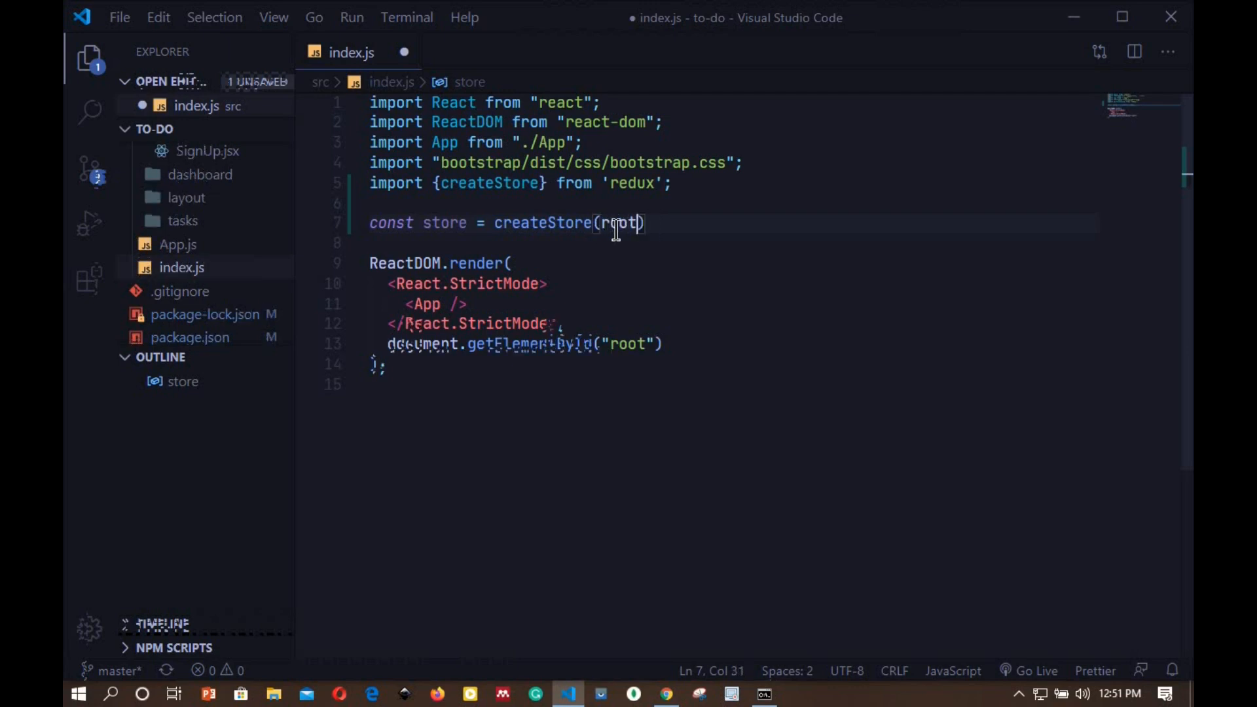
type("Reducer")
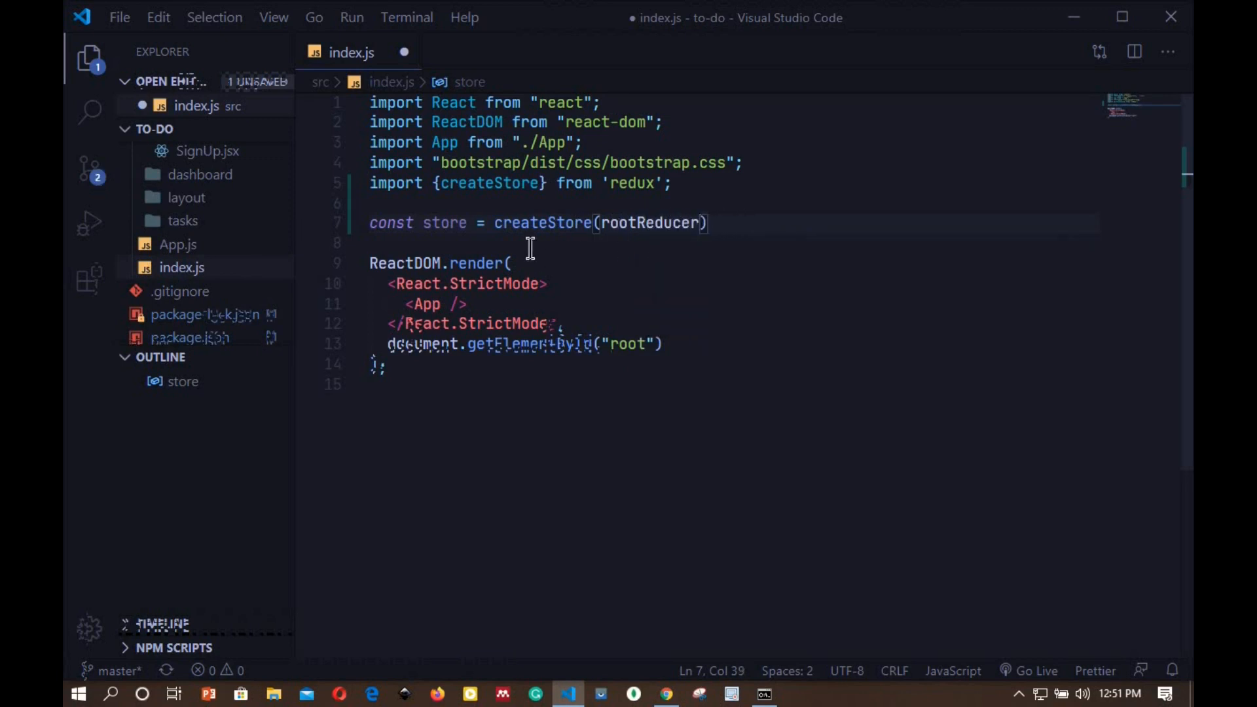
mouse_move(296, 217)
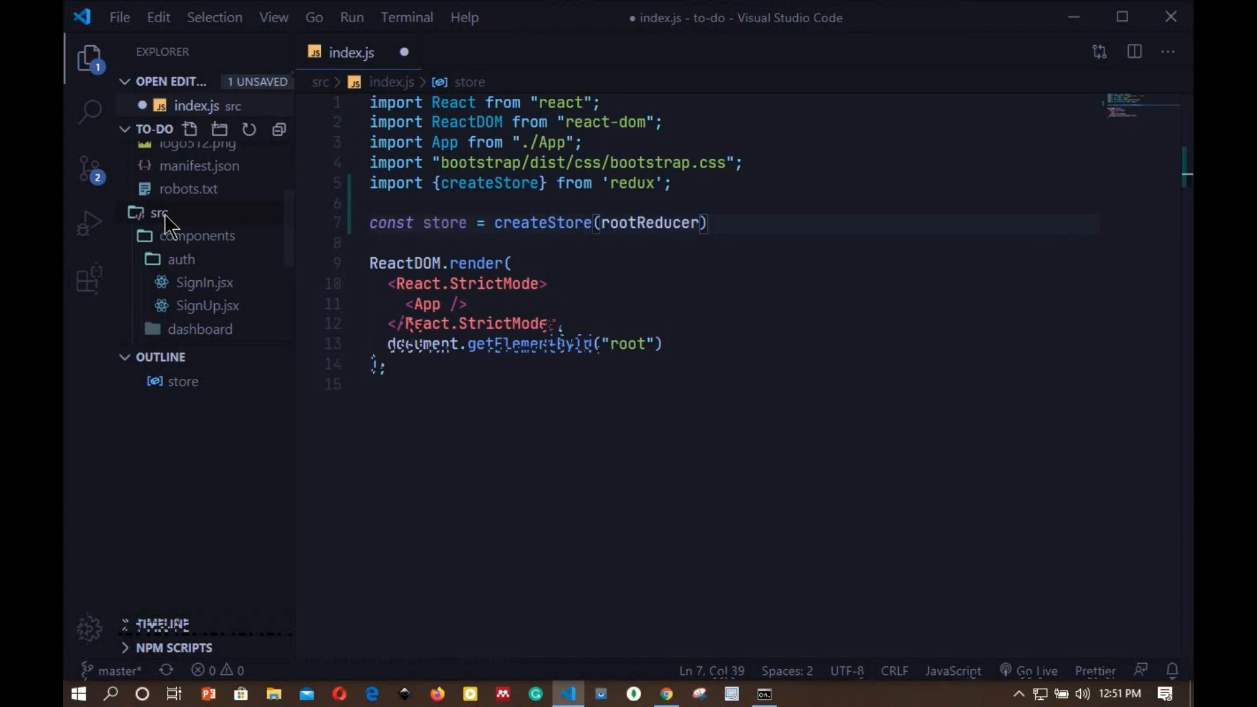
Create a new folder named Reducers inside src.
left_click(219, 129)
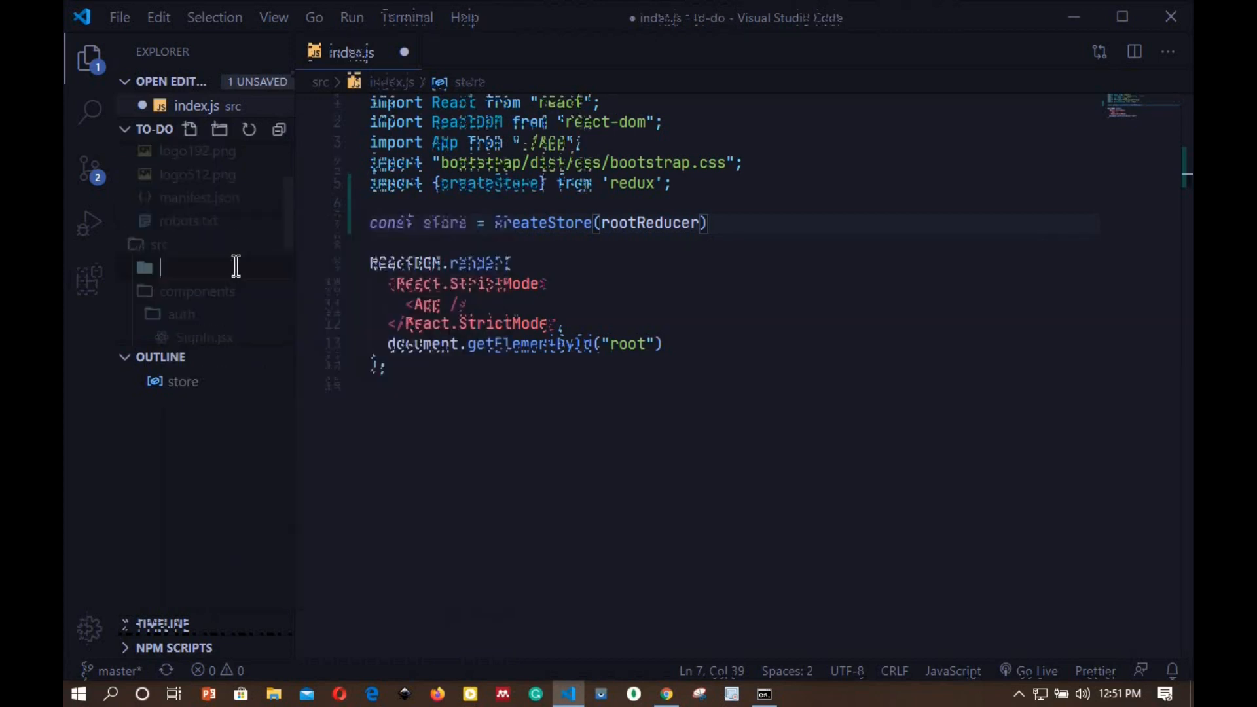
type("Redu")
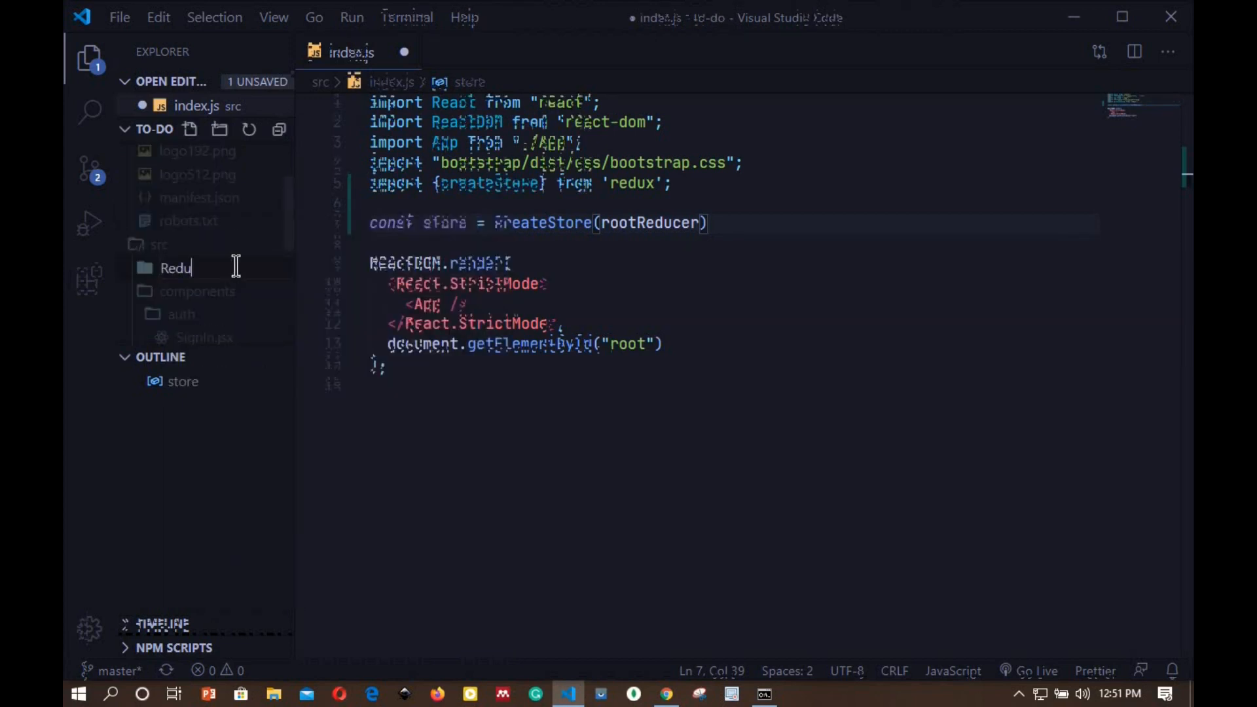
type("cers")
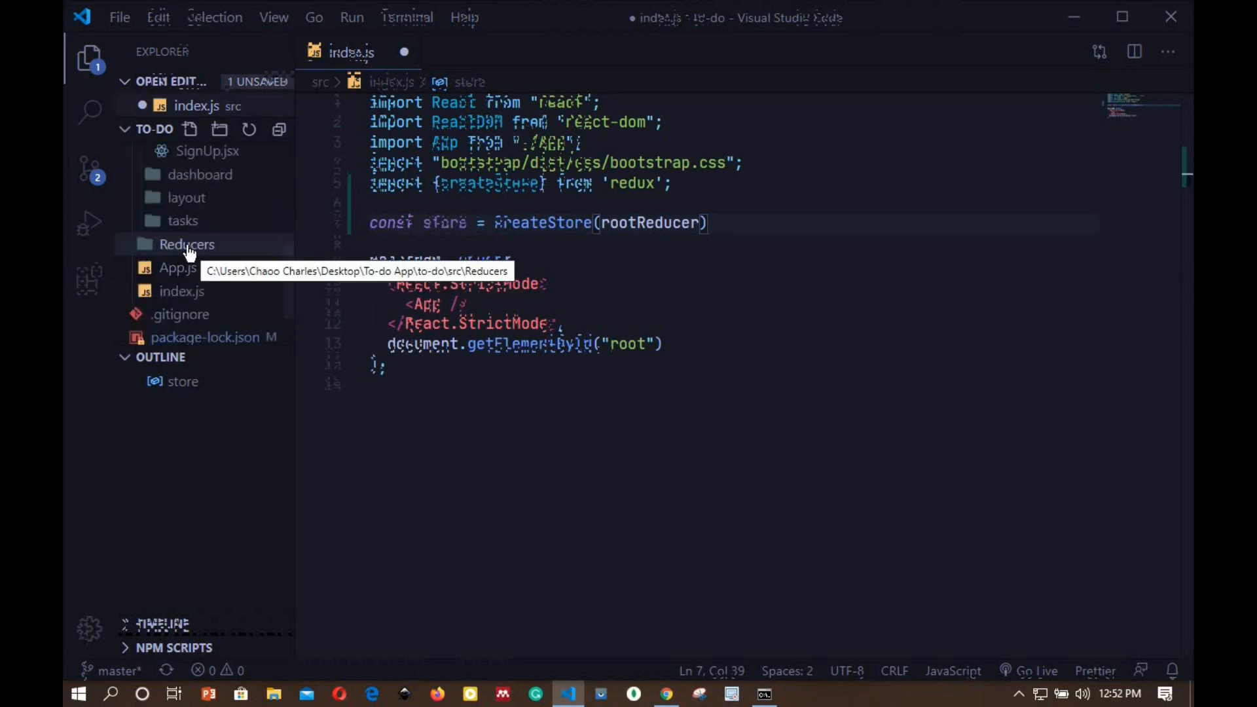
Add a rootReducer.js file to the Reducers folder and open it.
right_click(186, 244)
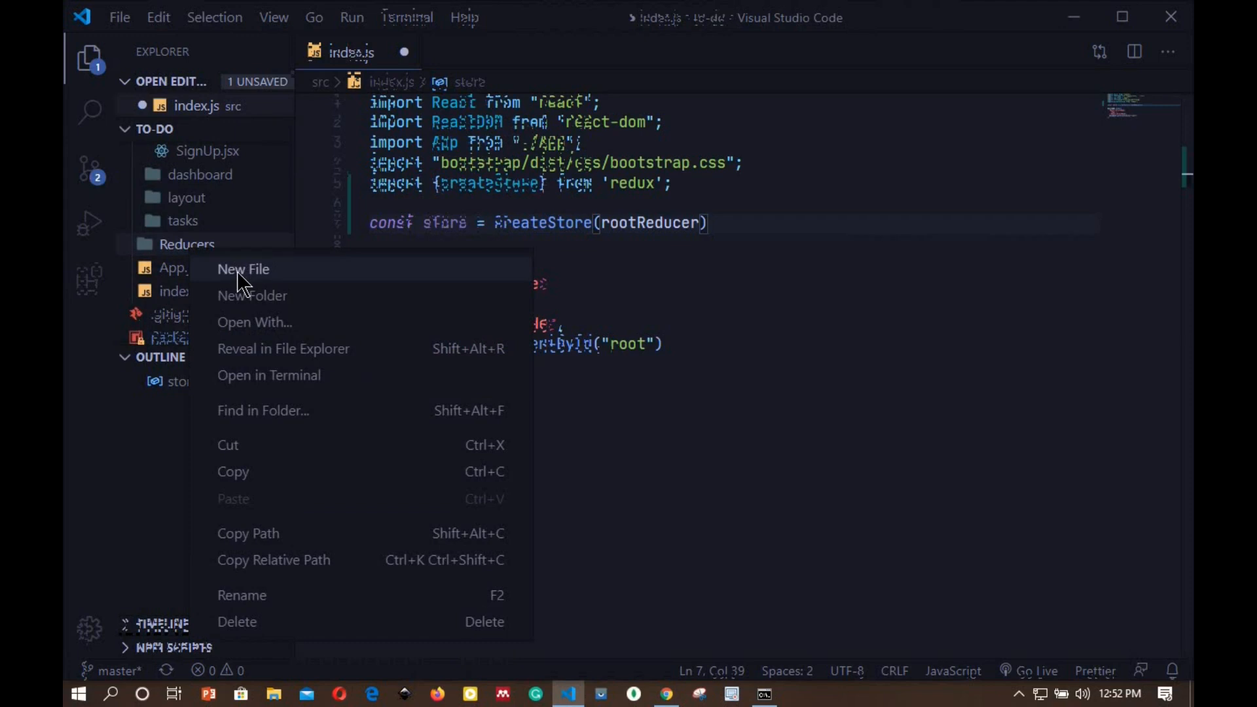
left_click(243, 268)
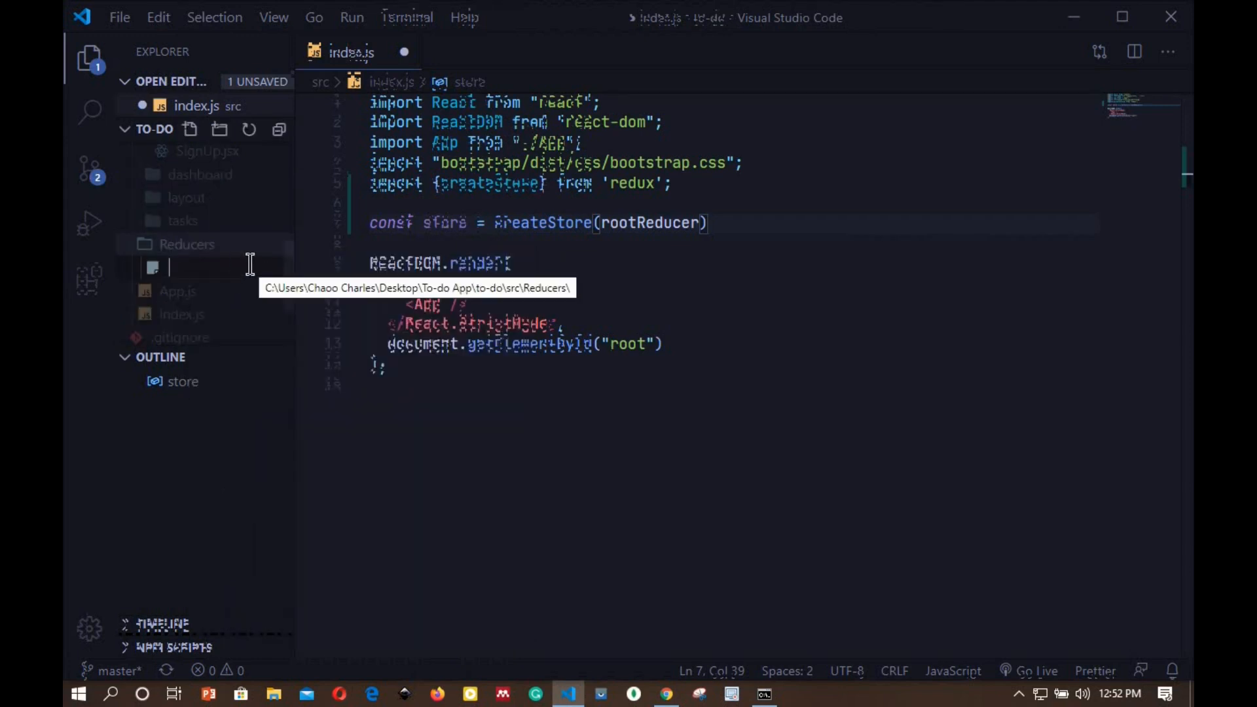
type("rootRedud")
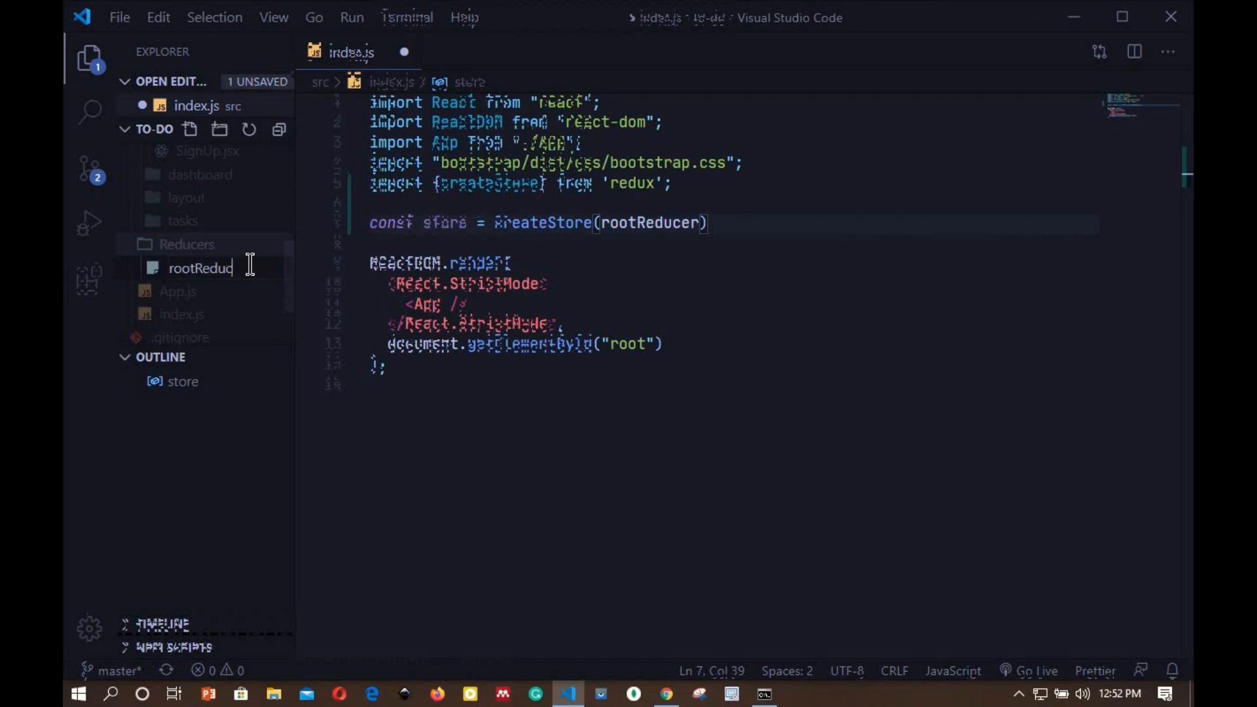
type("er.js")
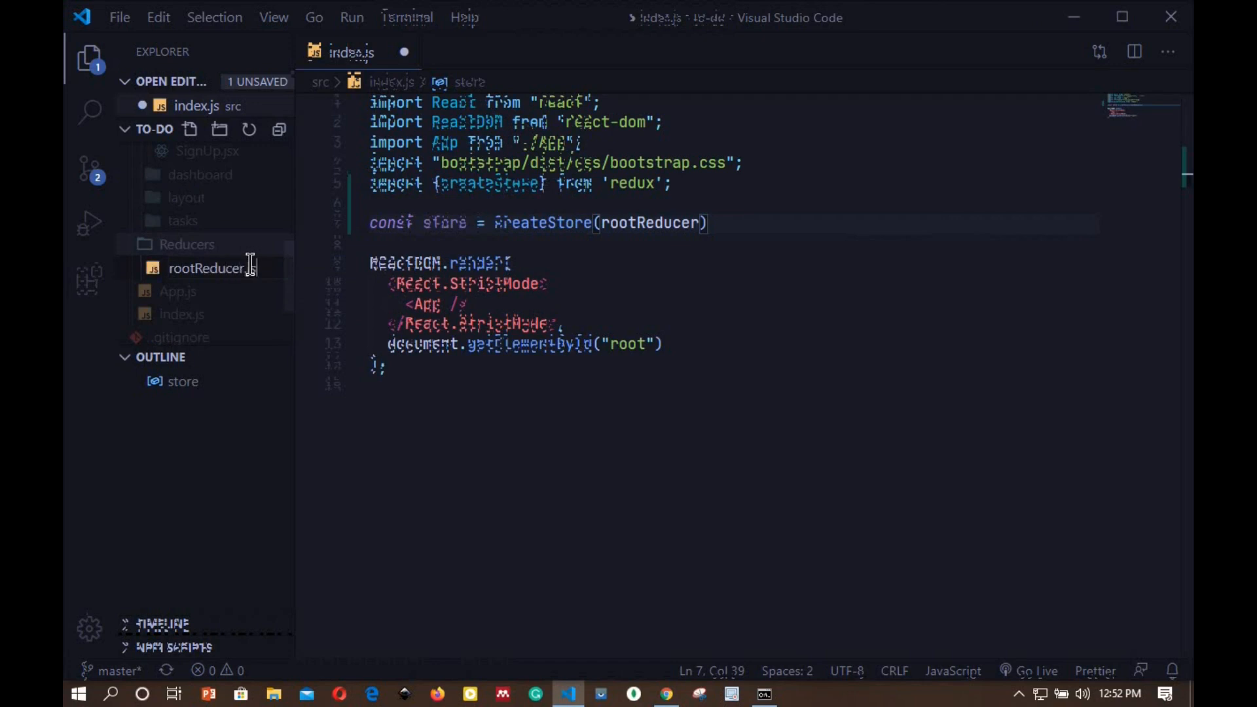
mouse_move(211, 268)
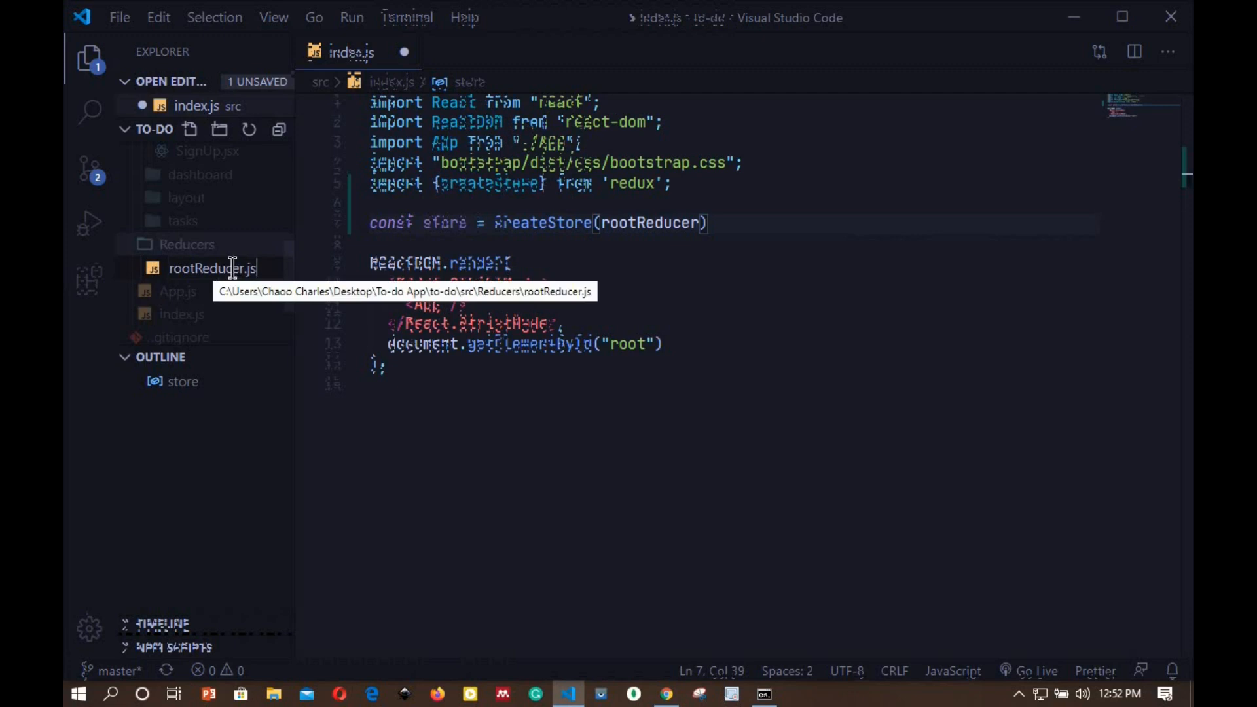
left_click(212, 267)
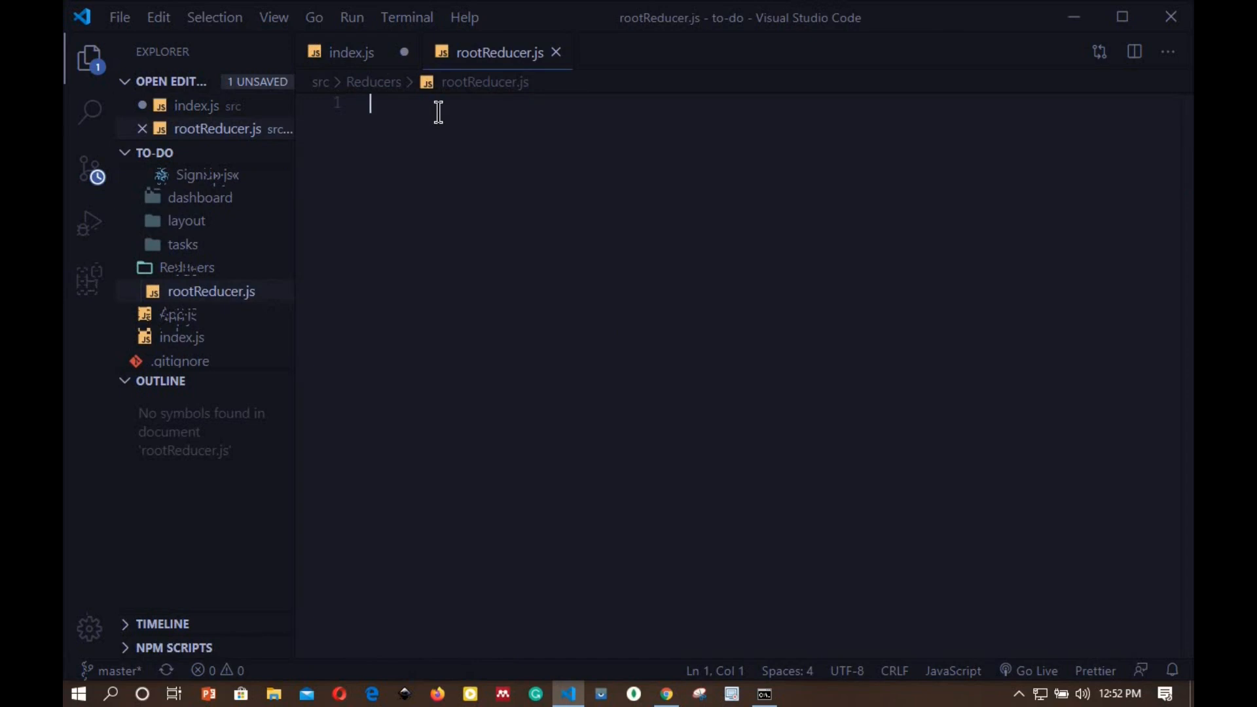
Import combineReducers, define rootReducer as combineReducers({}), and export it by default.
type("im")
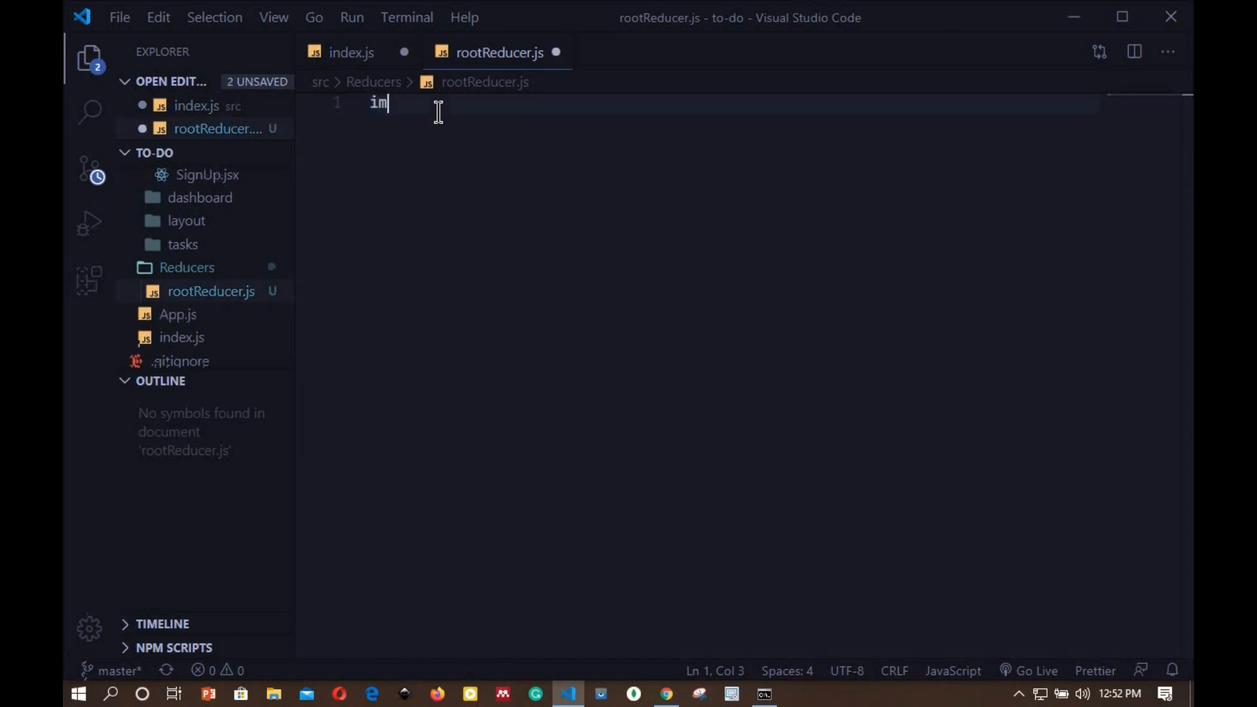
type("port")
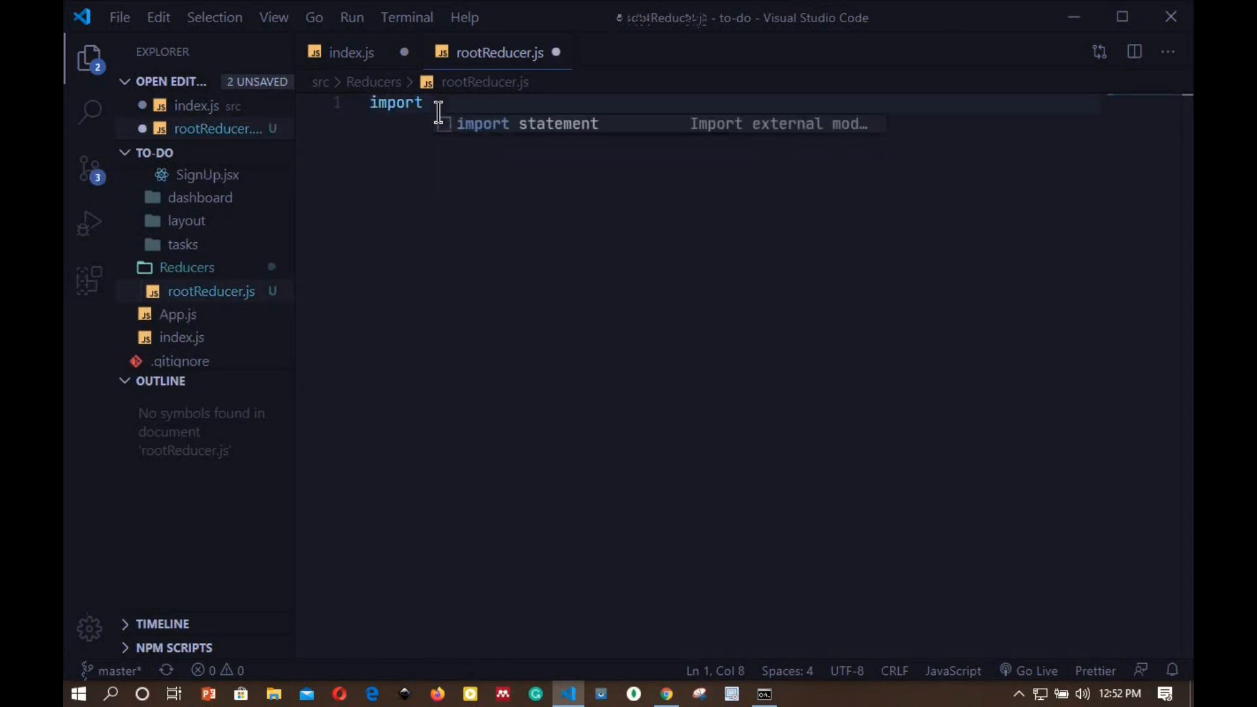
type("{combine")
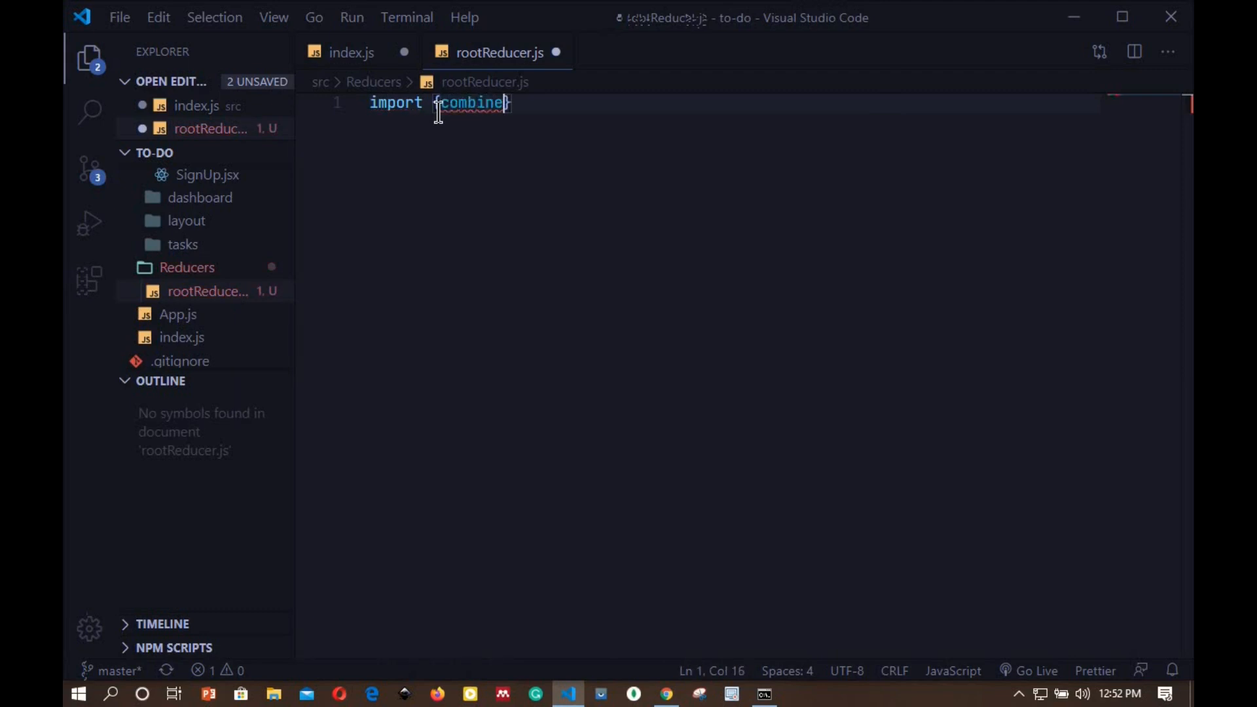
type("Redu")
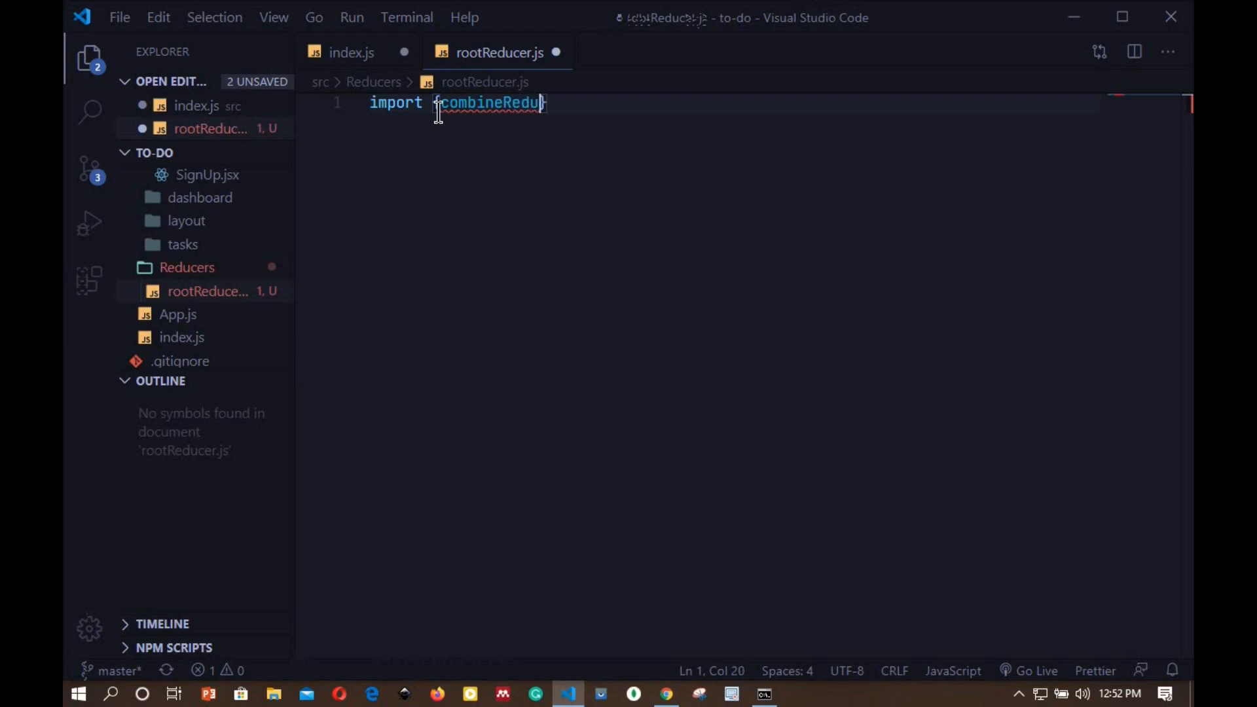
type("cers}")
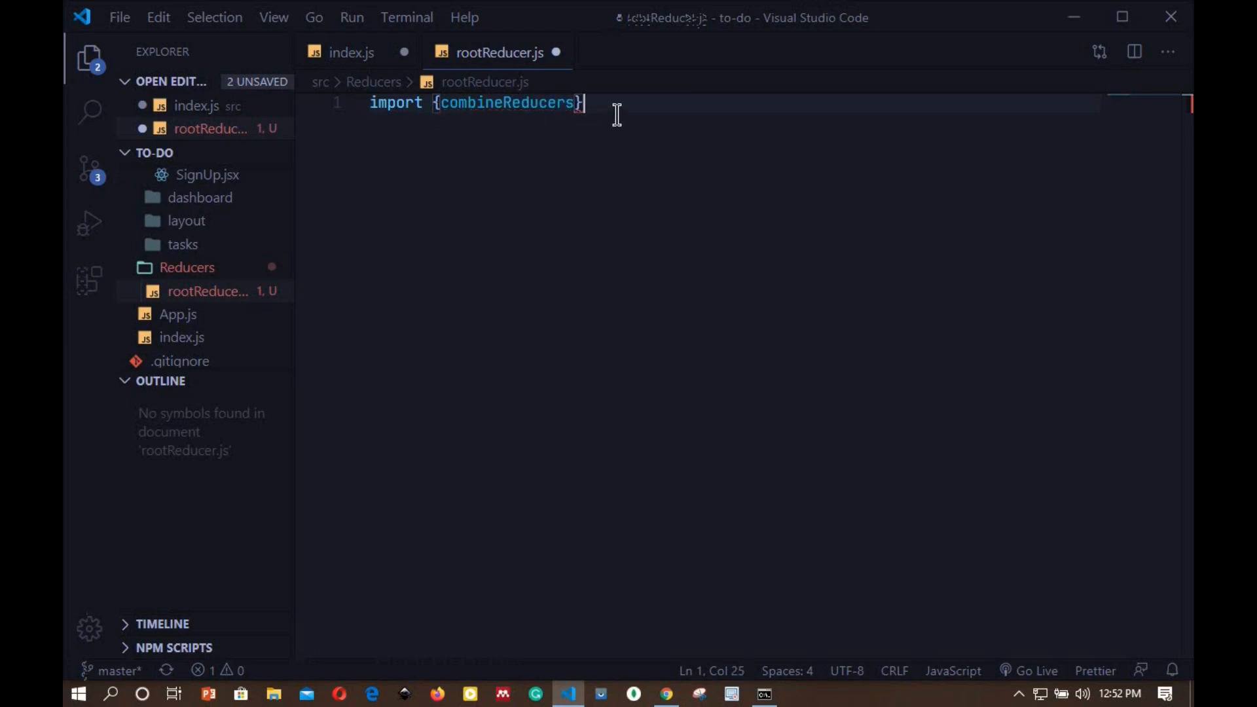
type("} from \"redux\";")
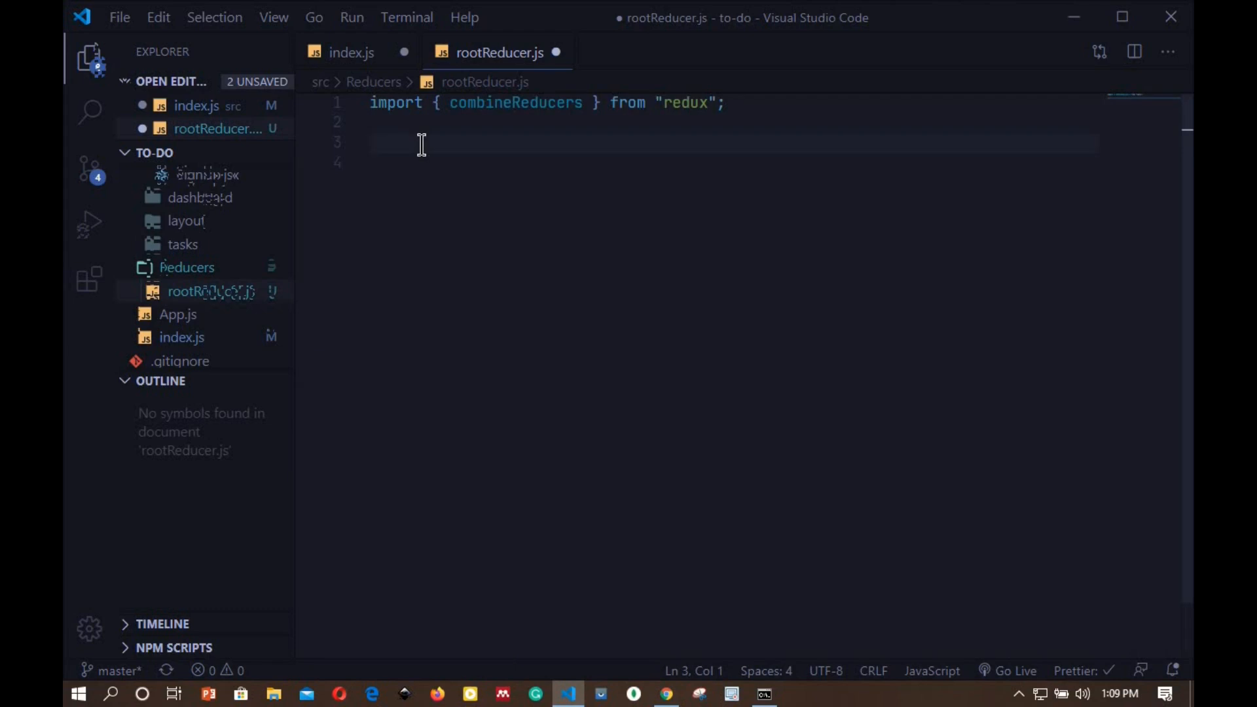
type("const")
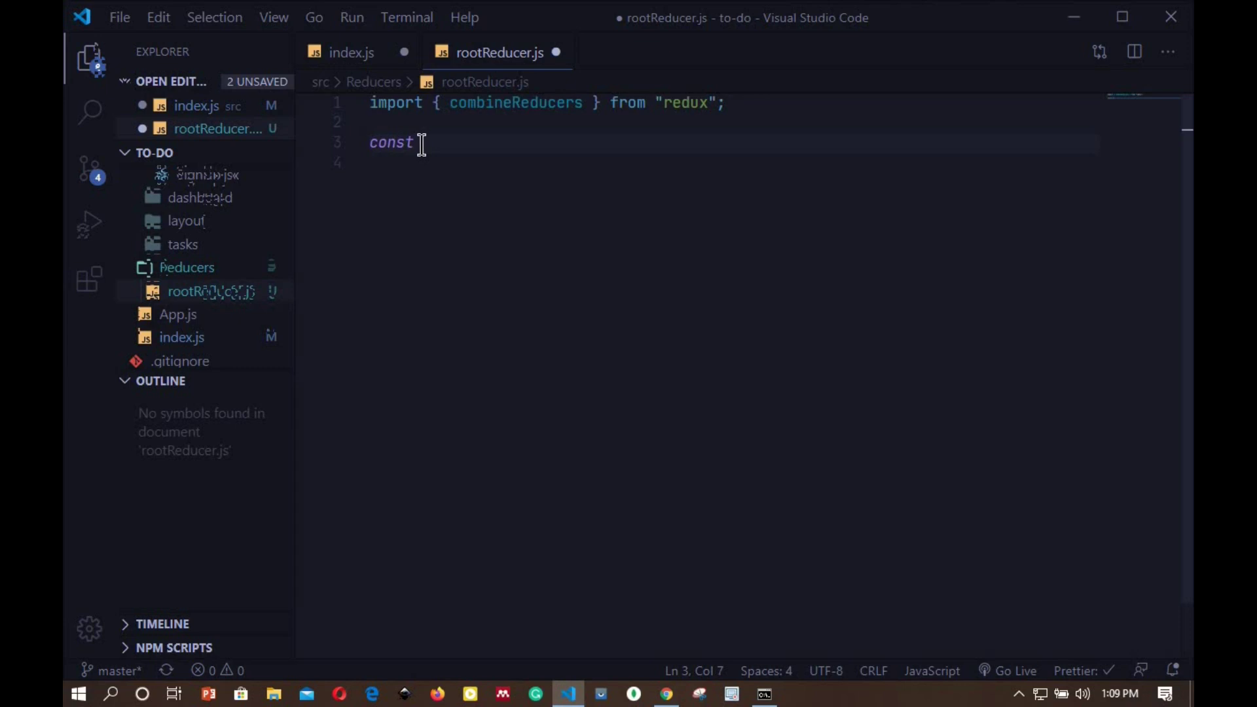
type("root")
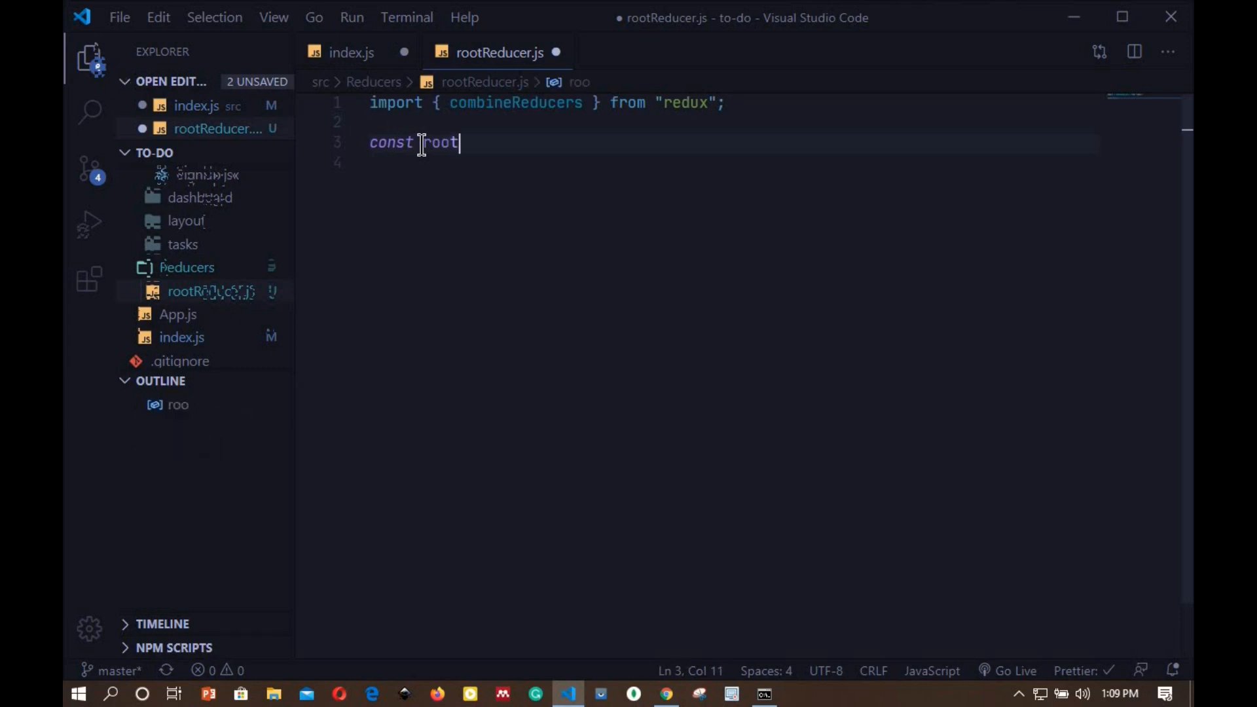
type("Reduc")
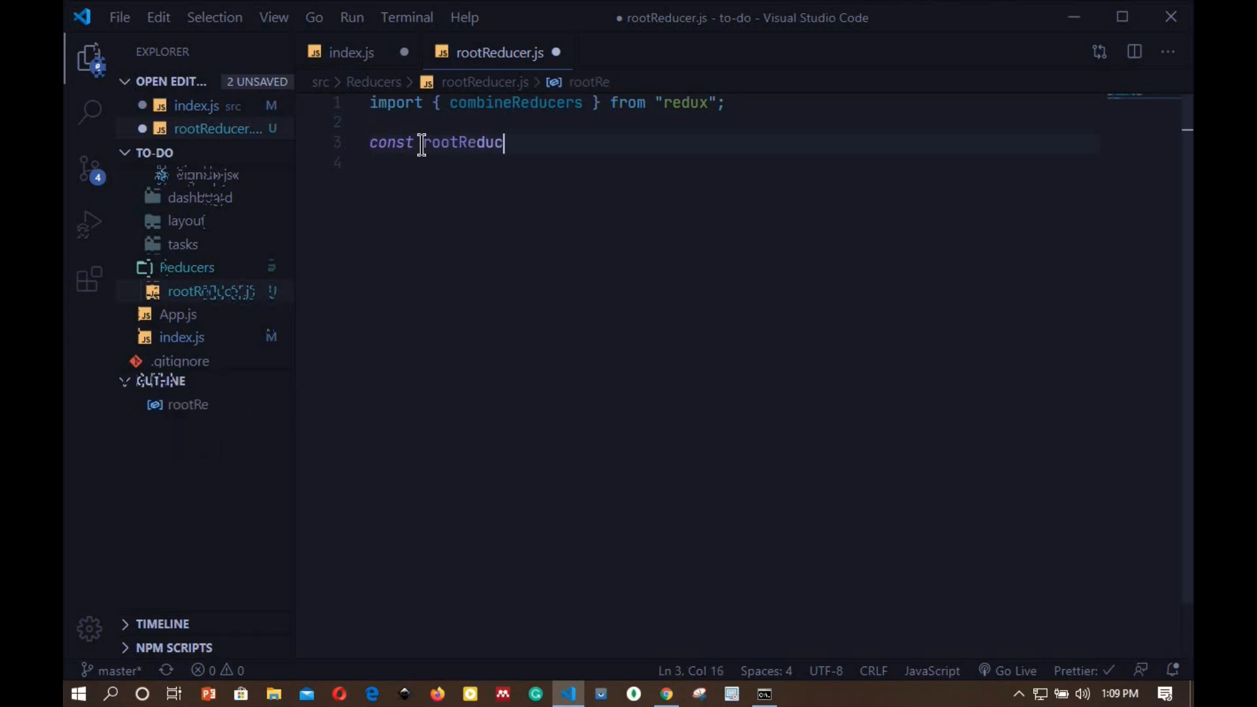
type("er =")
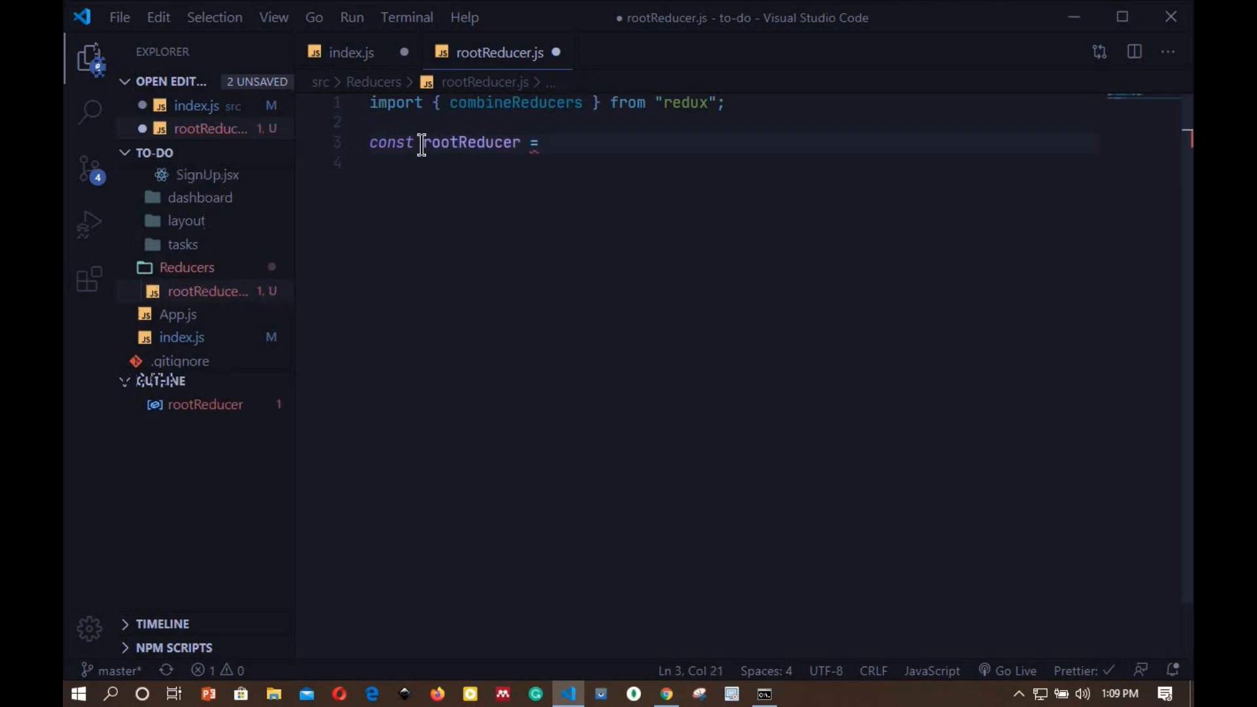
type("combineReducers(")
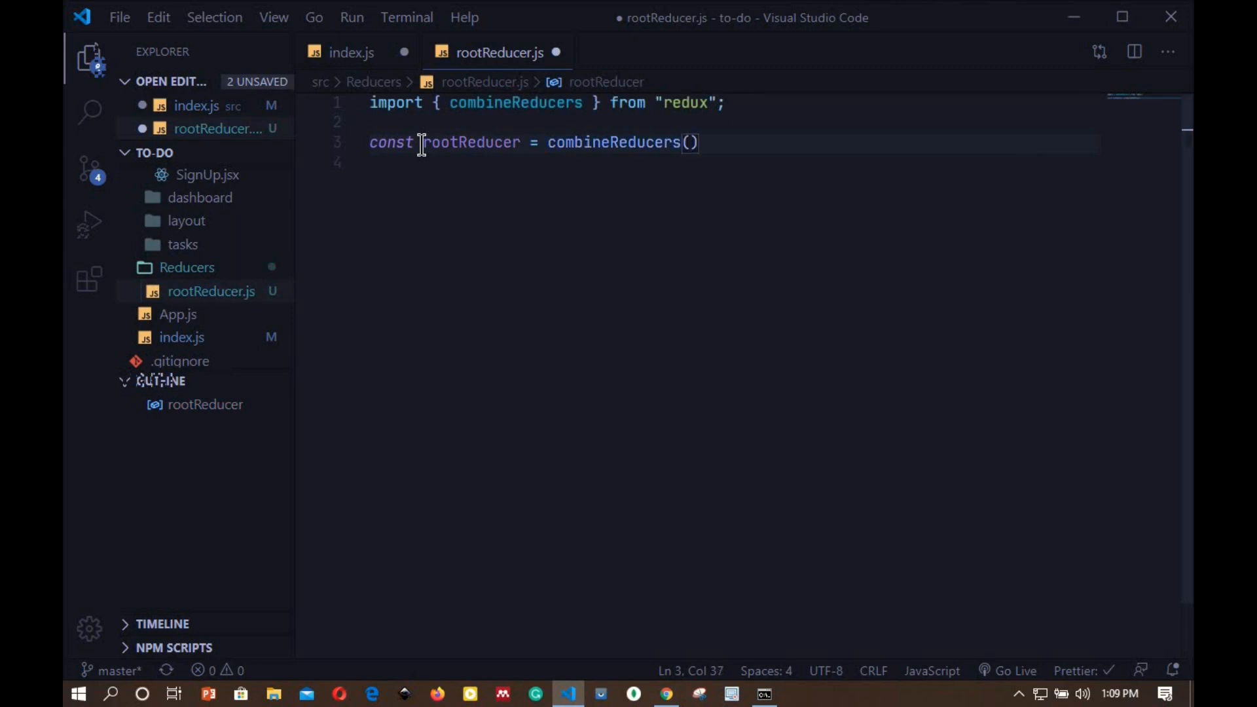
mouse_move(653, 144)
type("{")
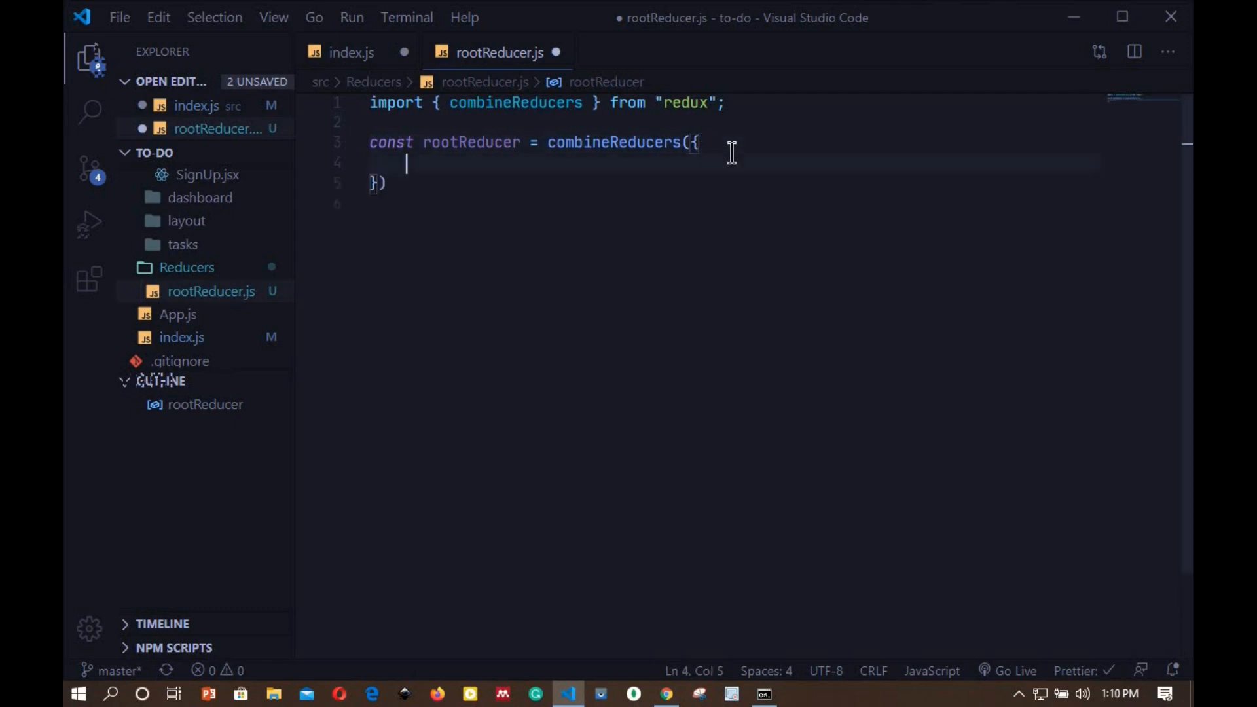
mouse_move(511, 184)
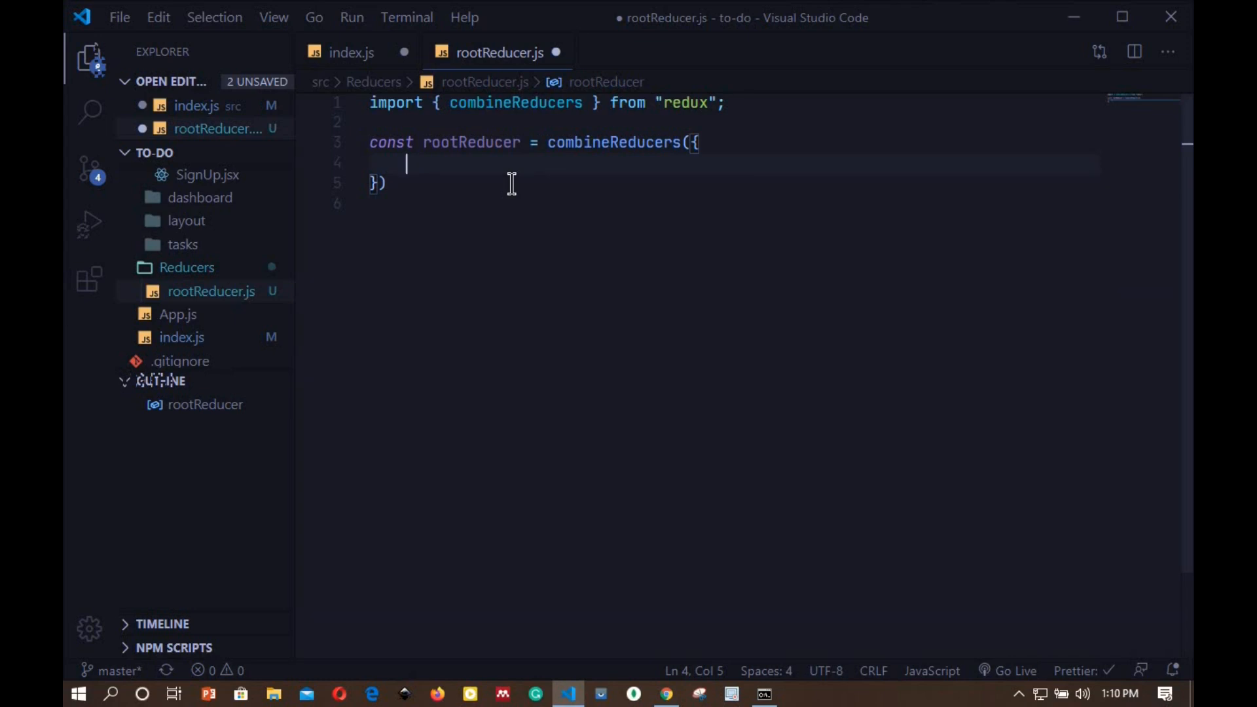
mouse_move(467, 185)
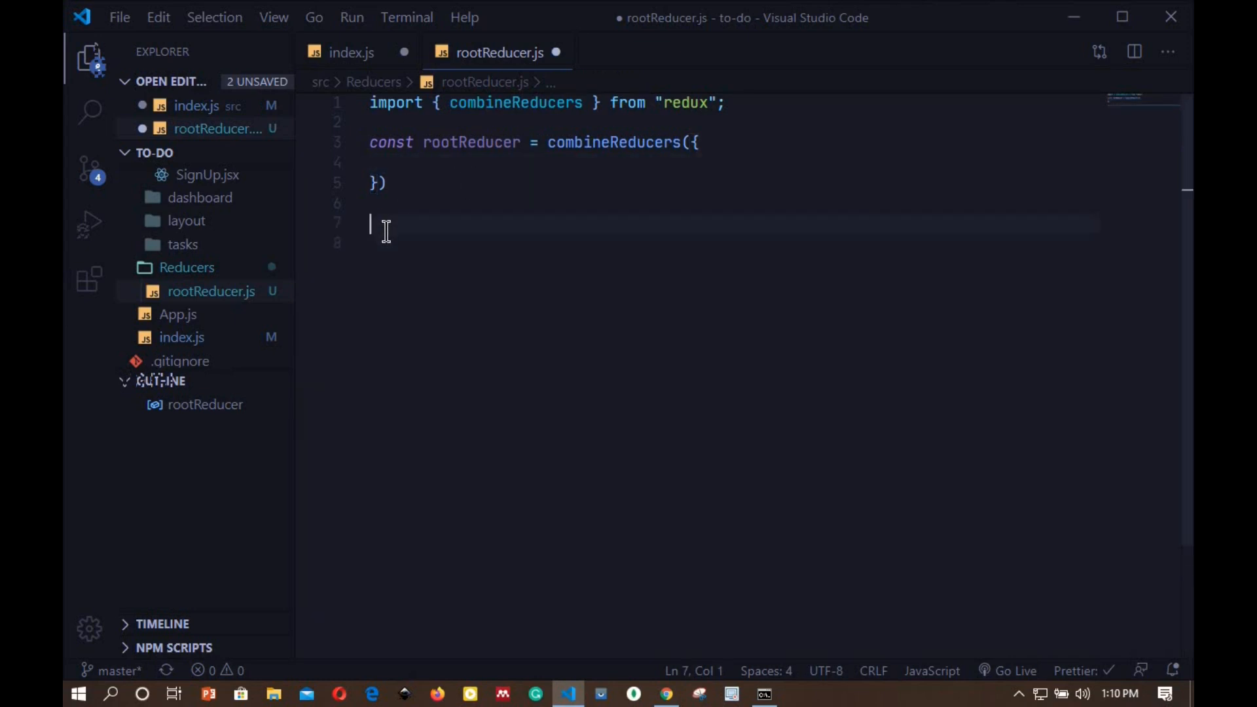
type("export default rootReducer")
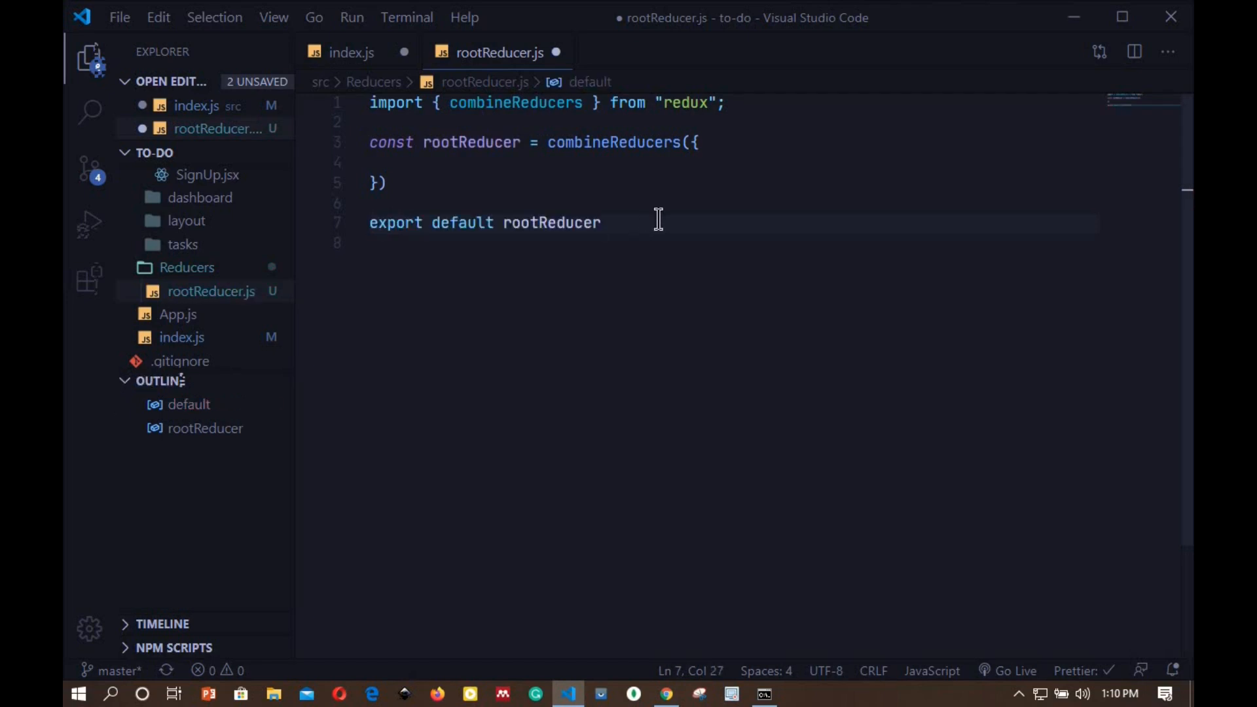
type(";")
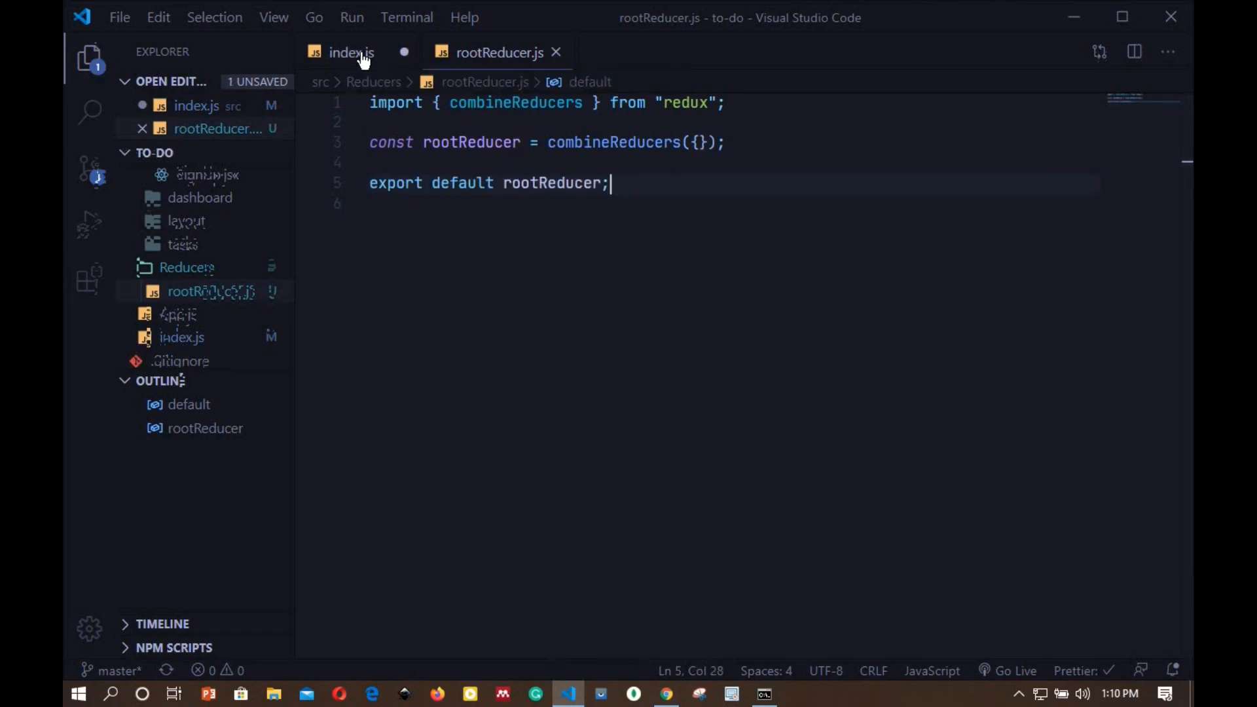
In index.js, import { rootReducer } from "./Reducers/rootReducer".
left_click(350, 52)
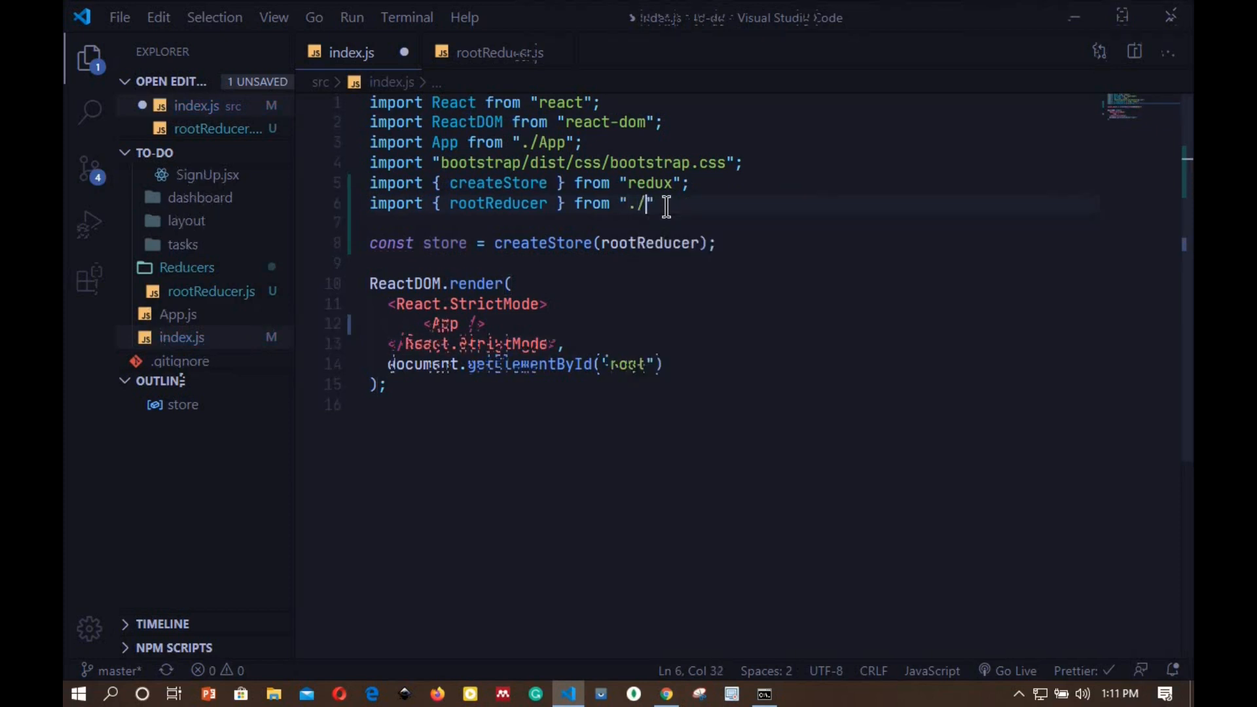
type("Reducers")
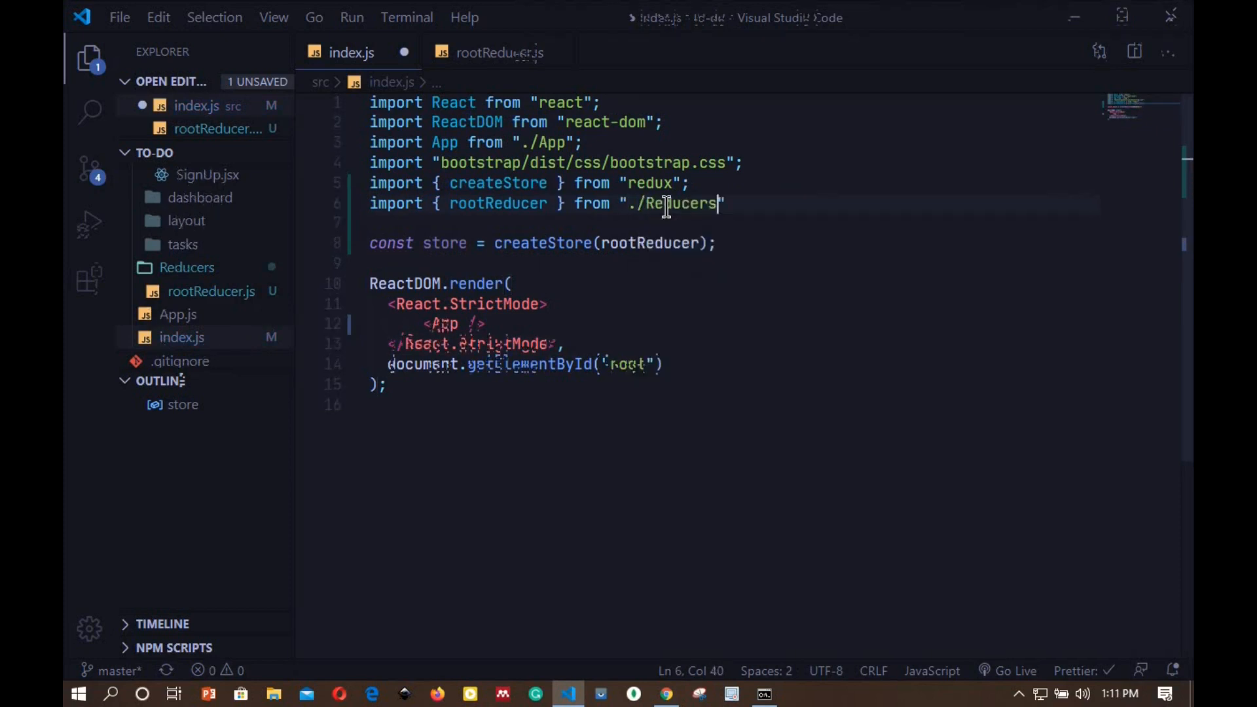
type("/rootReducer")
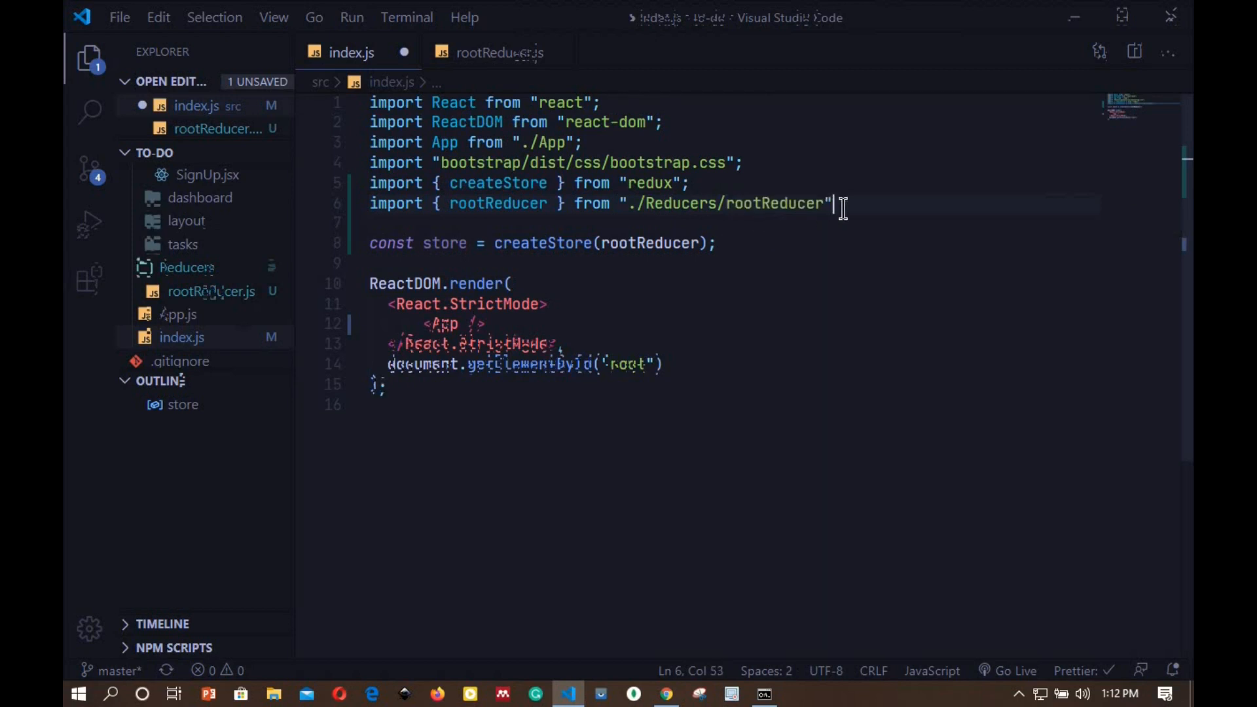
type(";")
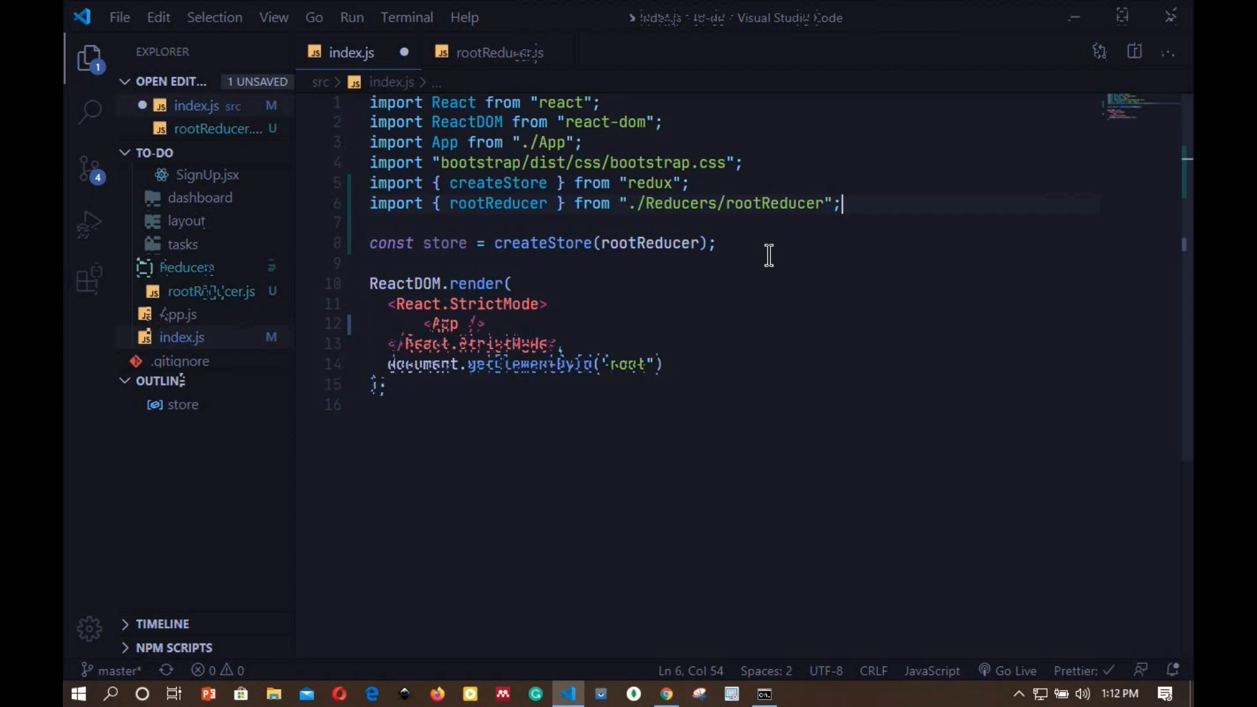
mouse_move(513, 303)
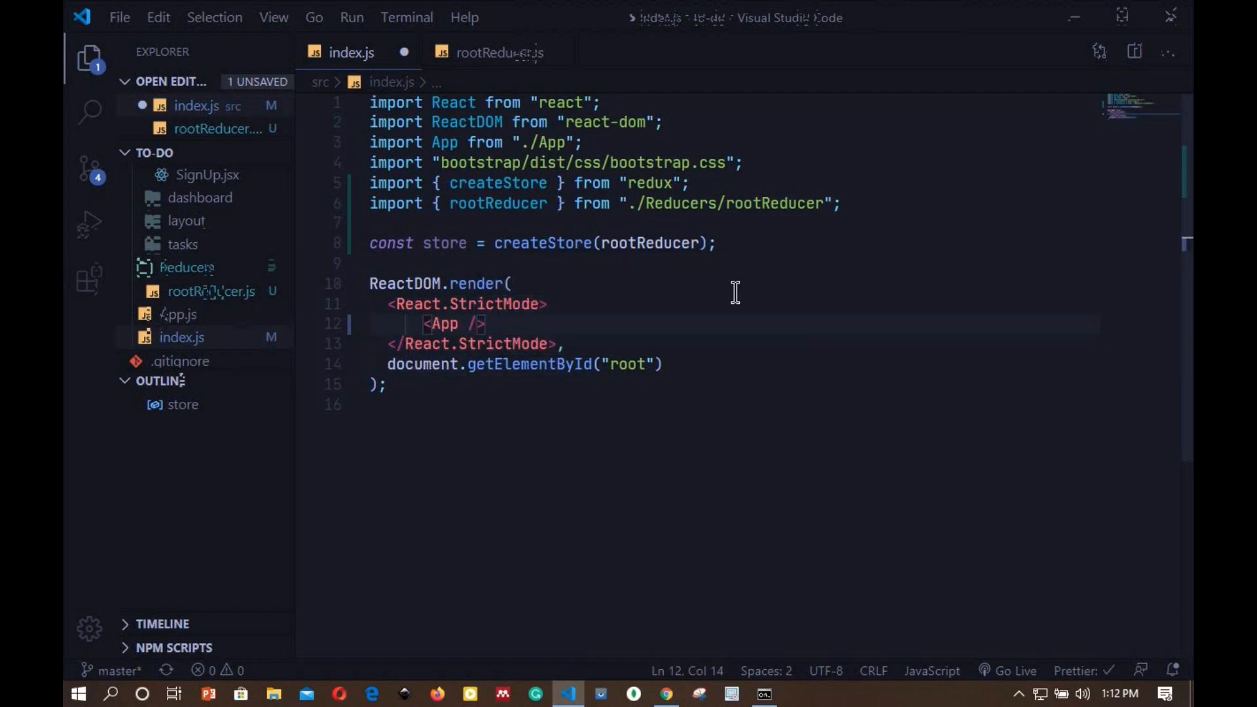
Import Provider from react-redux in index.js.
type("import")
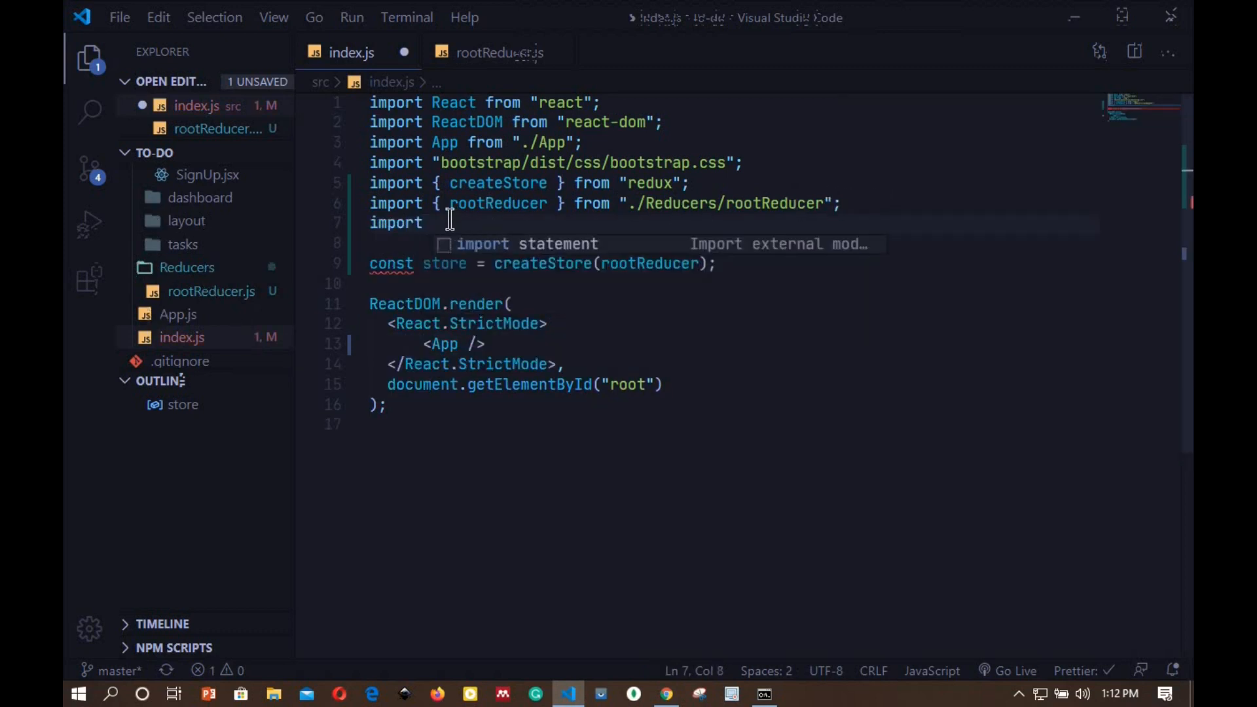
type("{Provider} f \"react-redux\";")
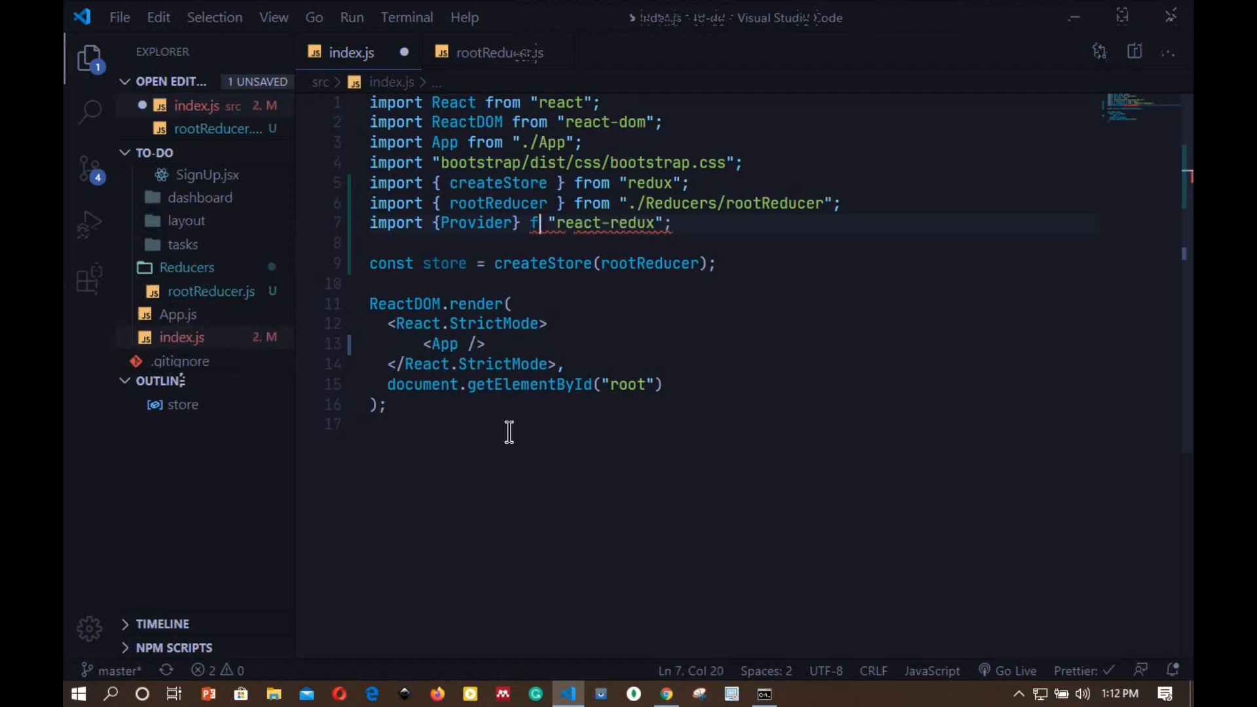
type("rom")
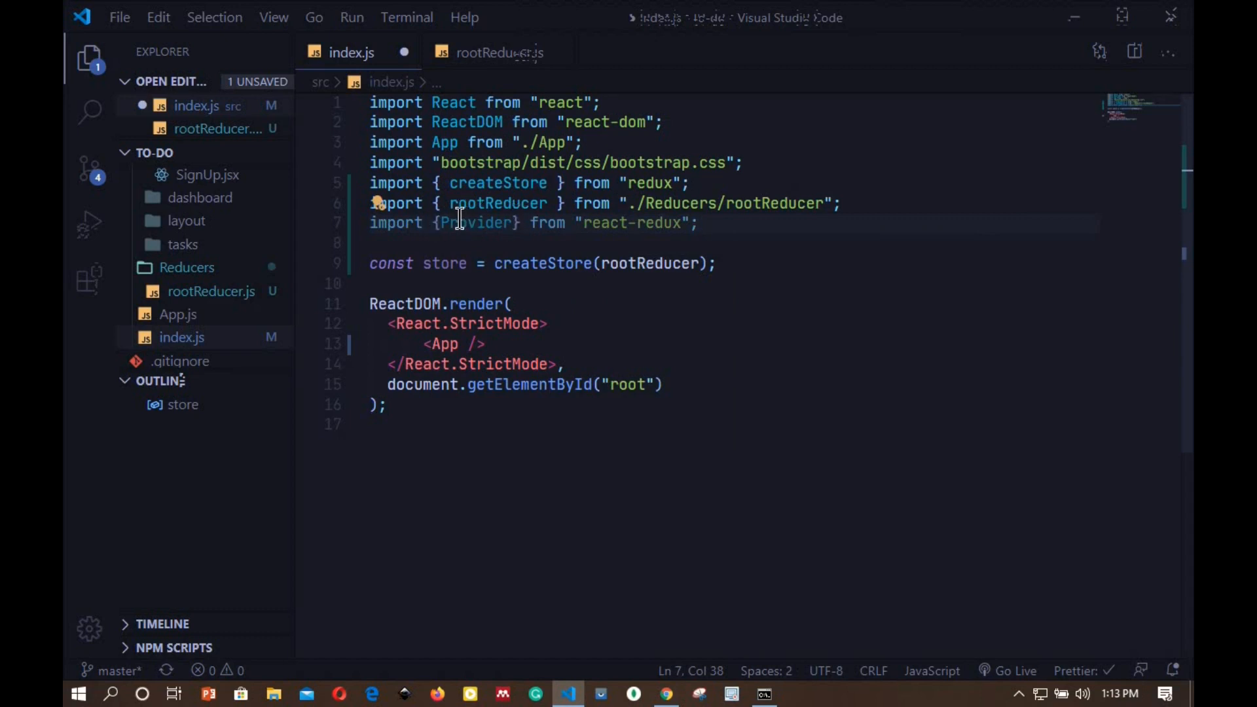
mouse_move(456, 343)
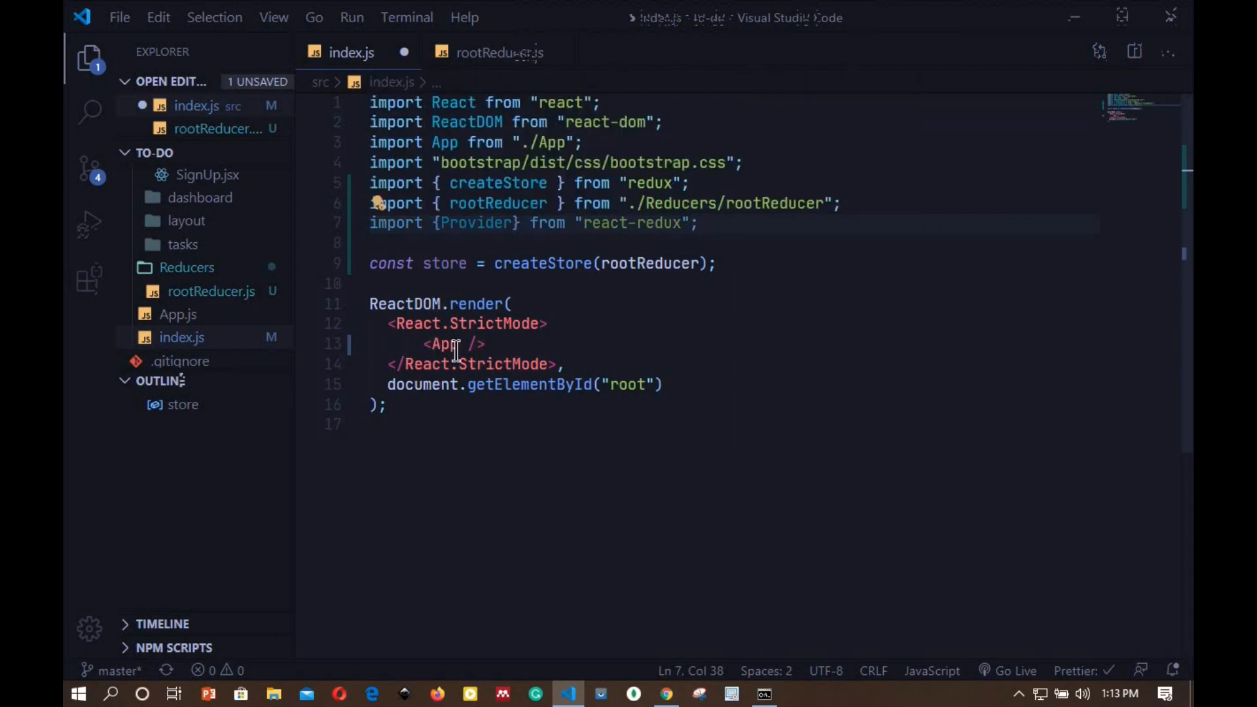
Wrap <App /> in <Provider store={store}> and save index.js.
left_click(548, 323)
type("<")
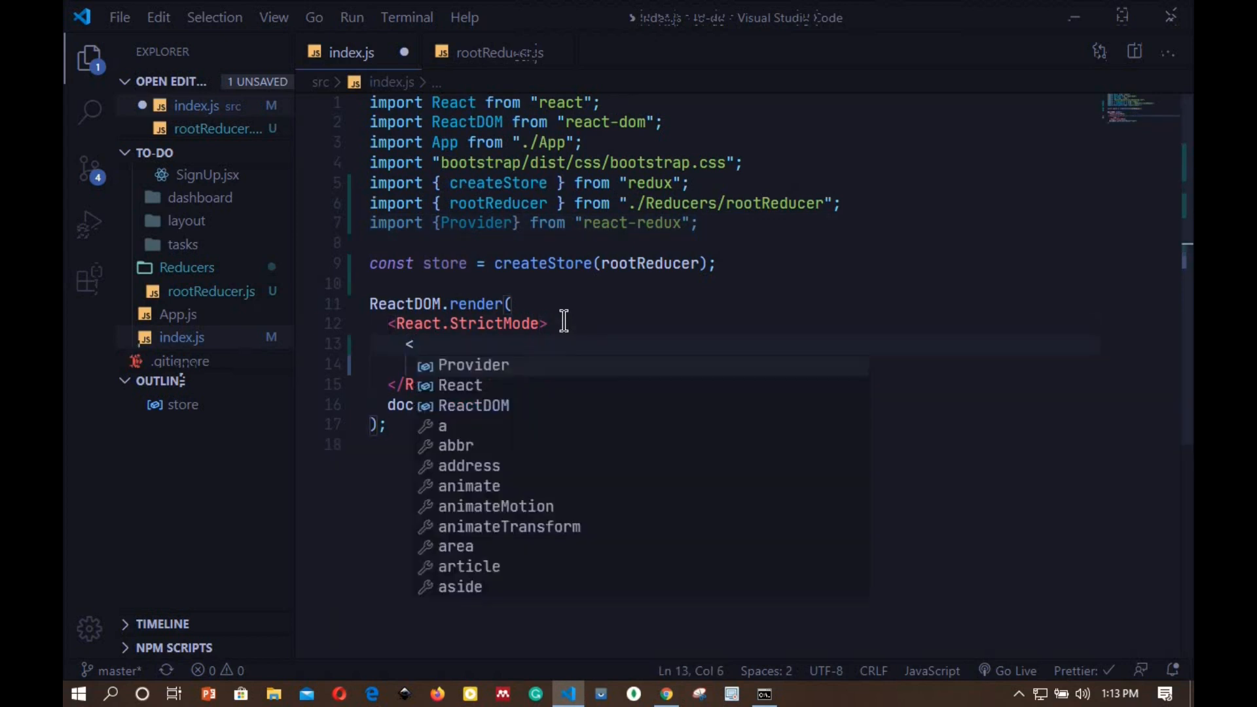
type("Provider>")
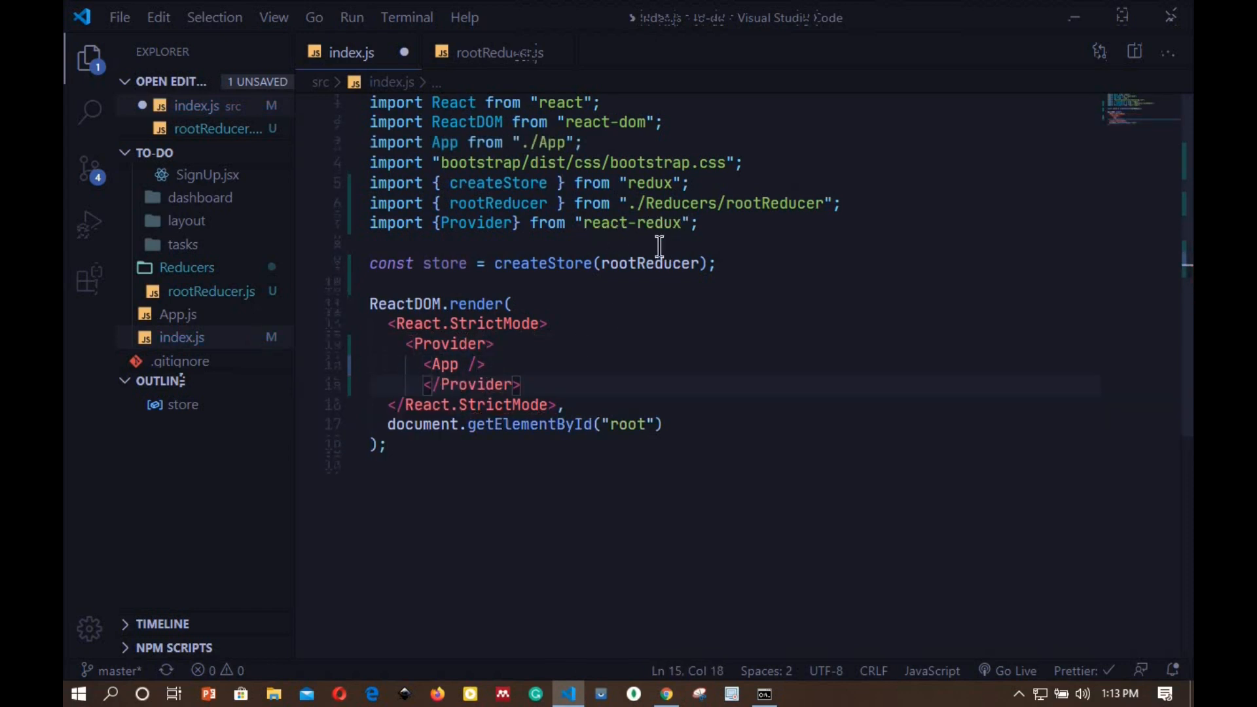
mouse_move(449, 343)
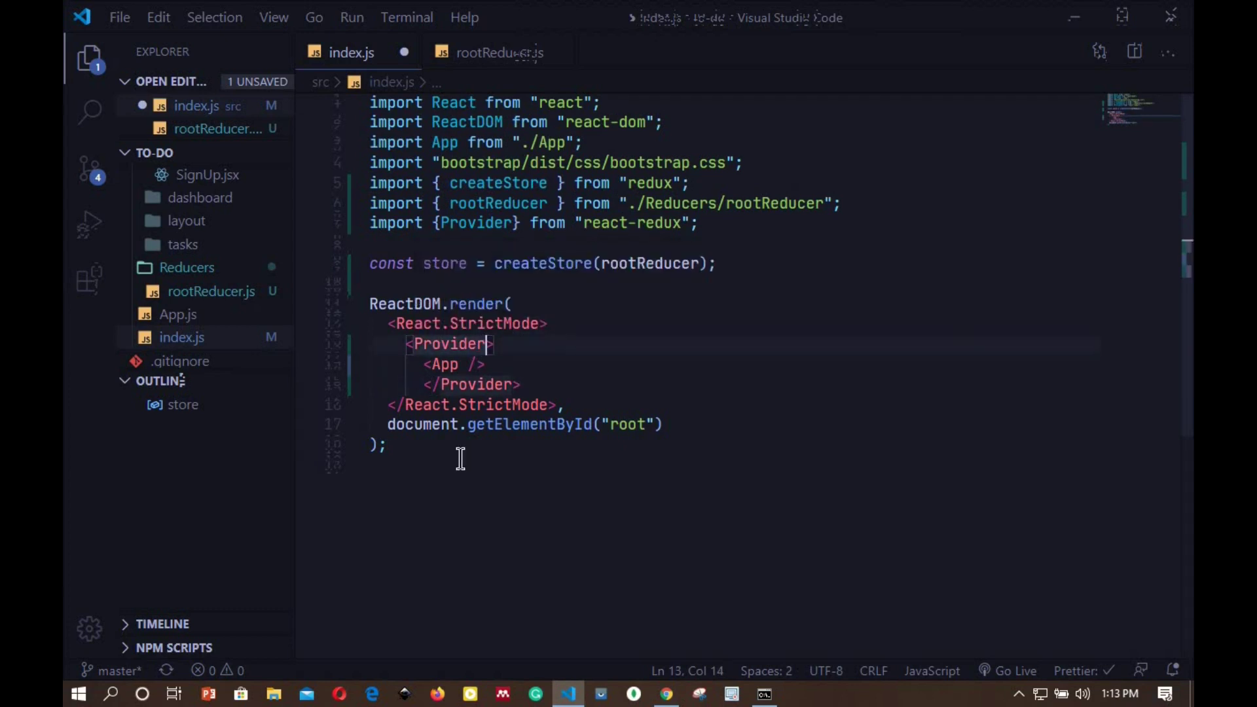
type("st")
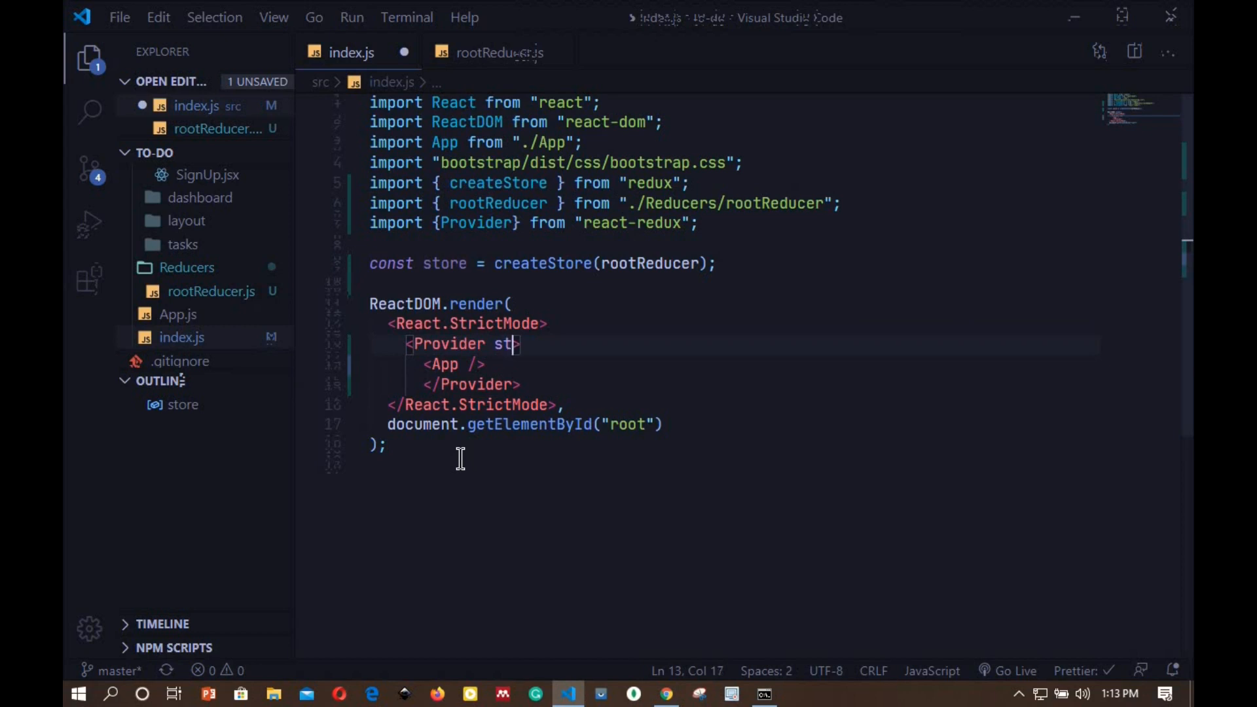
type("ore =")
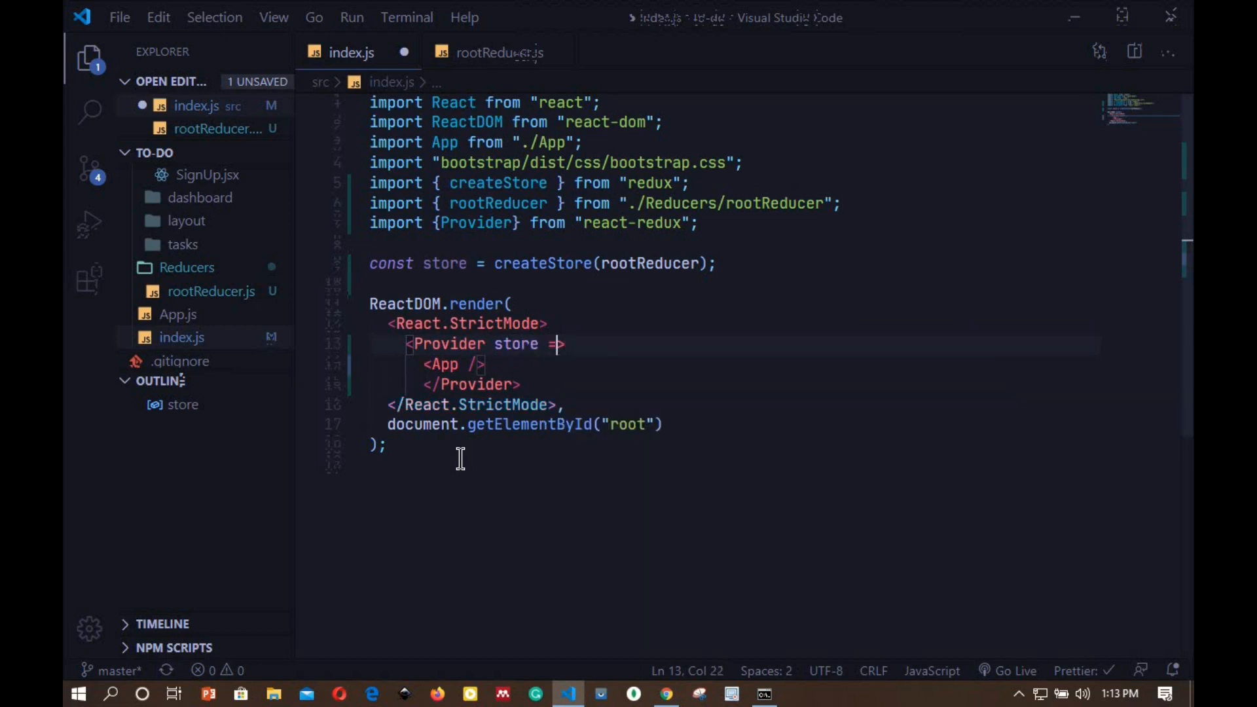
type("{}")
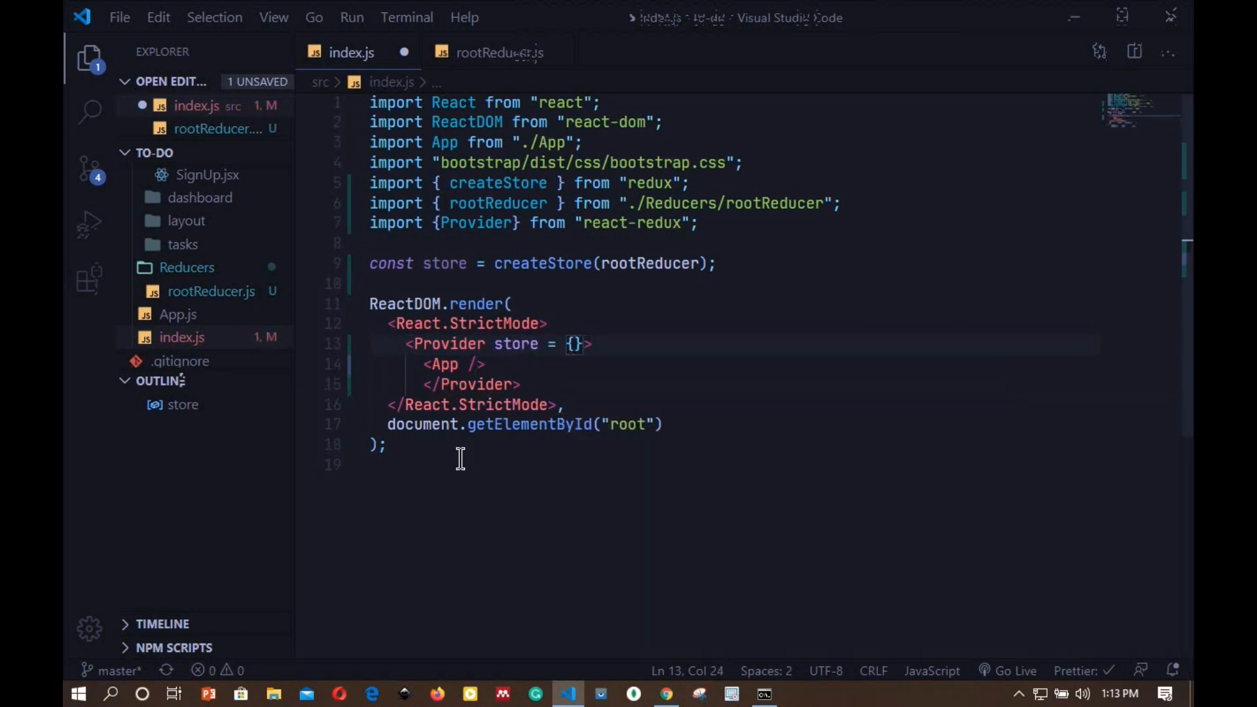
type("store")
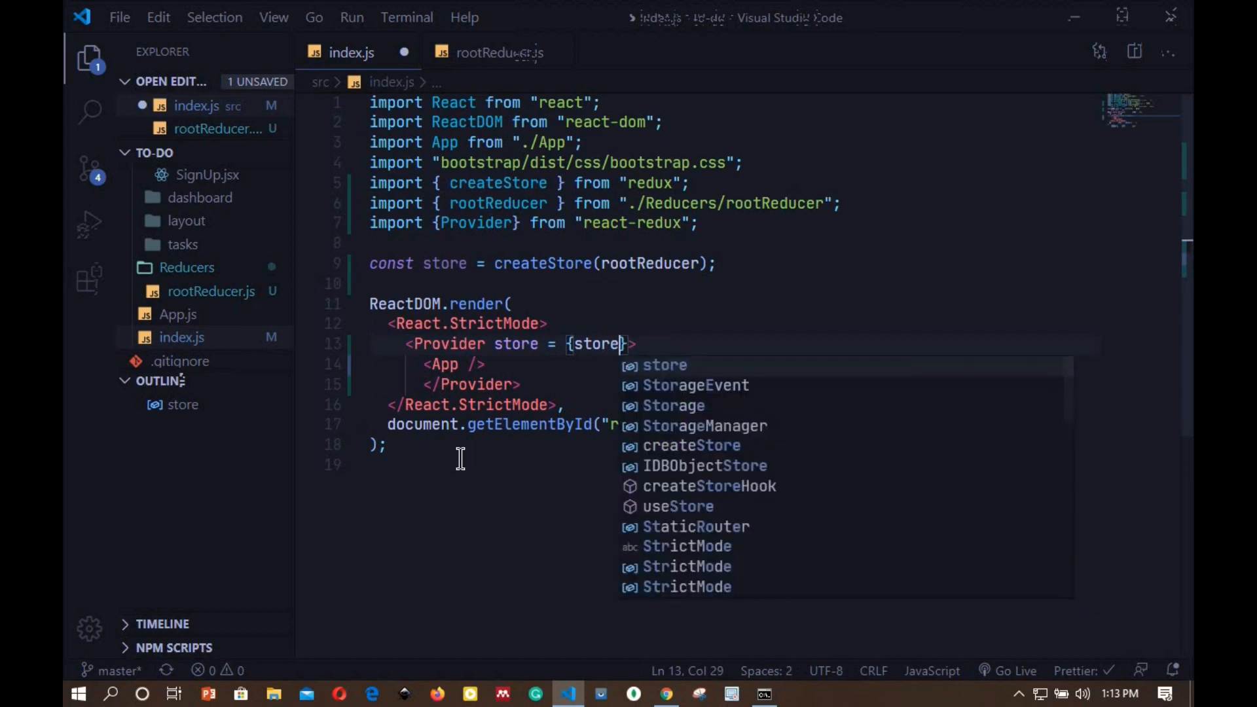
mouse_move(589, 330)
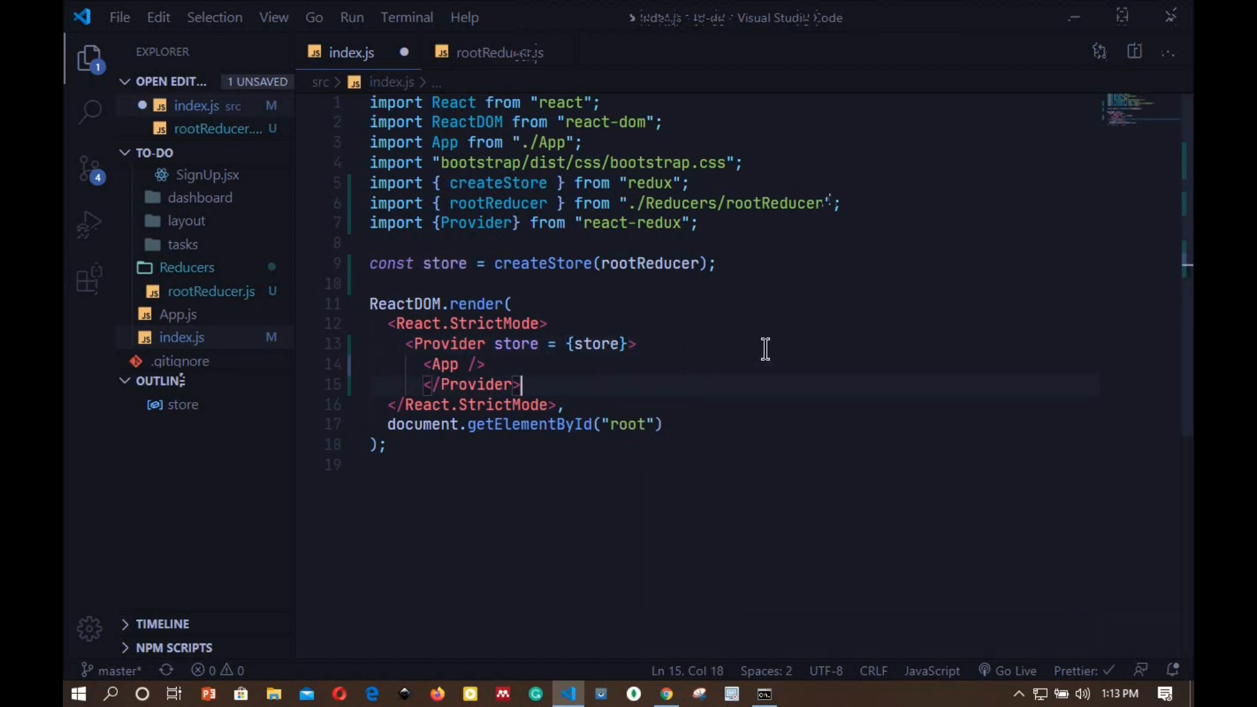
key("ctrl+s")
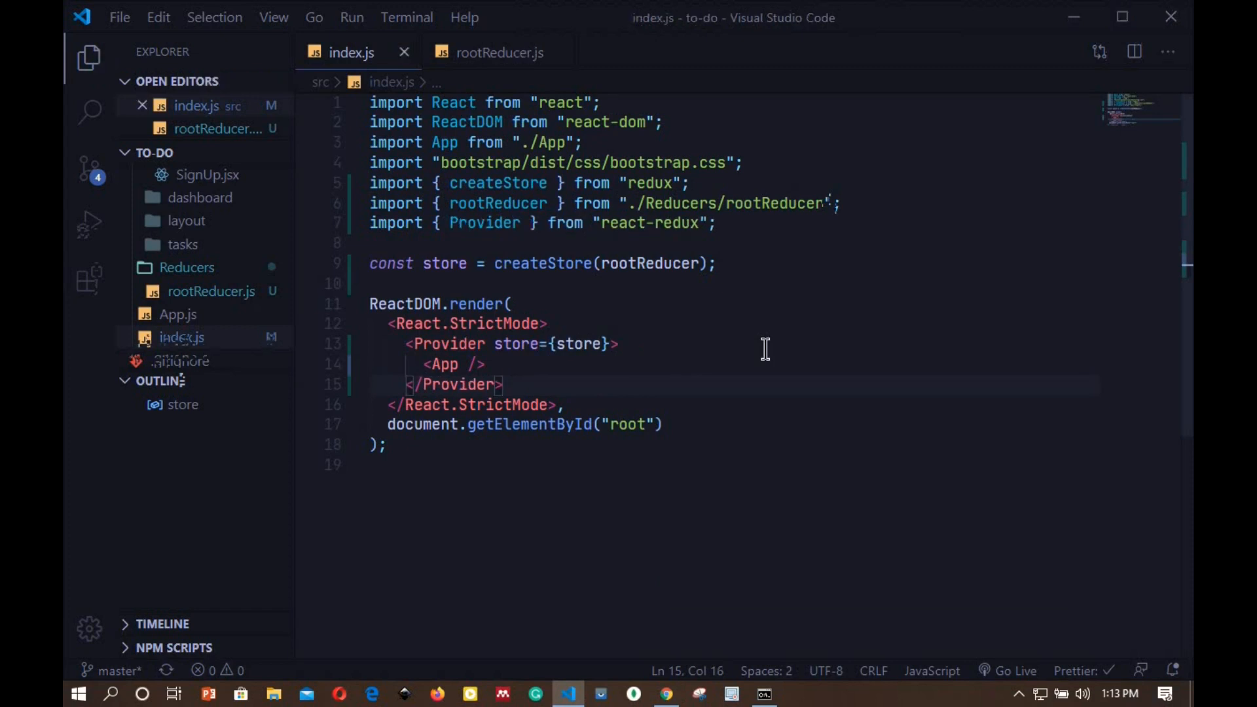
left_click(665, 693)
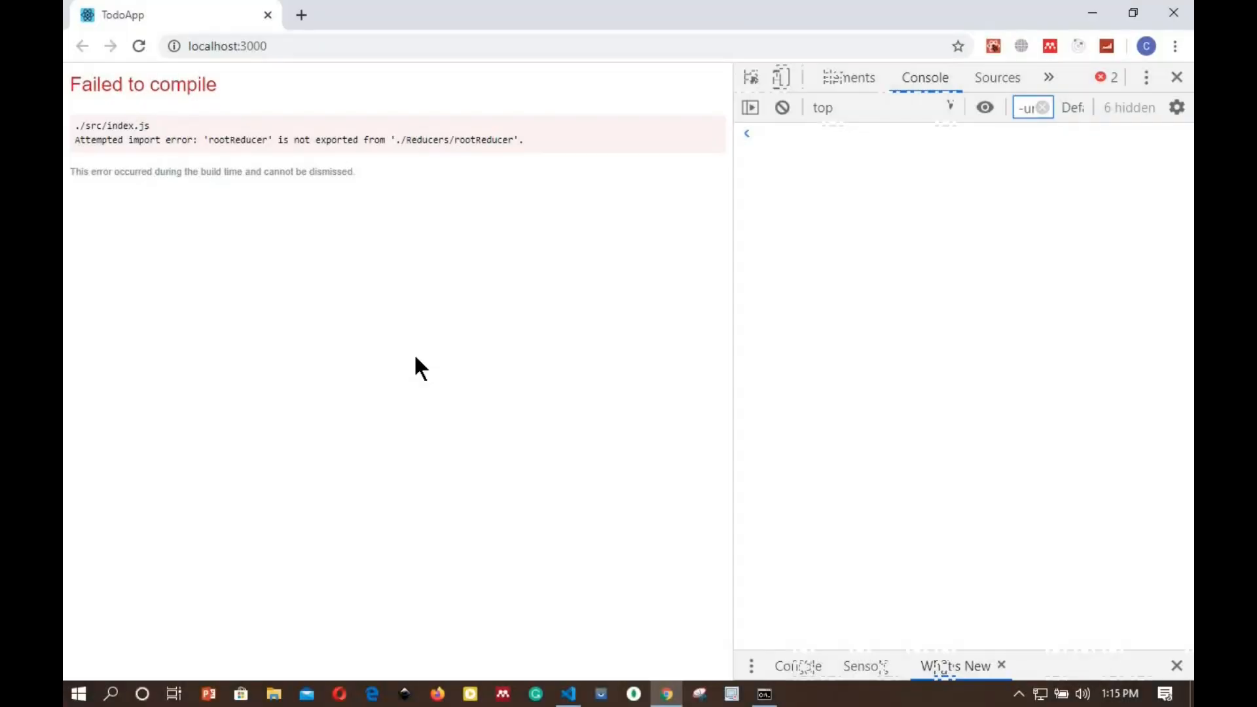
mouse_move(389, 353)
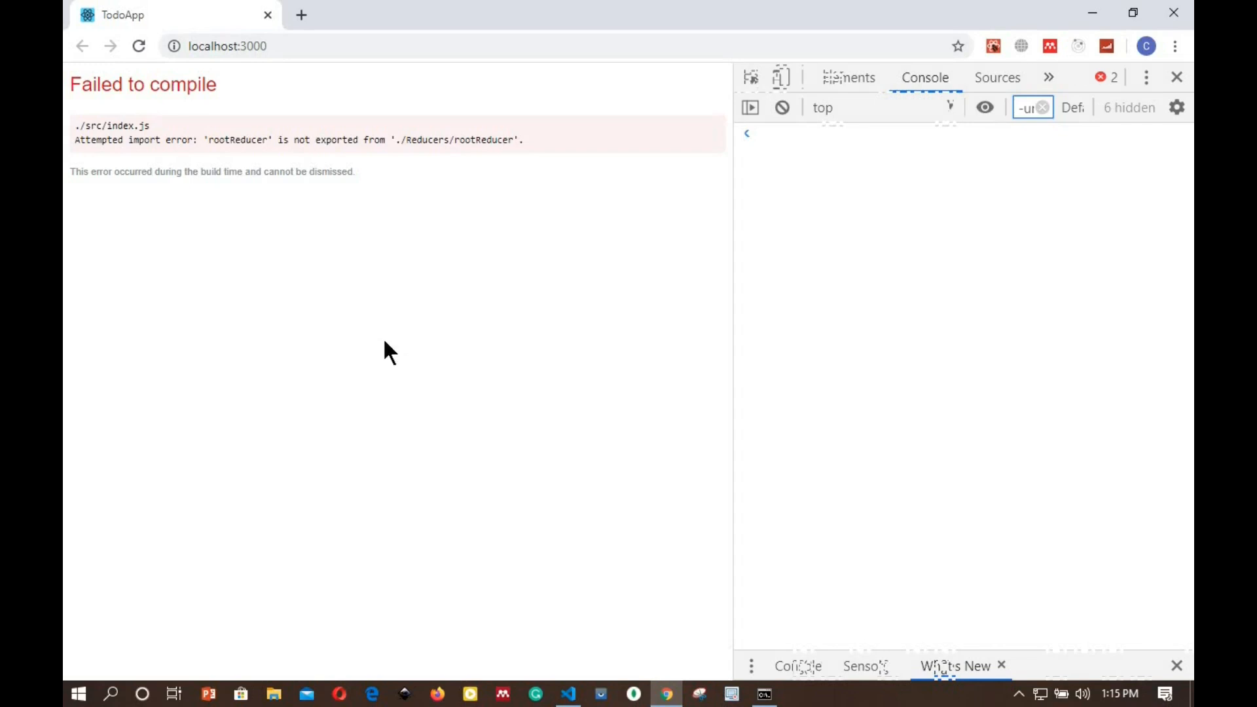
mouse_move(188, 157)
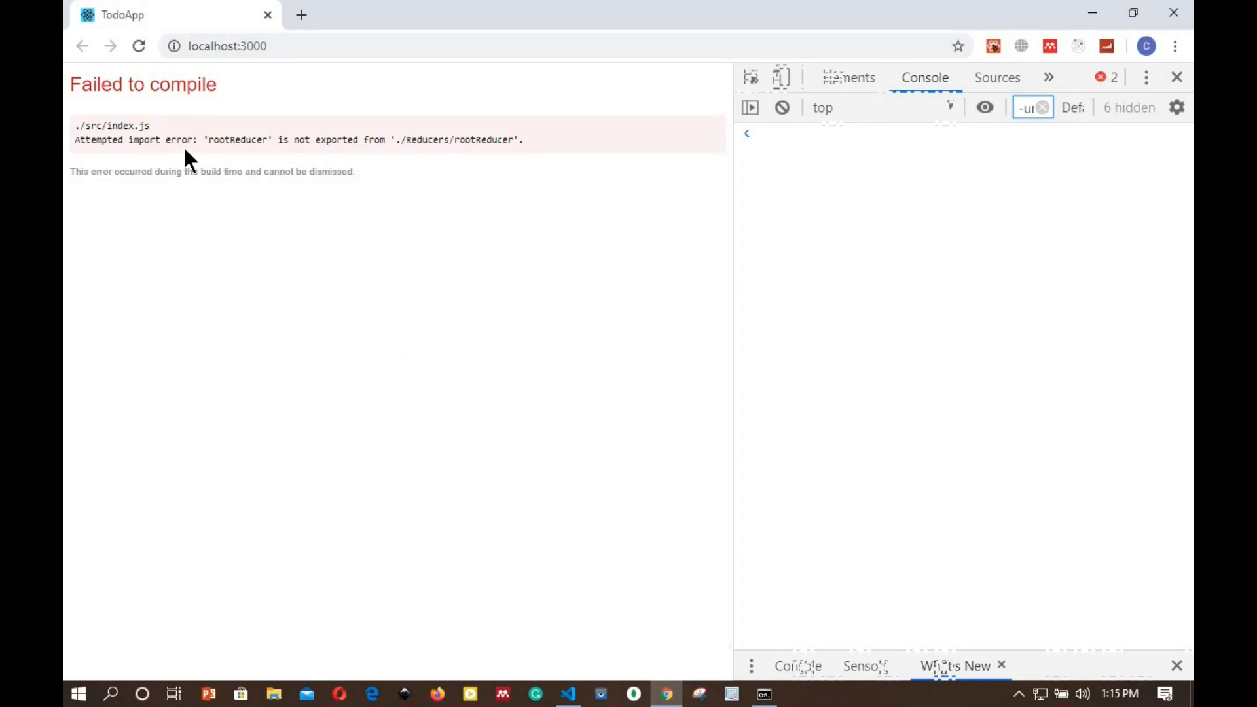
mouse_move(285, 157)
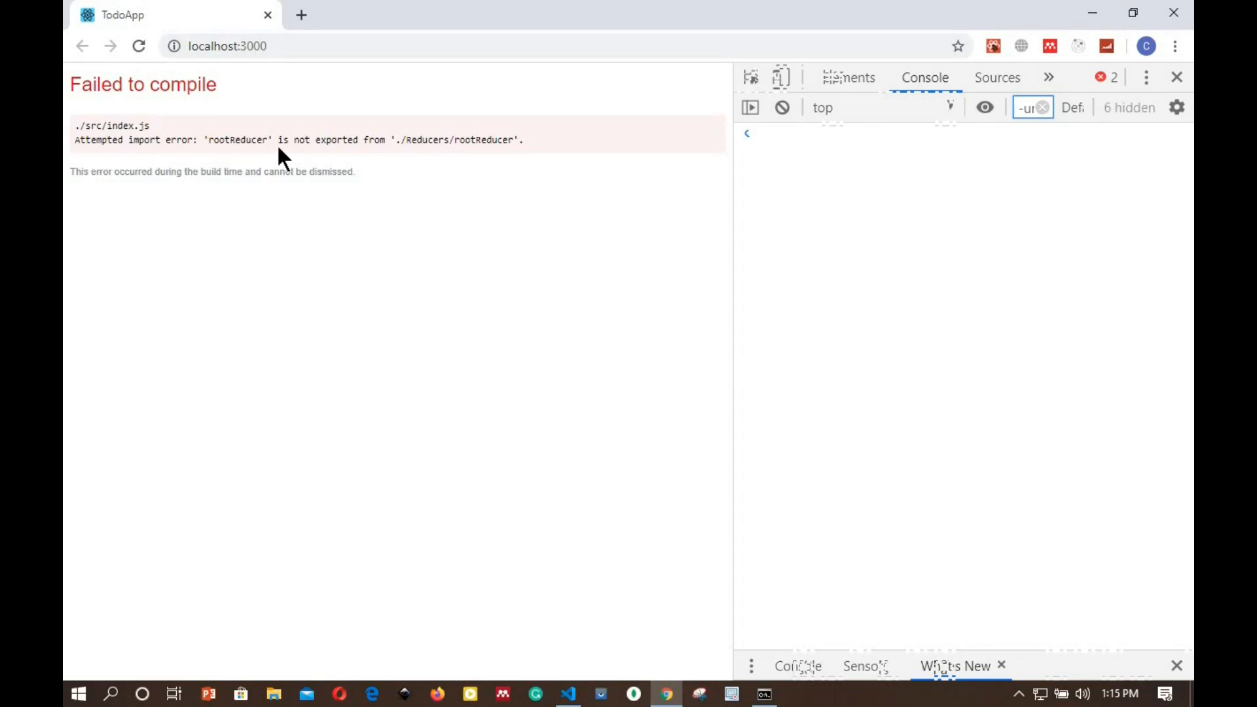
mouse_move(429, 160)
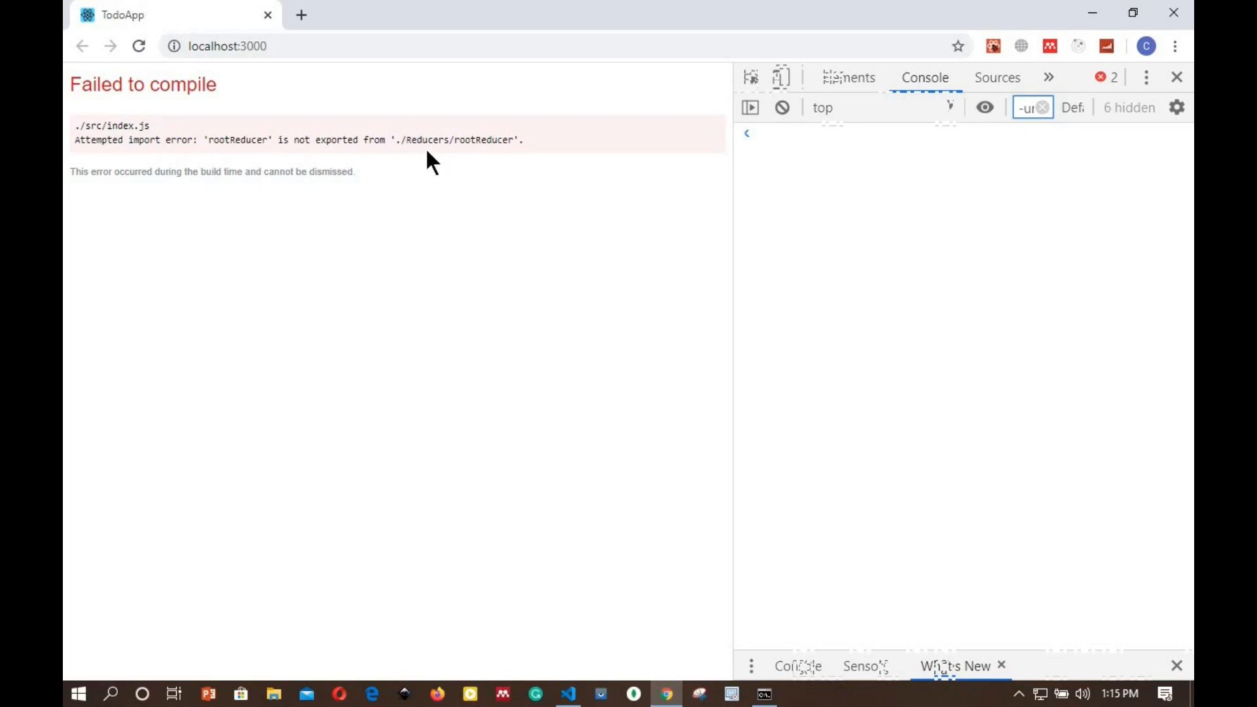
mouse_move(489, 401)
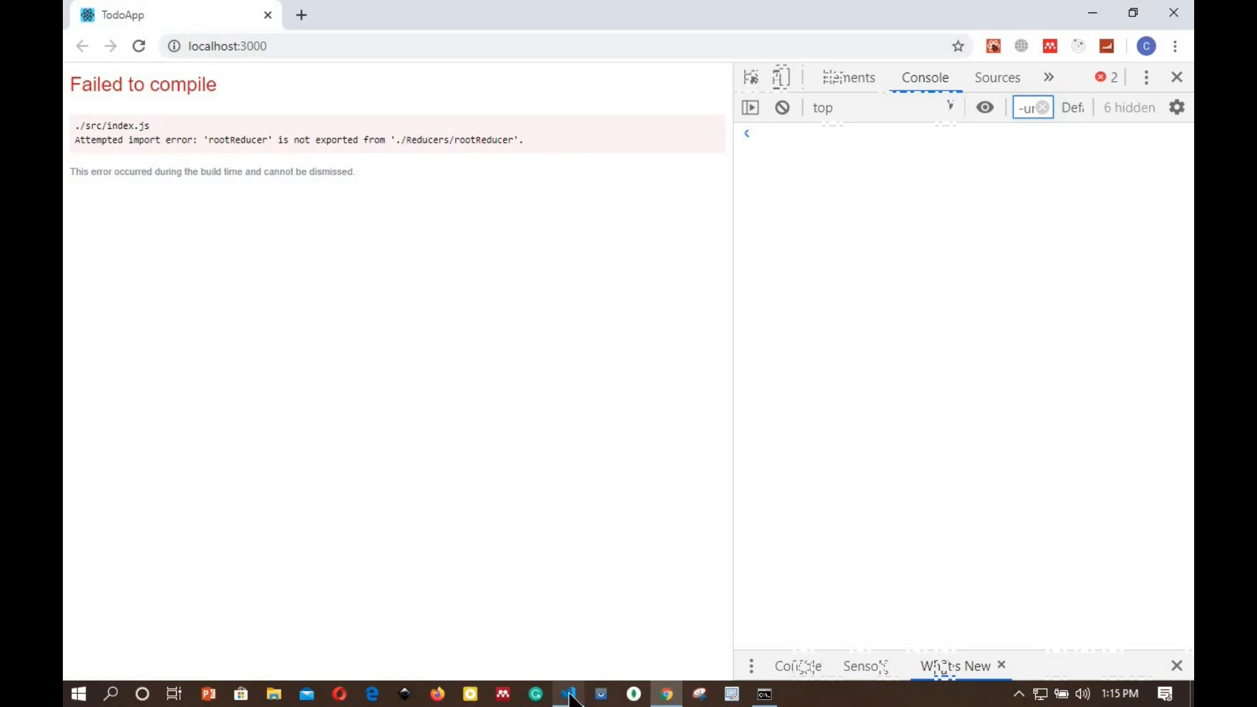
left_click(568, 693)
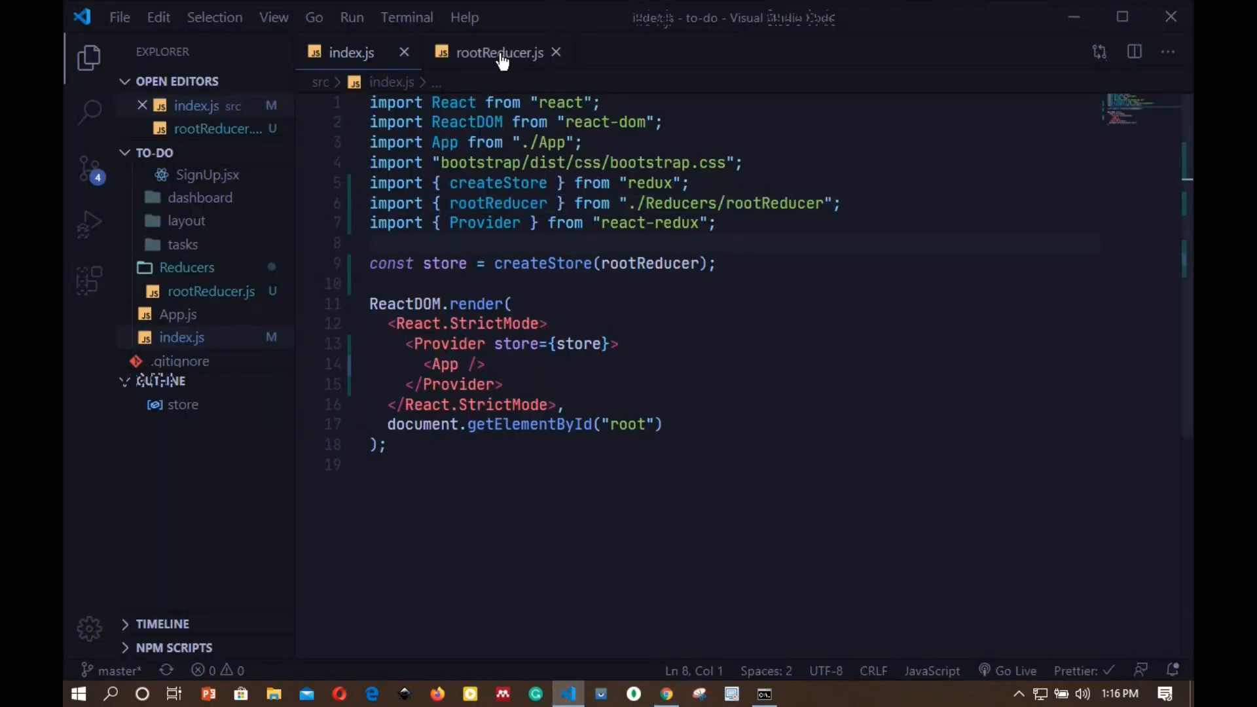
Check rootReducer.js's default export, then import rootReducer without braces and save.
left_click(489, 52)
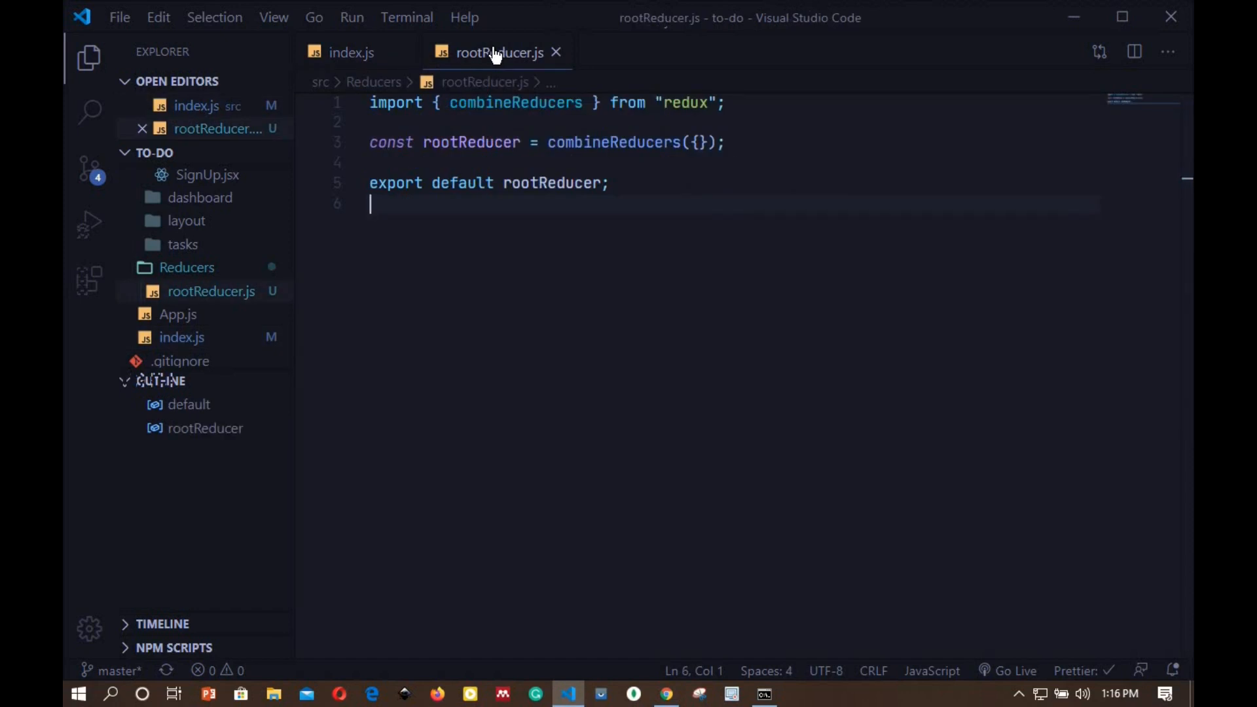
mouse_move(350, 52)
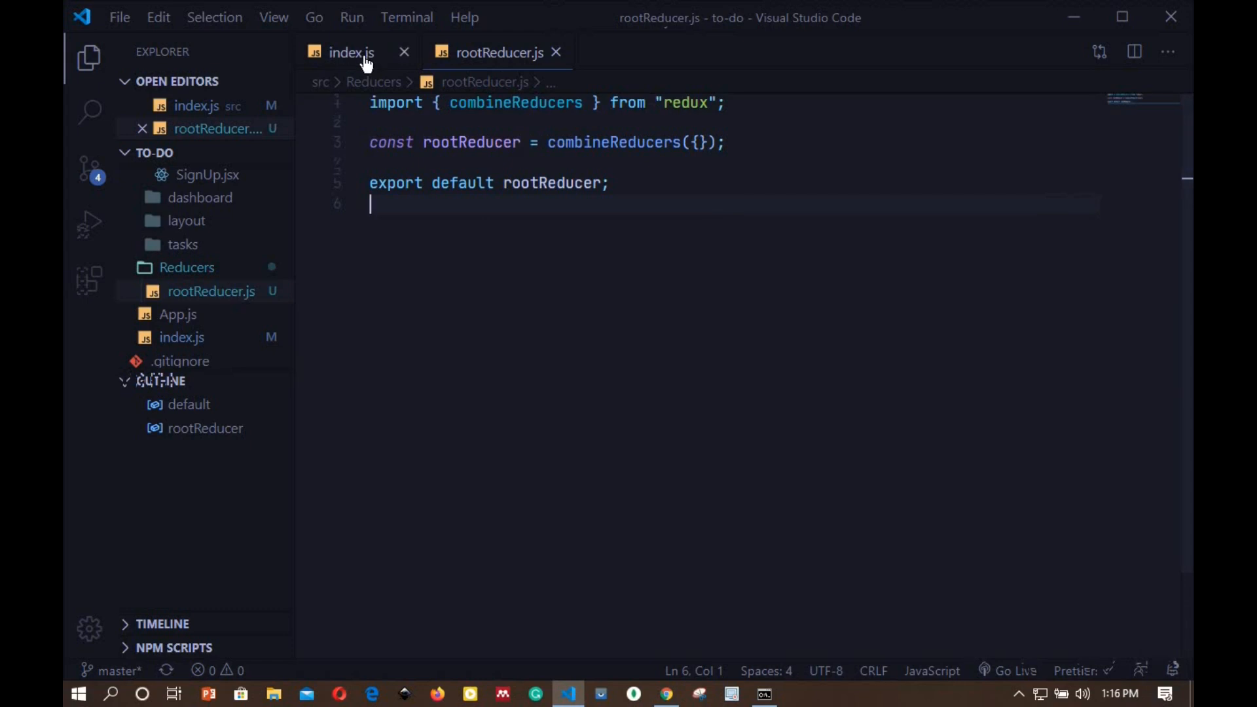
left_click(350, 52)
type("import rootReducer from \"./Reducers/rootReducer\";")
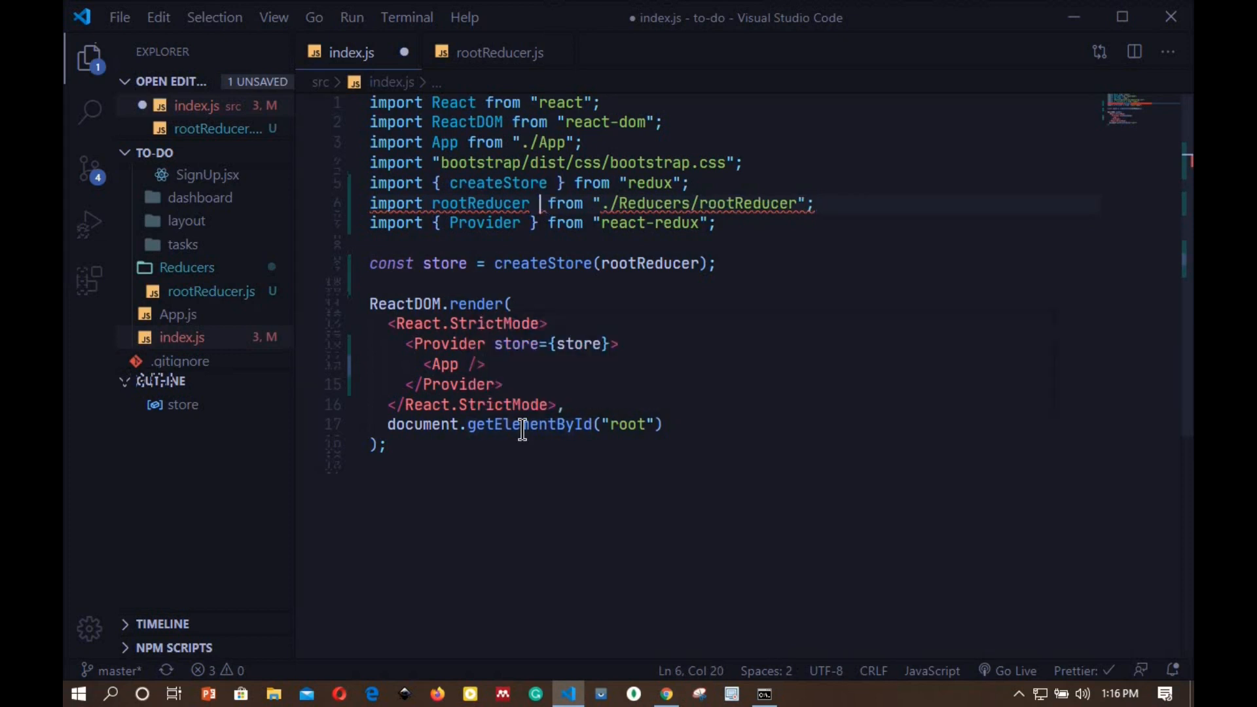
key("ctrl+s")
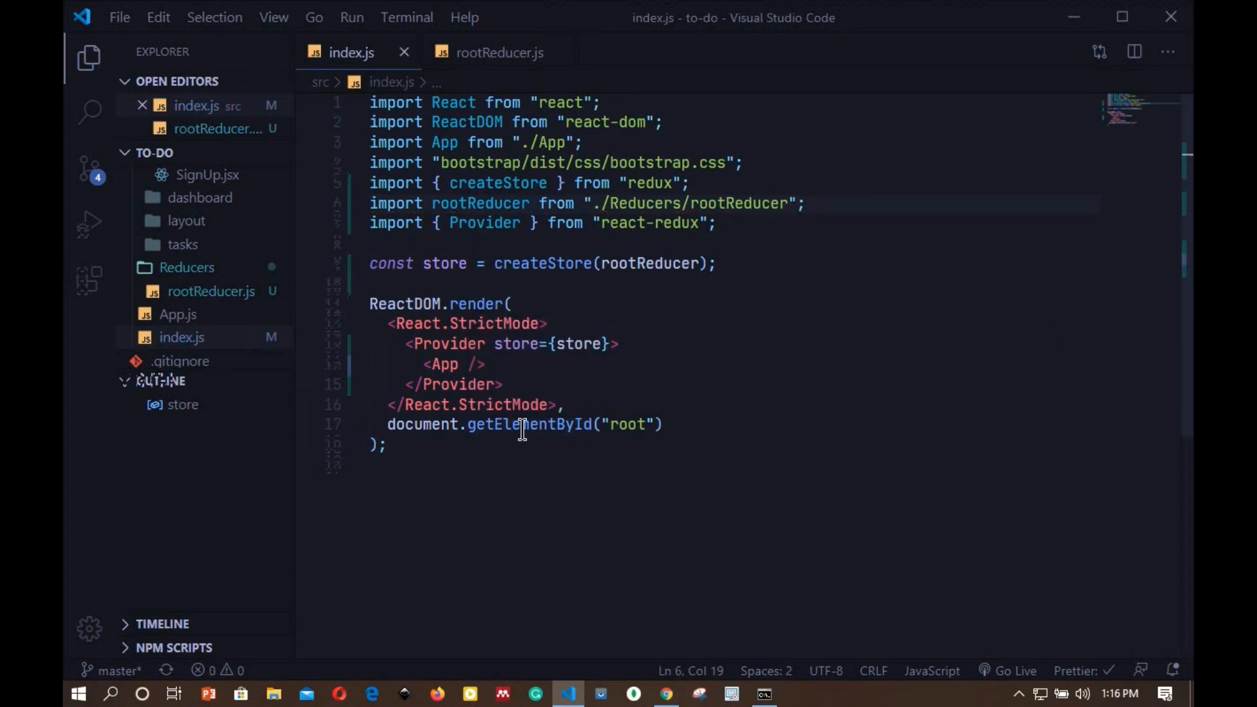
left_click(666, 693)
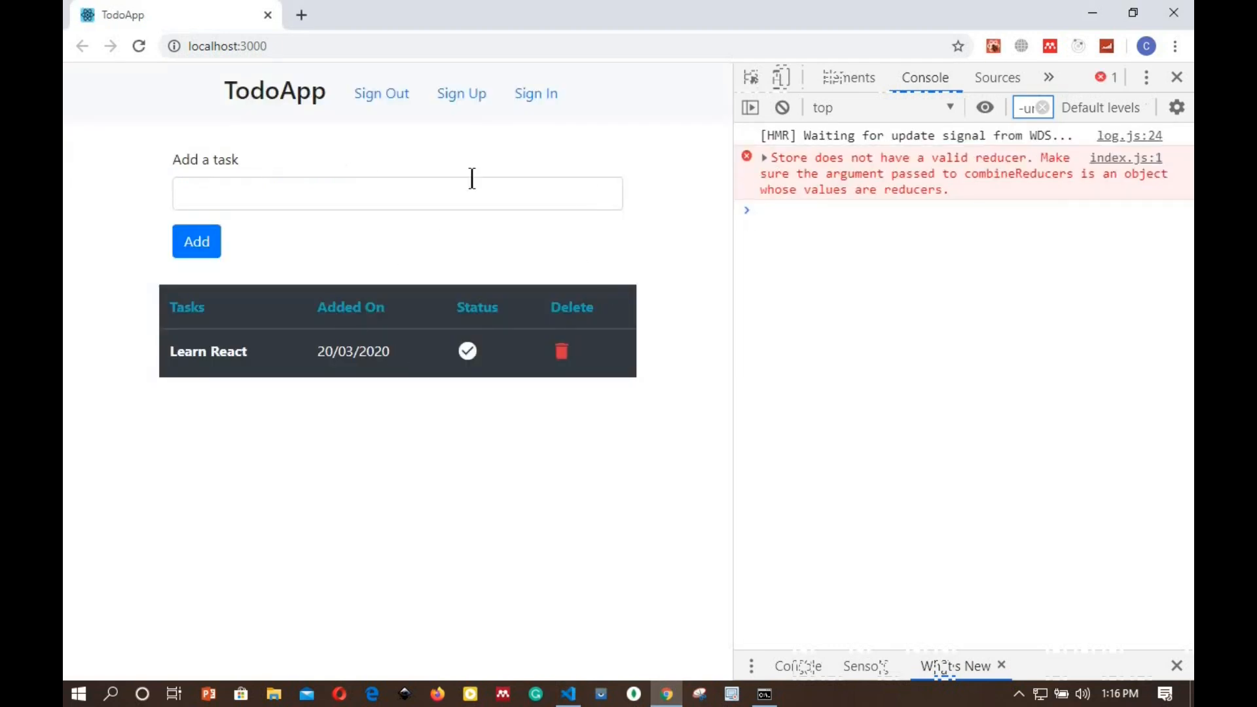
mouse_move(713, 247)
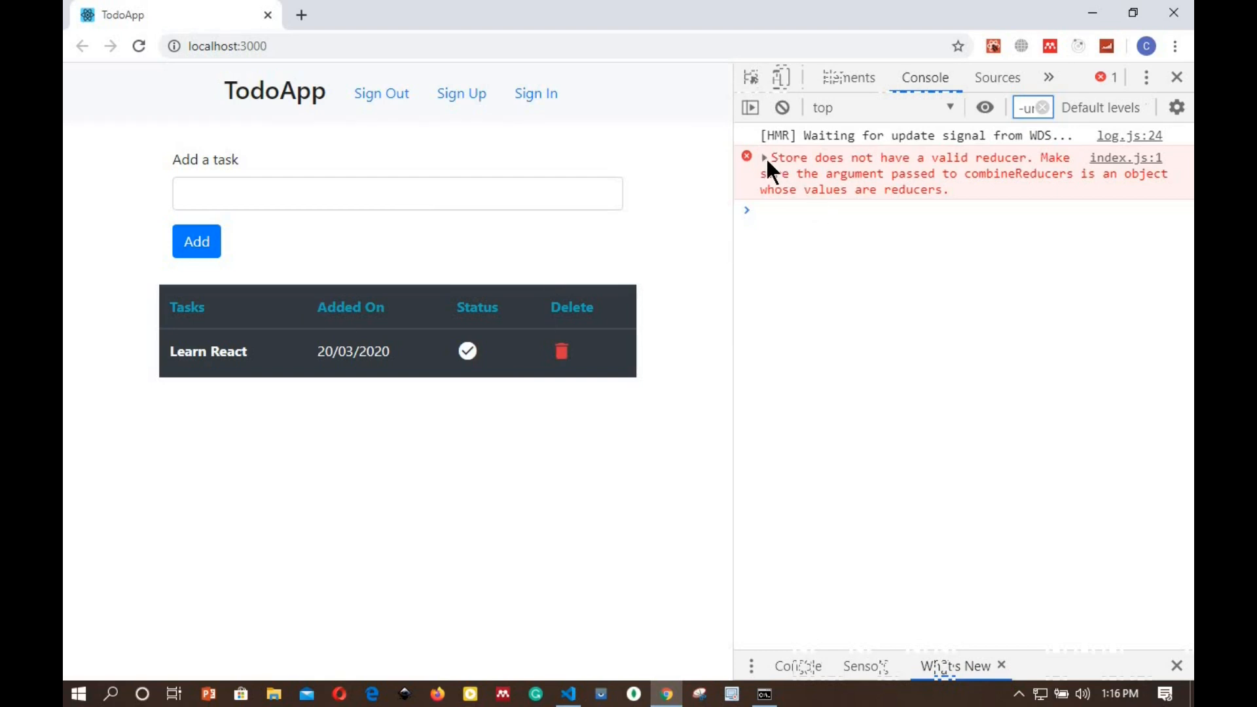
mouse_move(1021, 178)
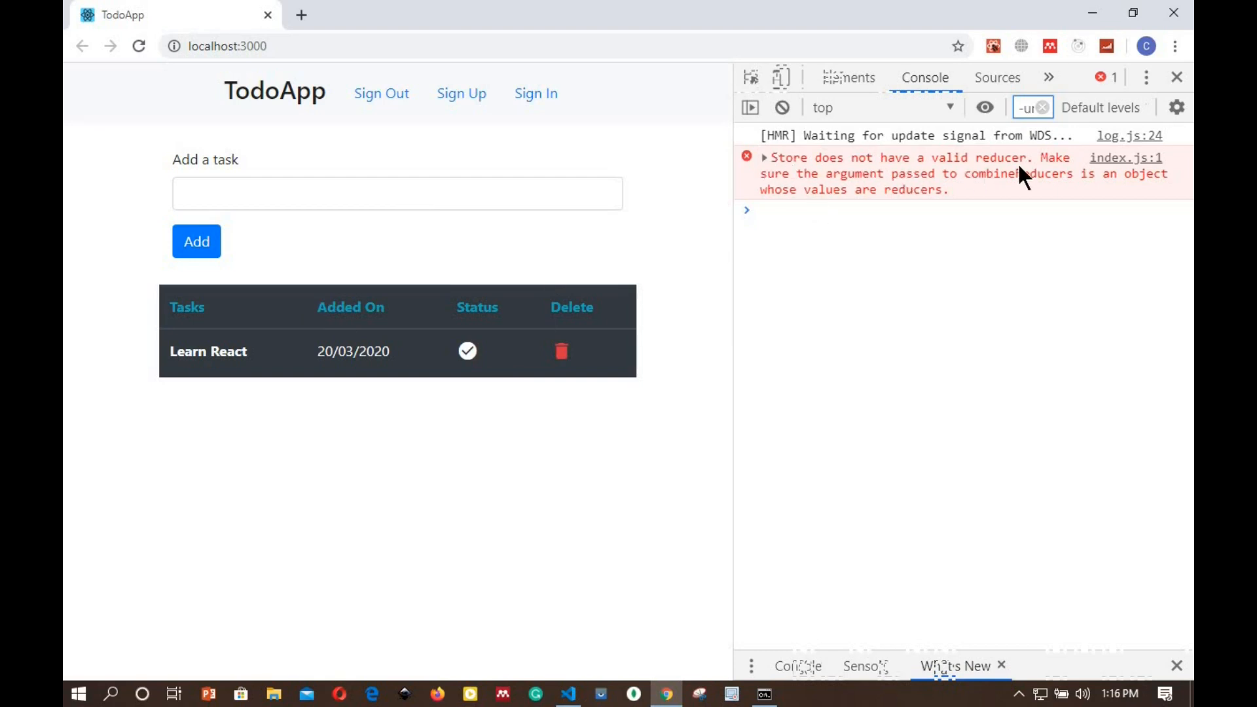
mouse_move(760, 454)
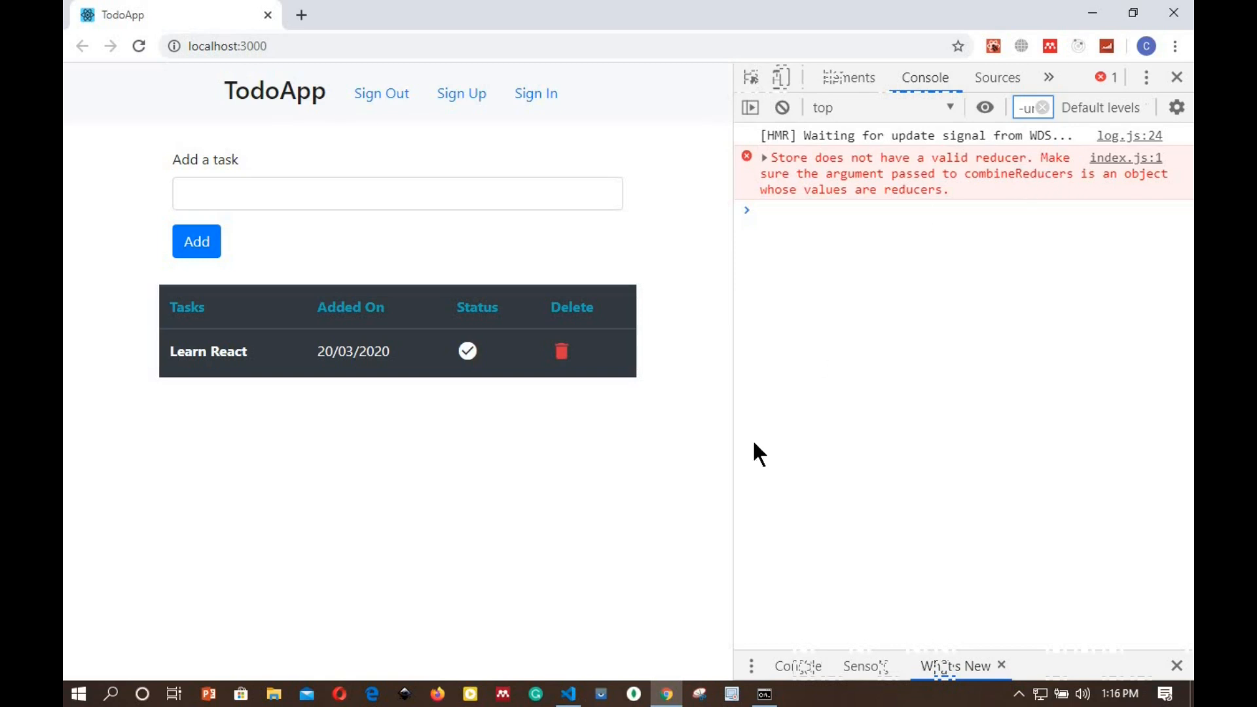
Review the rendered TodoApp and the invalid-reducer console error, then return to VS Code.
left_click(567, 694)
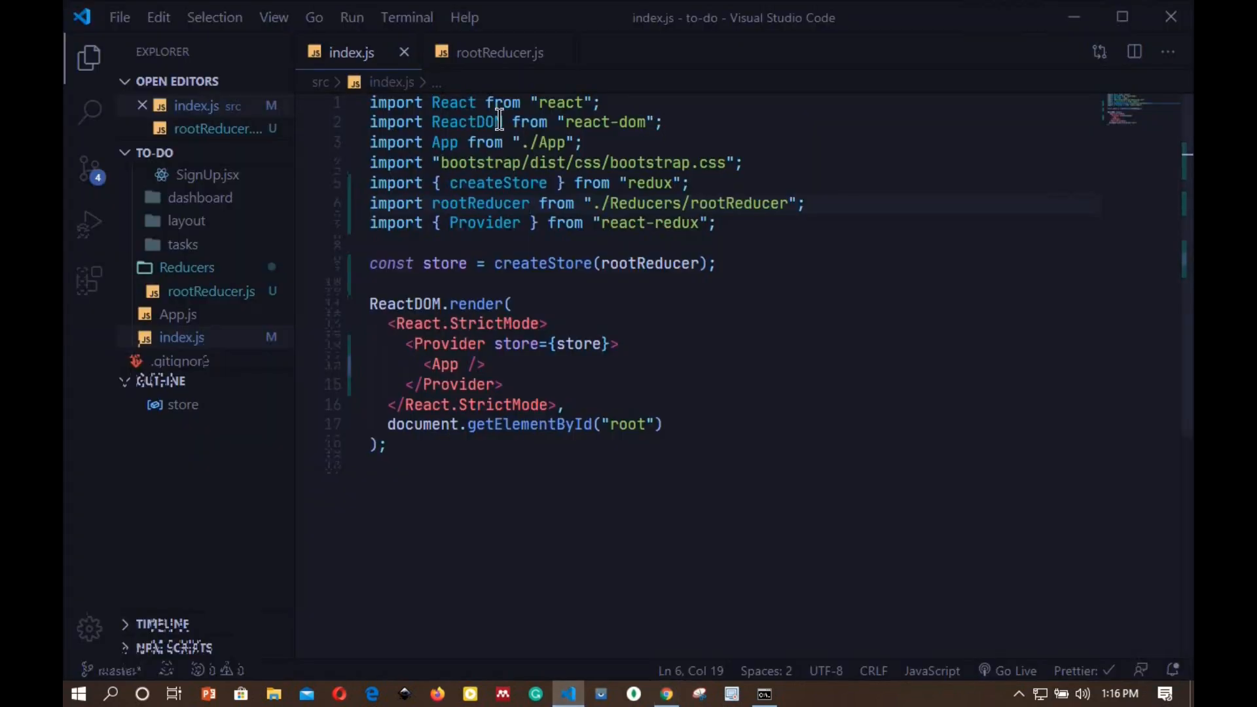
Switch back to rootReducer.js, showing its empty combineReducers({}) default export.
left_click(499, 52)
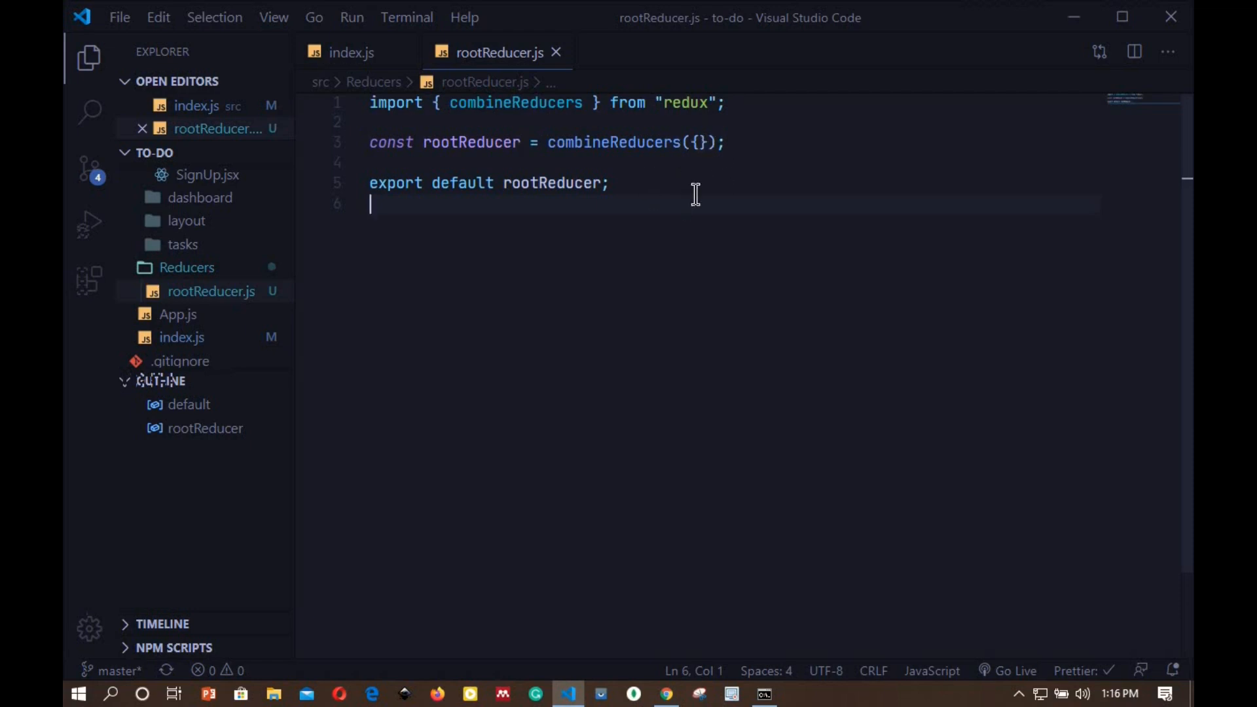
mouse_move(668, 174)
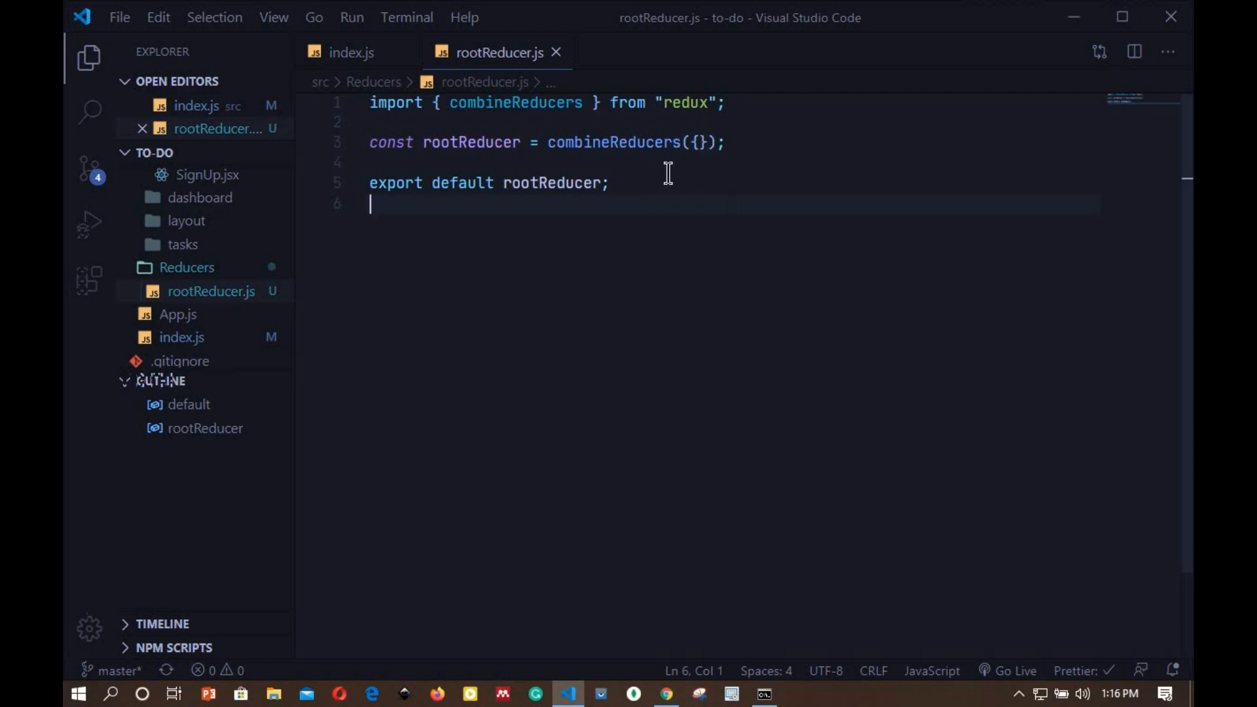